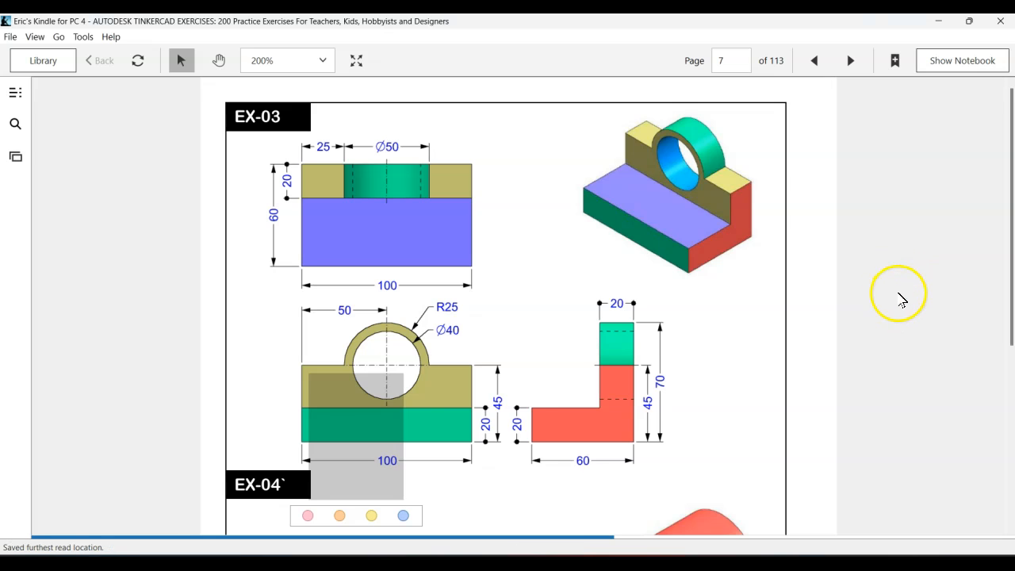
{"action": "mouse_move", "coordinate": [321, 276]}
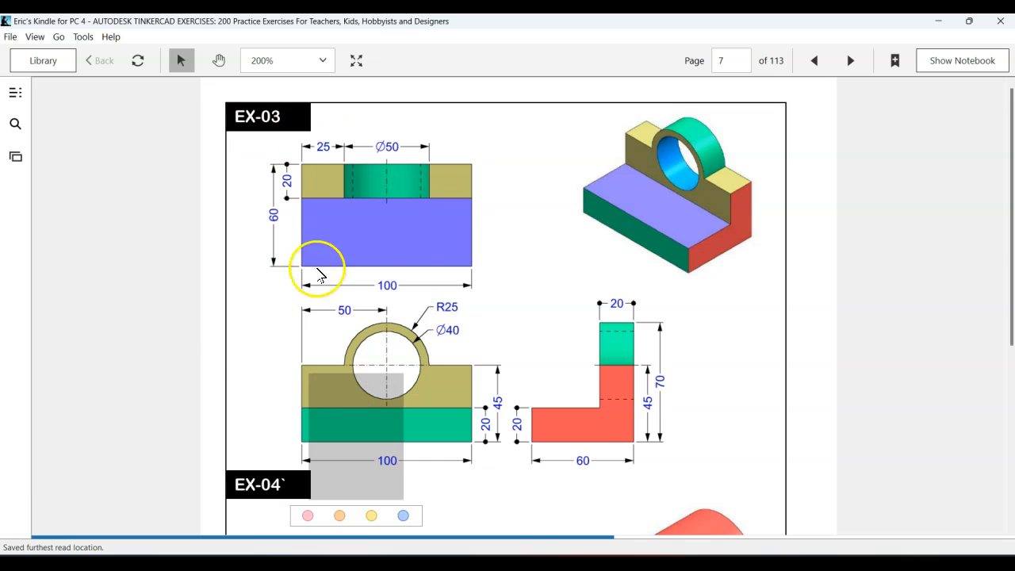
{"action": "mouse_move", "coordinate": [202, 149]}
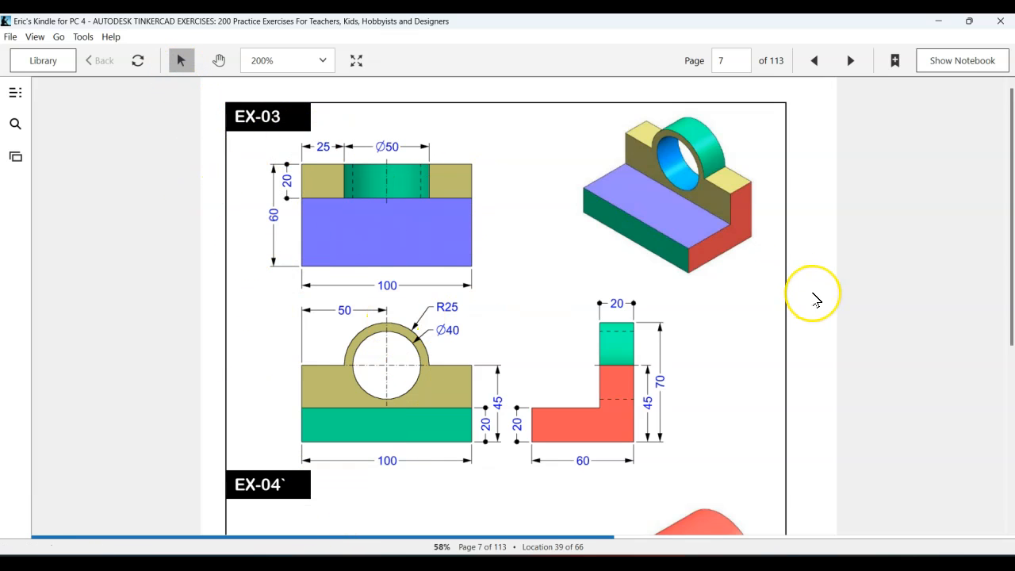
{"action": "mouse_move", "coordinate": [815, 284]}
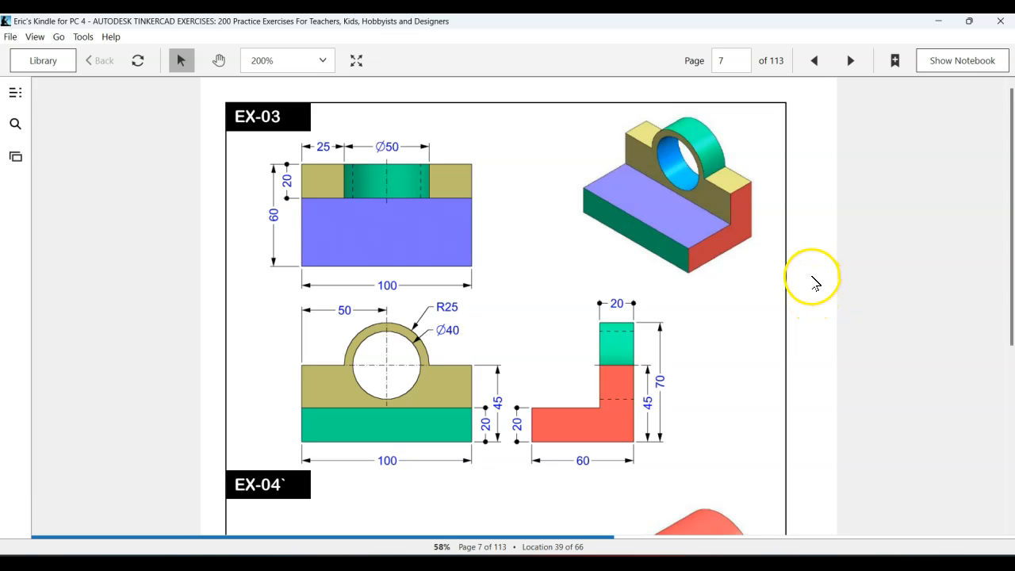
{"action": "mouse_move", "coordinate": [839, 267]}
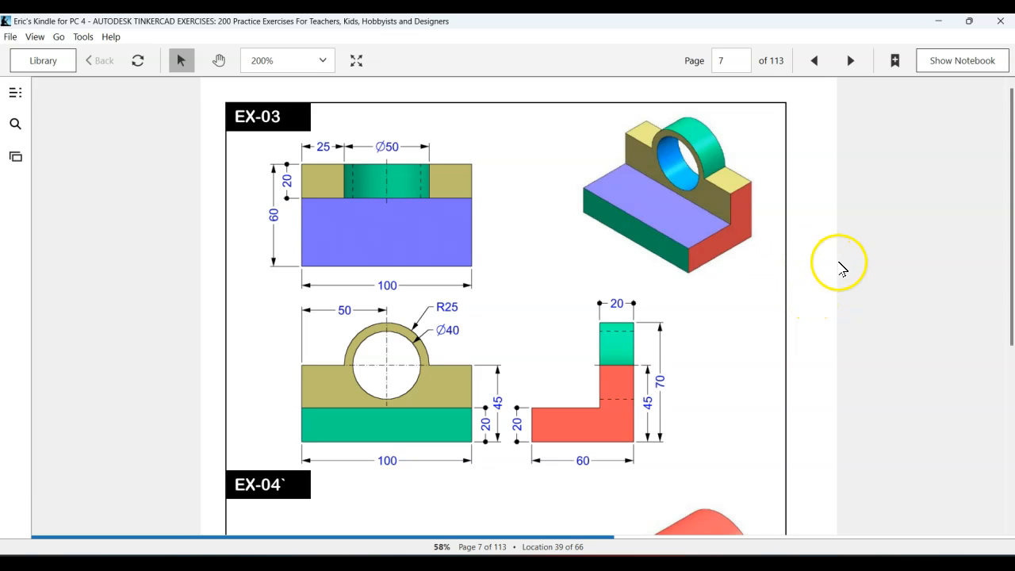
{"action": "mouse_move", "coordinate": [843, 273]}
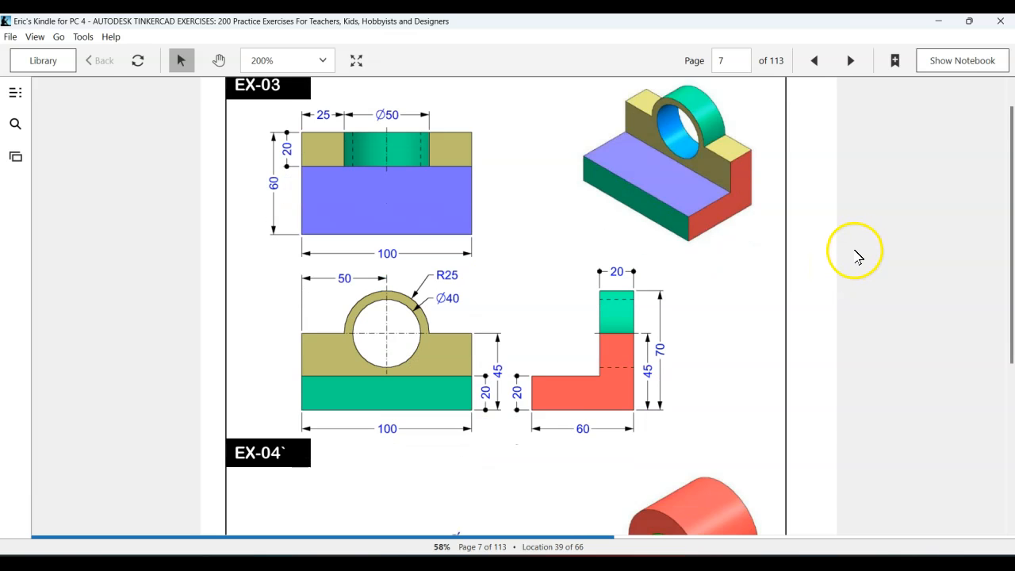
- Browse back to the EX-03 exercise page and create a new blank part, Part1
{"action": "left_click", "coordinate": [849, 60]}
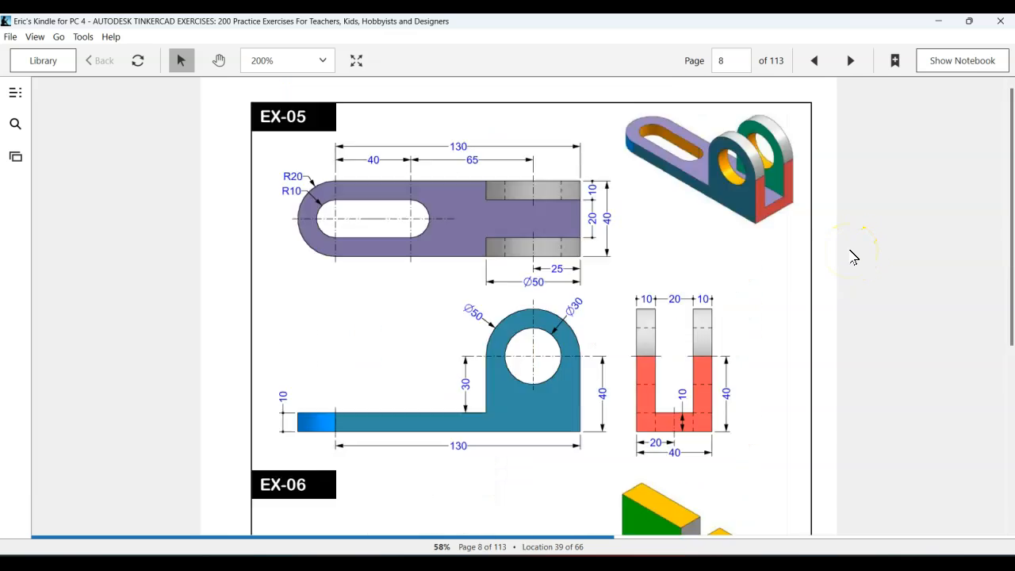
{"action": "scroll", "scroll_direction": "down", "scroll_amount": 3}
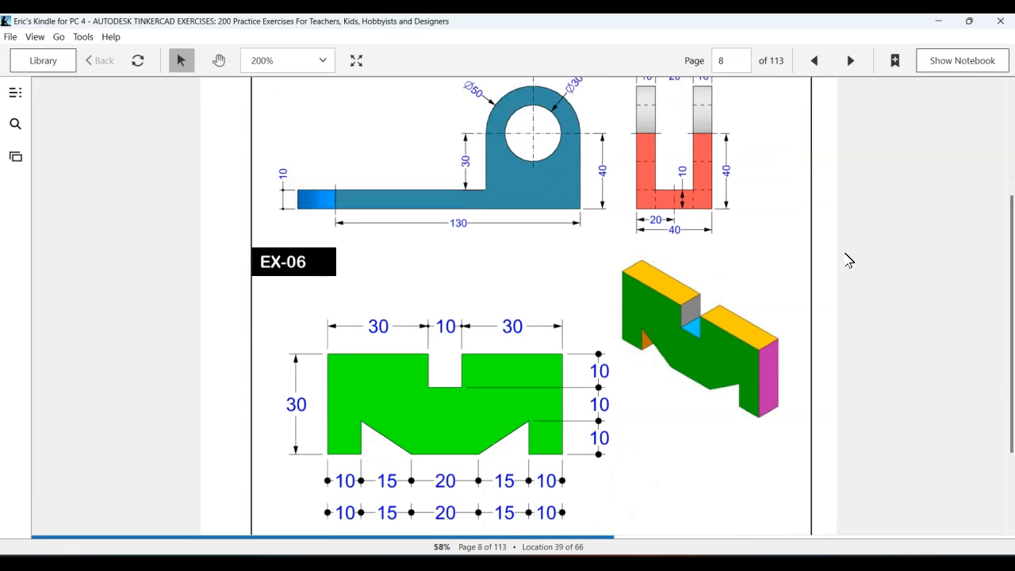
{"action": "left_click", "coordinate": [849, 60]}
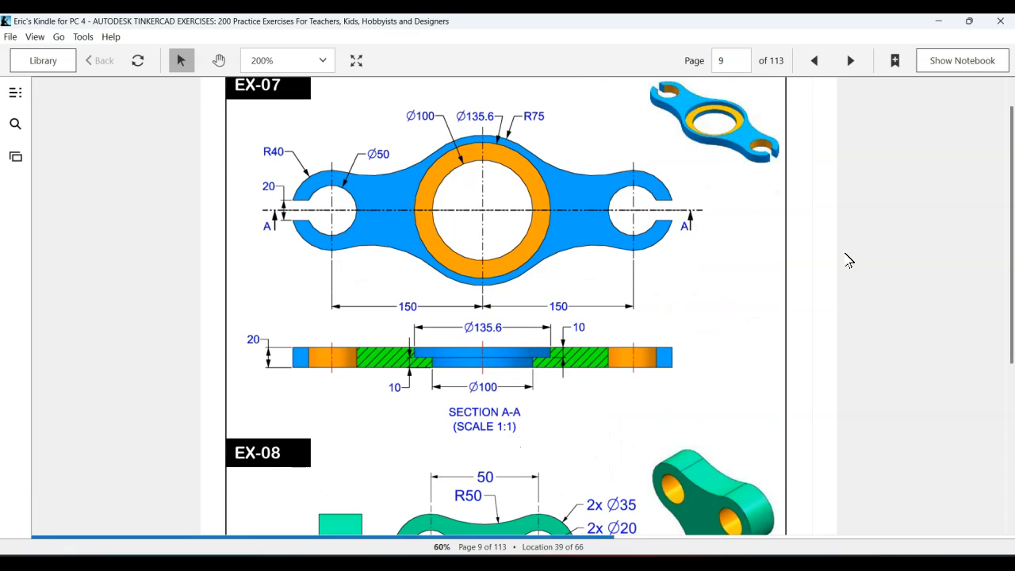
{"action": "left_click", "coordinate": [813, 60]}
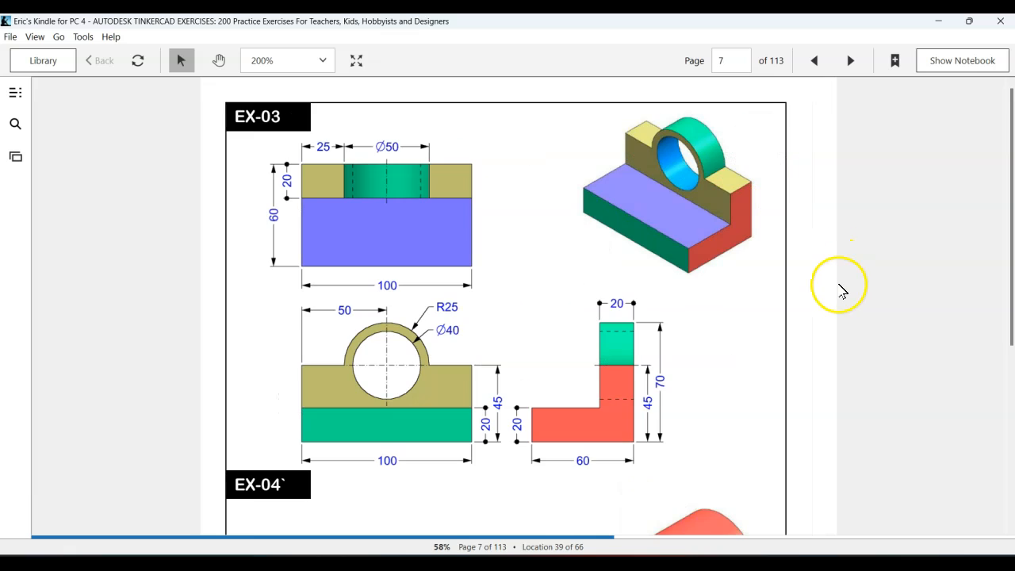
{"action": "mouse_move", "coordinate": [849, 305]}
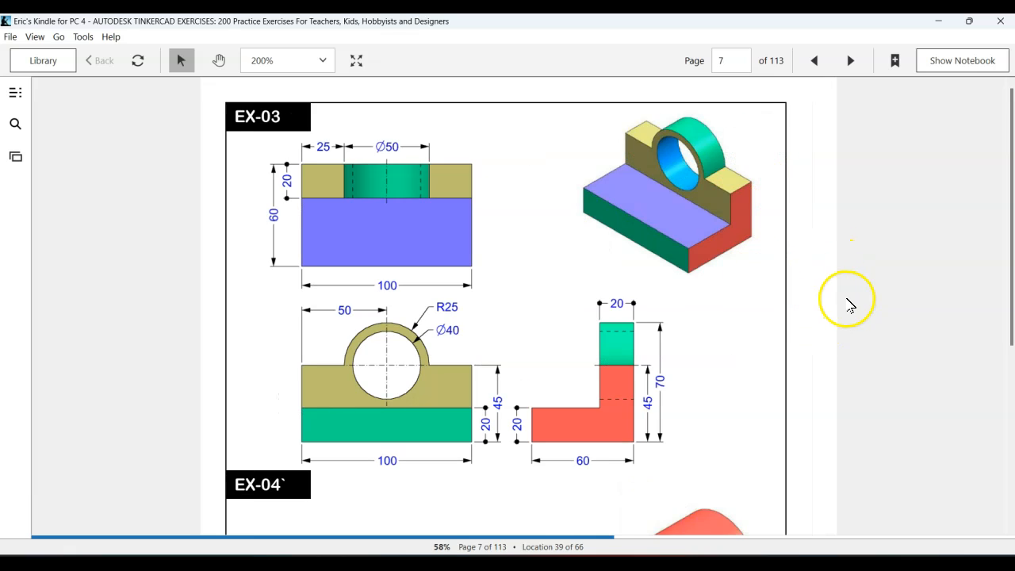
{"action": "mouse_move", "coordinate": [570, 515]}
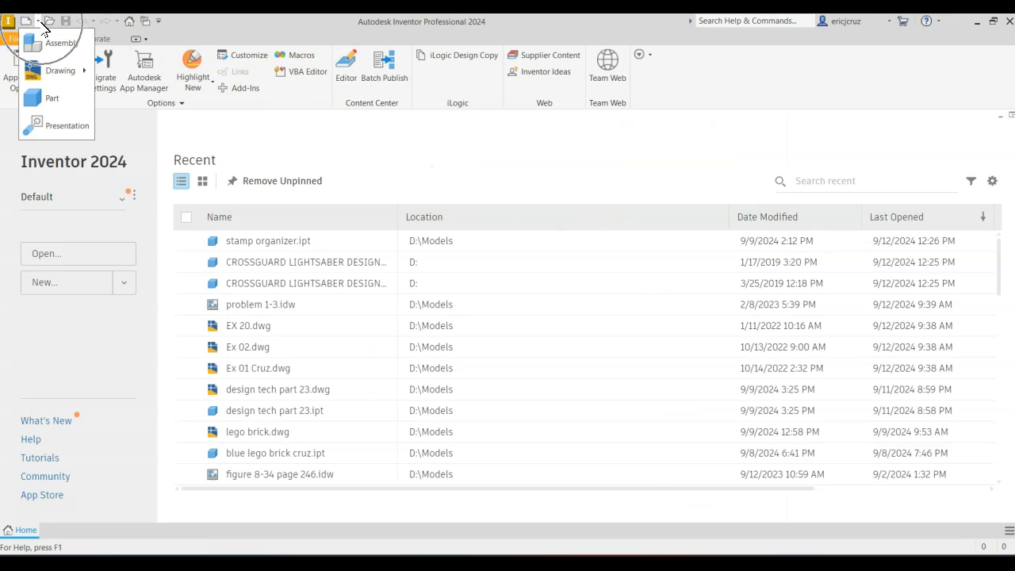
{"action": "left_click", "coordinate": [422, 136]}
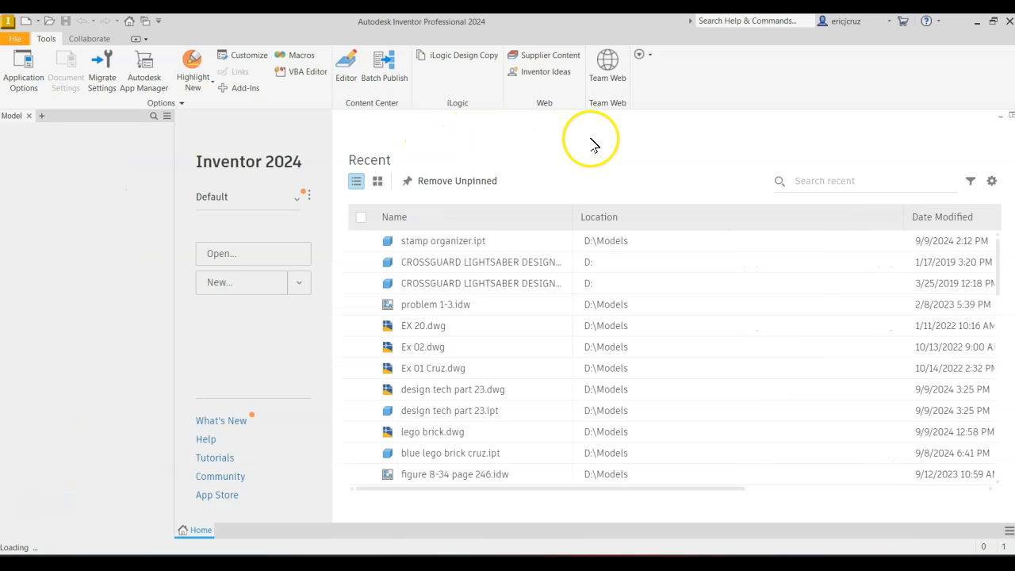
{"action": "left_click", "coordinate": [219, 282]}
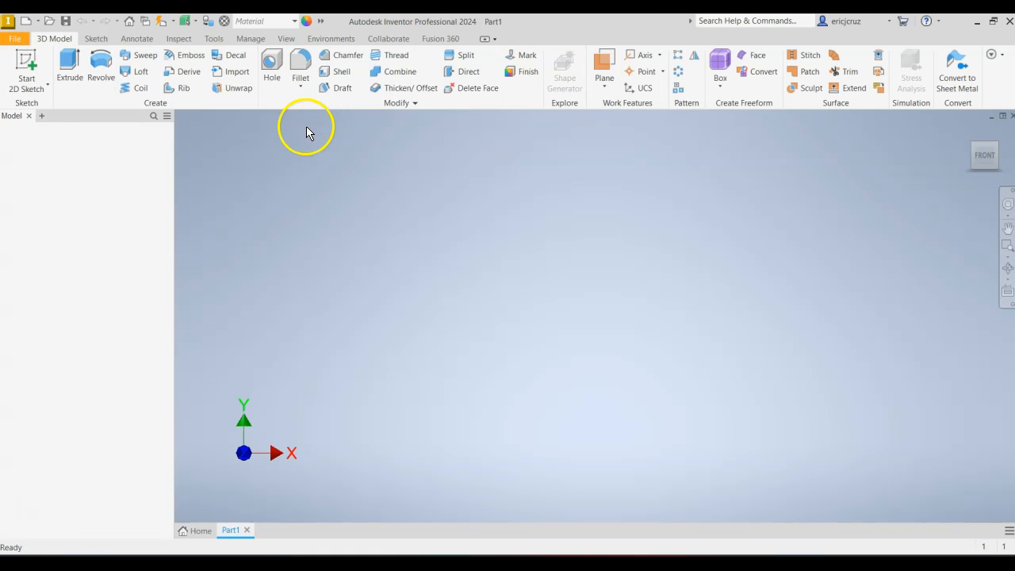
- Change Part1's length units to millimeter in Document Settings and apply
{"action": "left_click", "coordinate": [213, 38]}
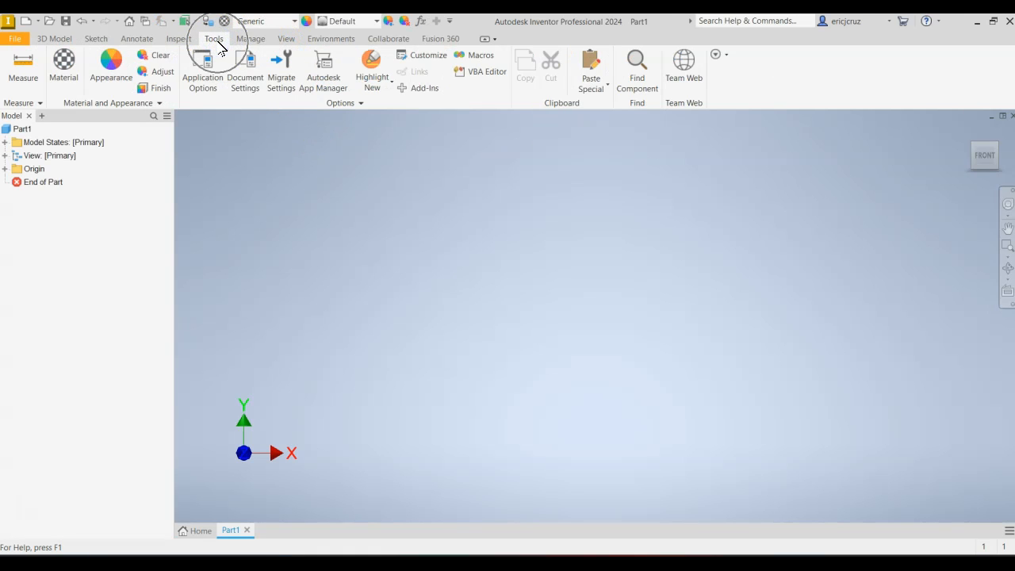
{"action": "left_click", "coordinate": [244, 67]}
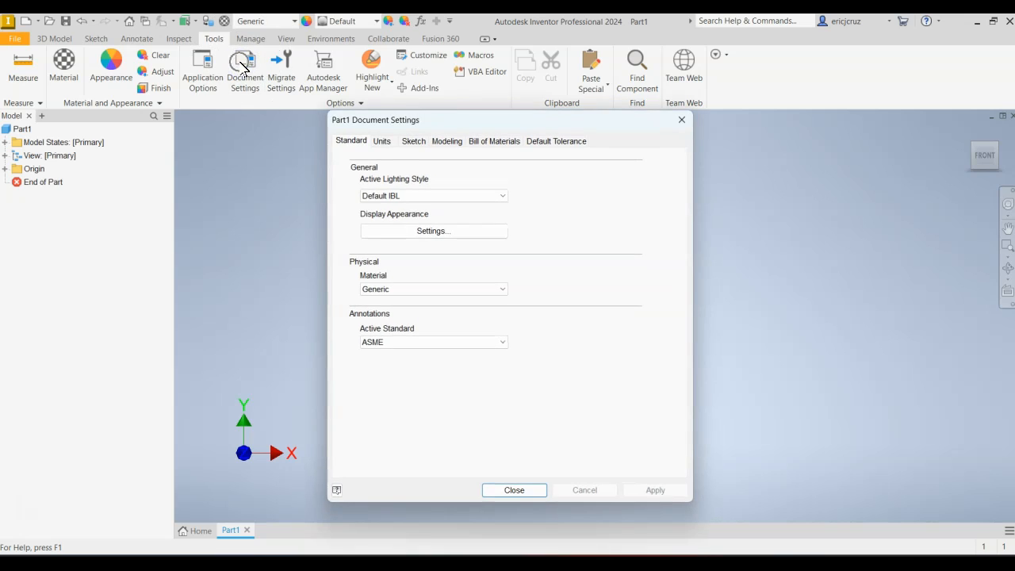
{"action": "left_click", "coordinate": [382, 140]}
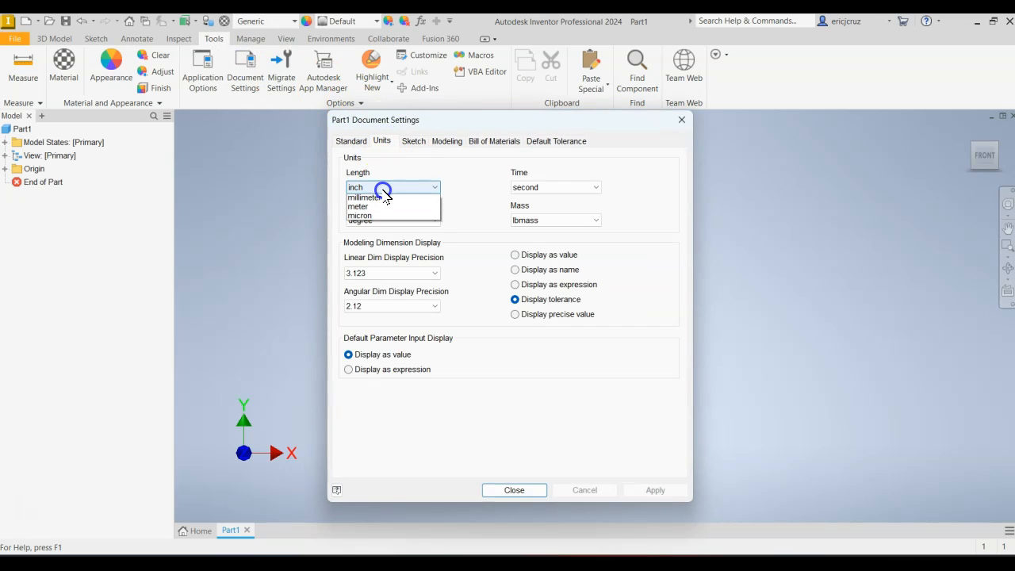
{"action": "left_click", "coordinate": [357, 197]}
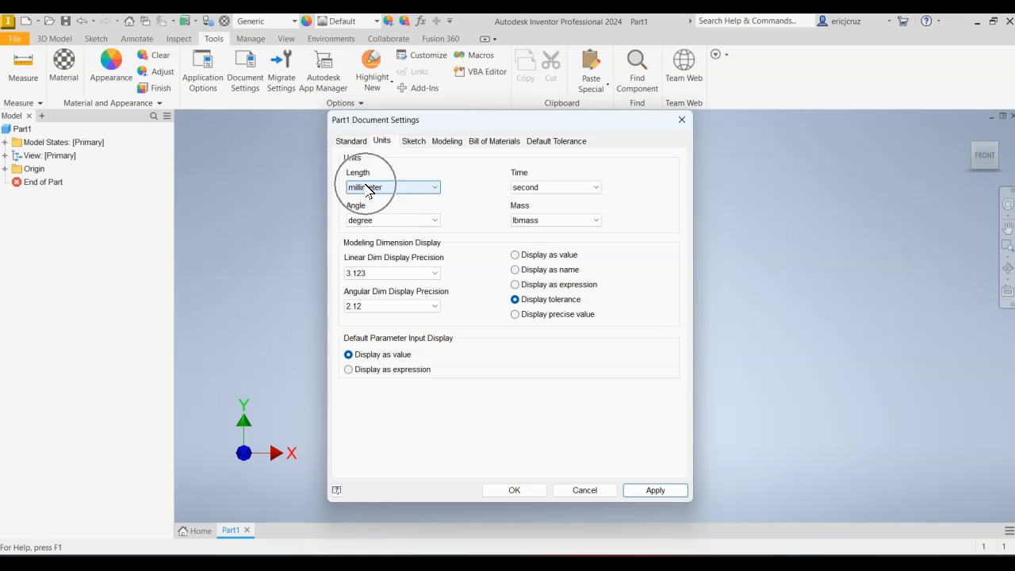
{"action": "left_click", "coordinate": [514, 490]}
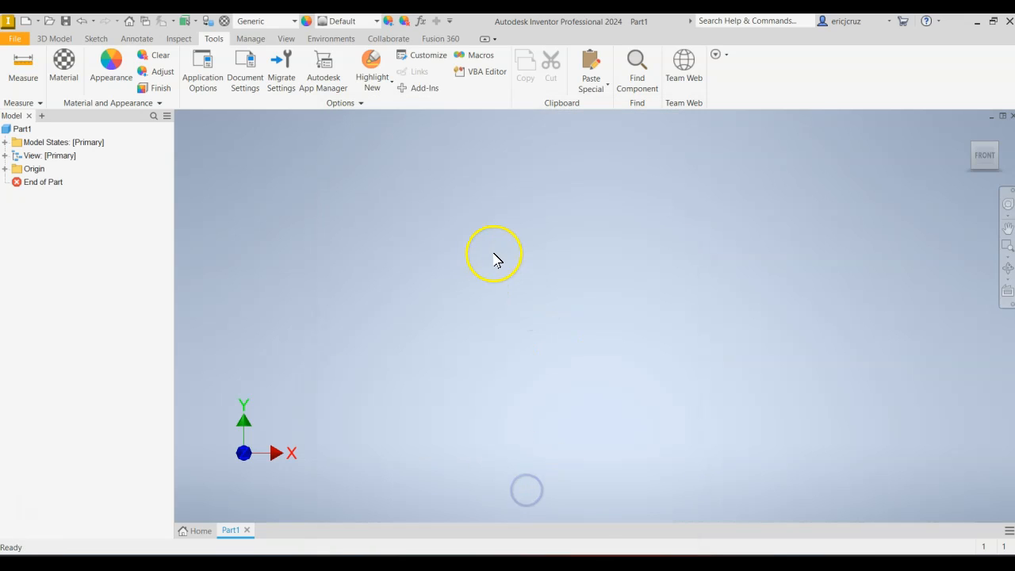
{"action": "mouse_move", "coordinate": [497, 220]}
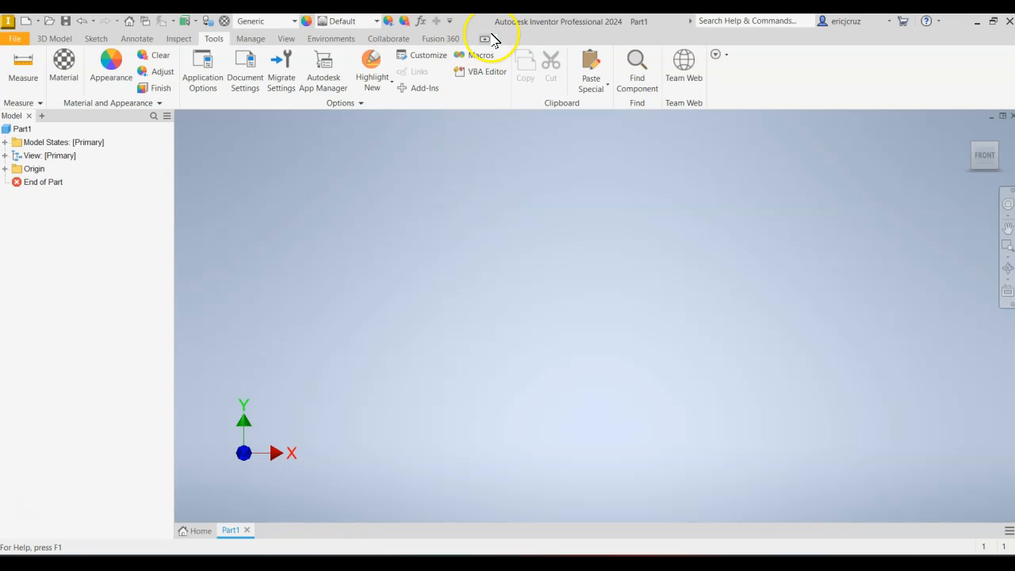
{"action": "mouse_move", "coordinate": [486, 39]}
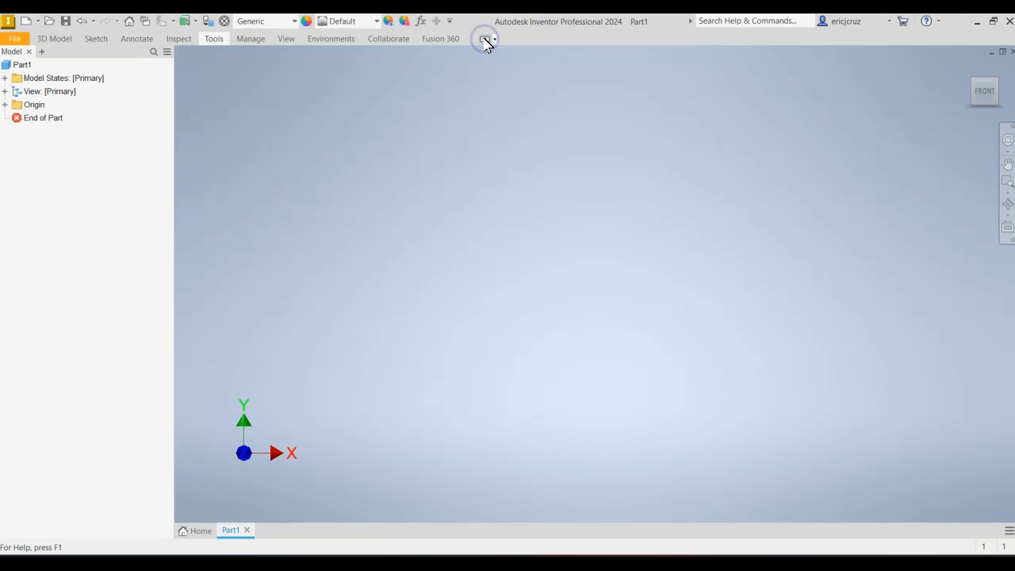
- Bring the collapsed ribbon command panels back into view
{"action": "left_click", "coordinate": [214, 38]}
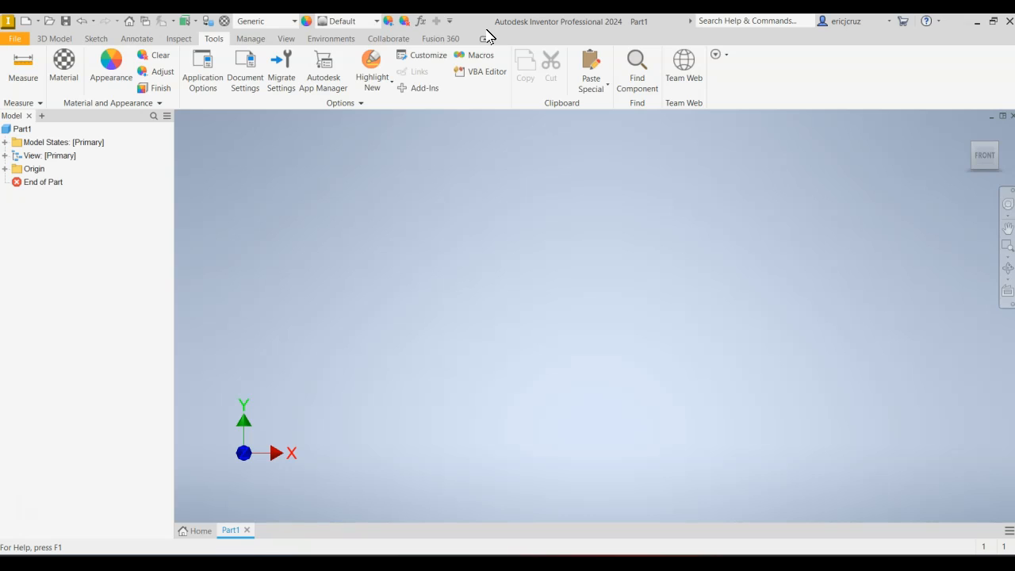
{"action": "mouse_move", "coordinate": [245, 67]}
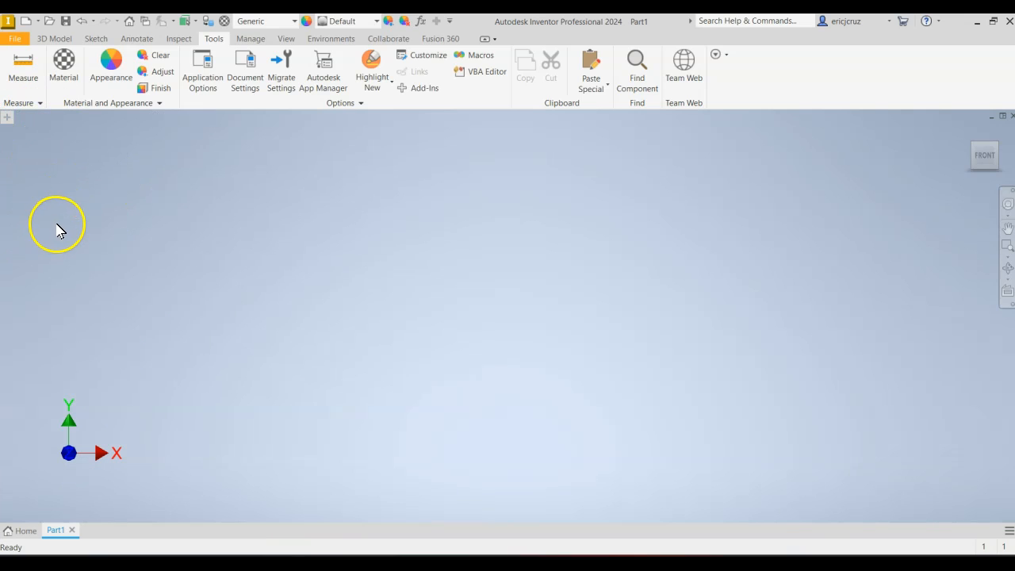
{"action": "mouse_move", "coordinate": [74, 166]}
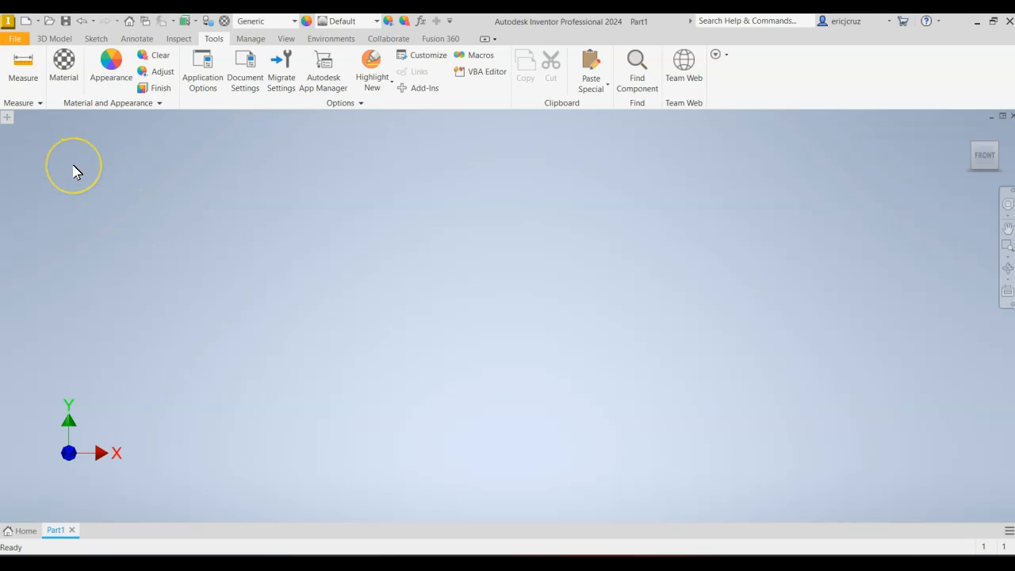
{"action": "mouse_move", "coordinate": [38, 228]}
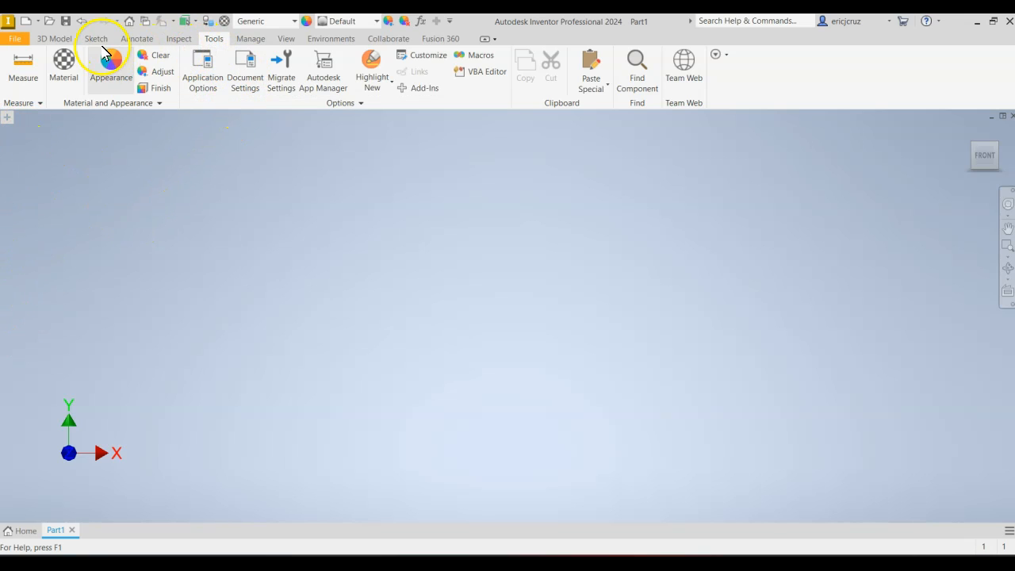
- Turn the Model Browser back on from the View tab's User Interface list
{"action": "left_click", "coordinate": [286, 38]}
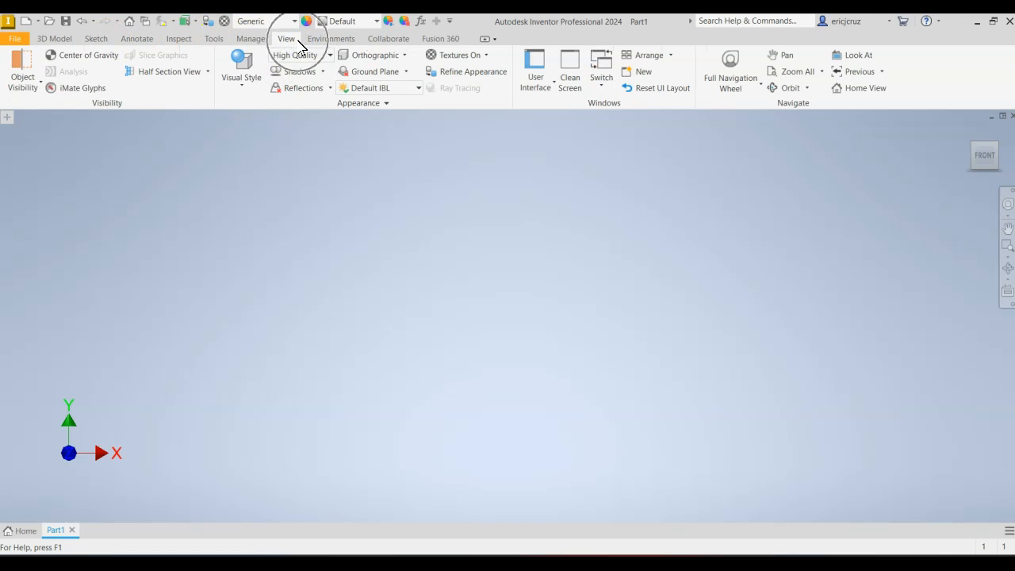
{"action": "left_click", "coordinate": [535, 72]}
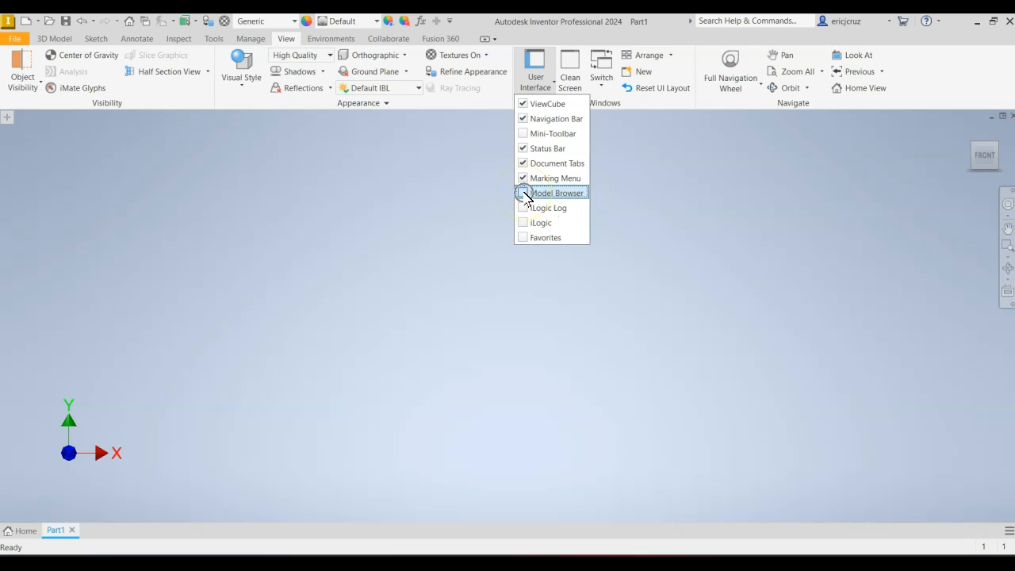
{"action": "left_click", "coordinate": [522, 192]}
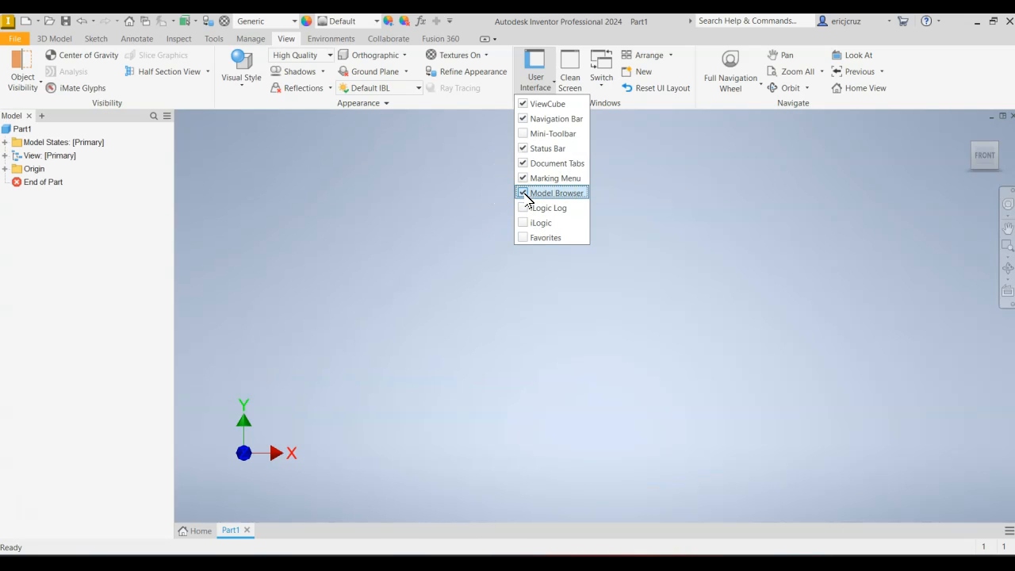
{"action": "left_click", "coordinate": [54, 38]}
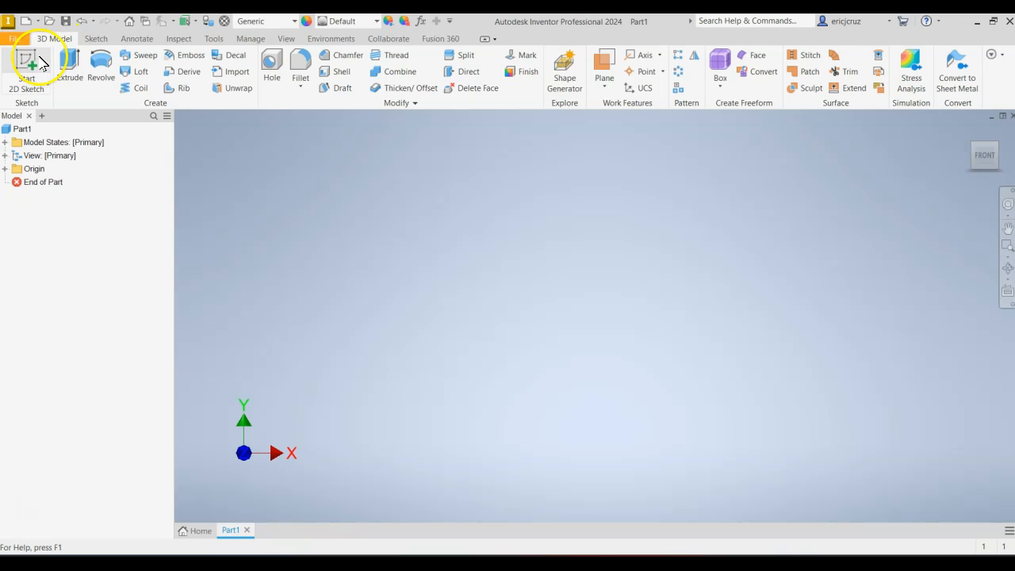
{"action": "mouse_move", "coordinate": [26, 63]}
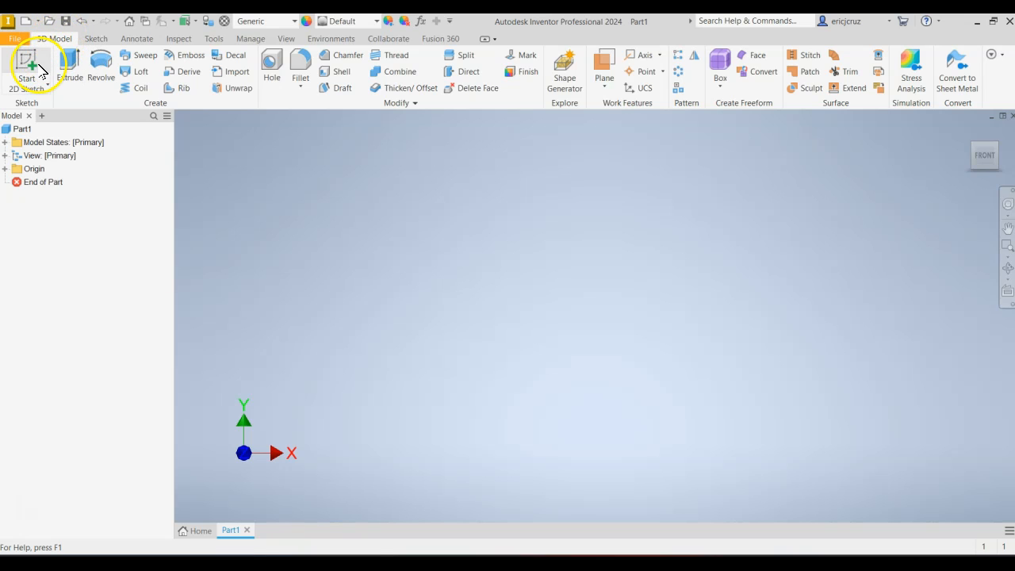
- Start a new 2D sketch for the base rectangle and check the EX-03 reference
{"action": "left_click", "coordinate": [27, 67]}
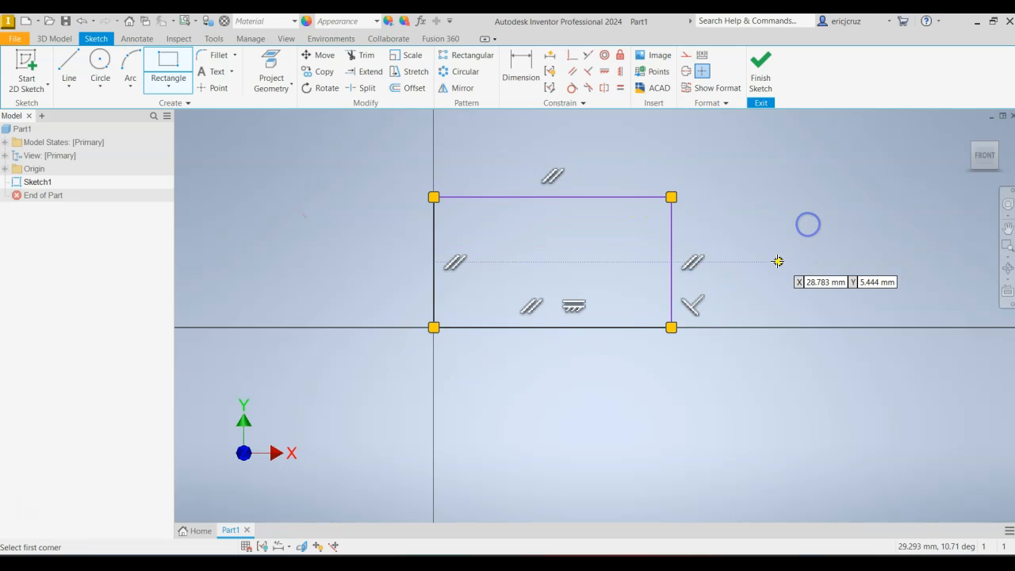
{"action": "mouse_move", "coordinate": [771, 307]}
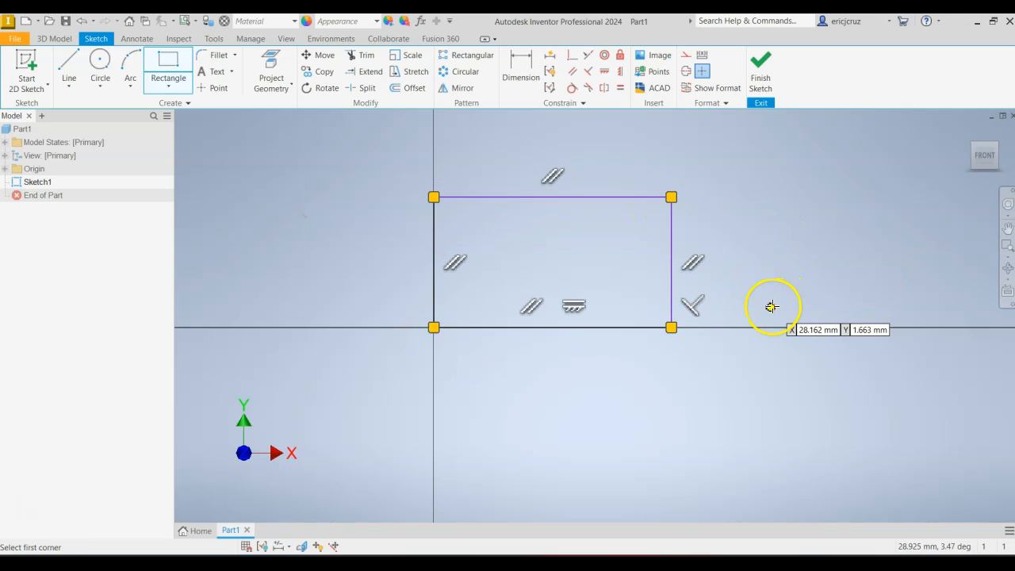
{"action": "key", "text": "alt+tab"}
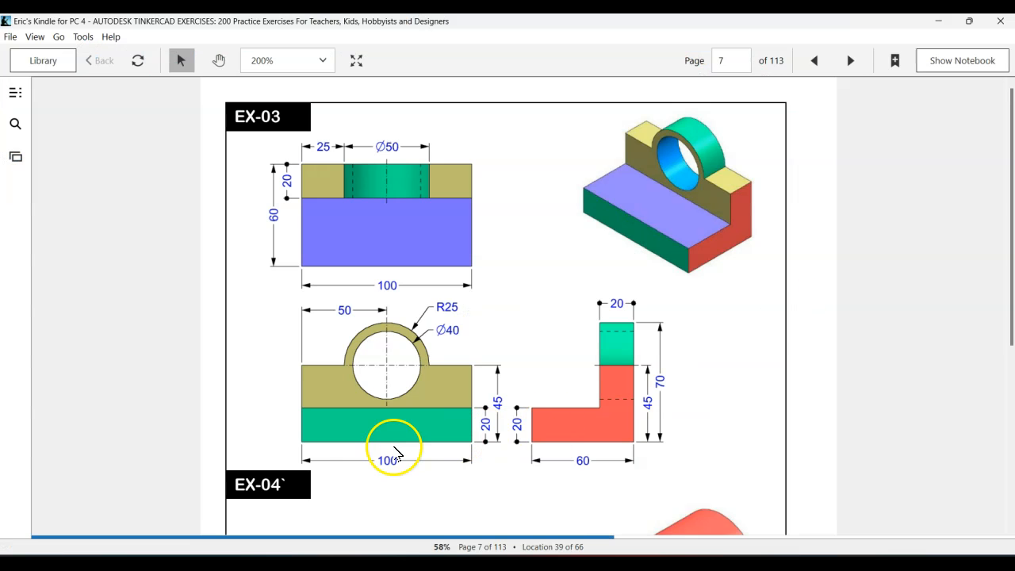
{"action": "mouse_move", "coordinate": [481, 473]}
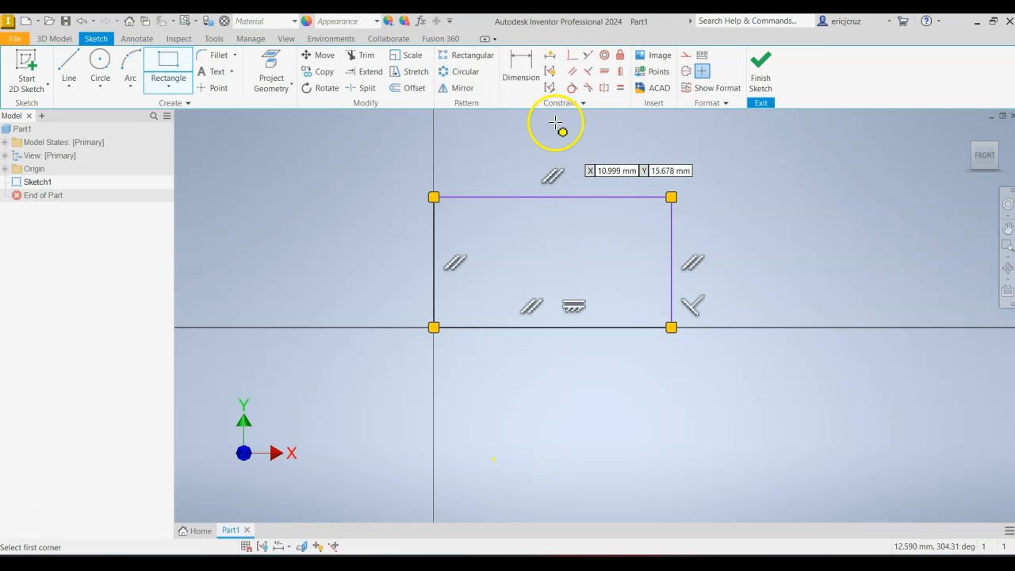
- Dimension the base rectangle with a 100 width and a 45 height
{"action": "left_click", "coordinate": [521, 64]}
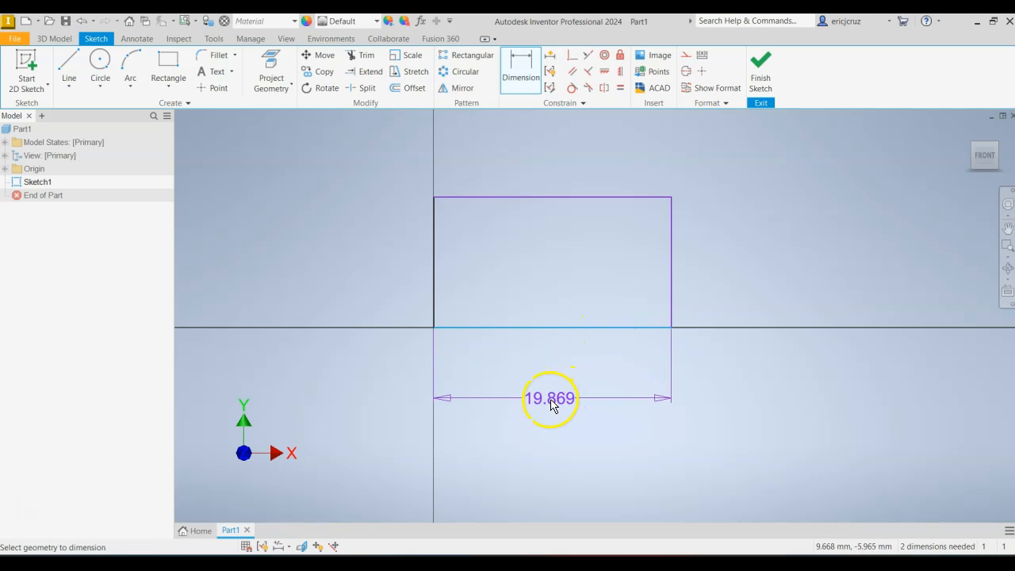
{"action": "left_click", "coordinate": [550, 397]}
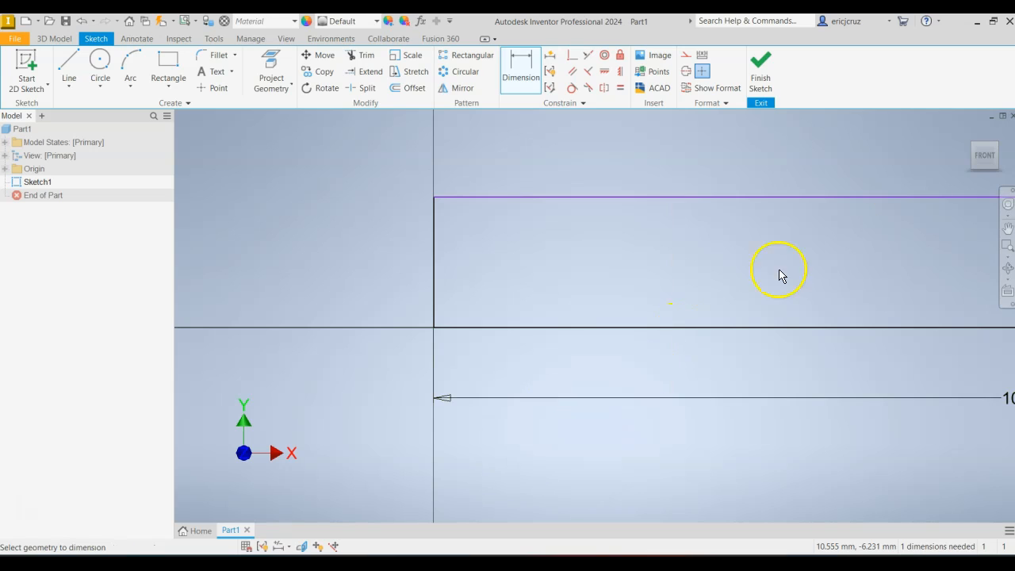
{"action": "left_click", "coordinate": [984, 154]}
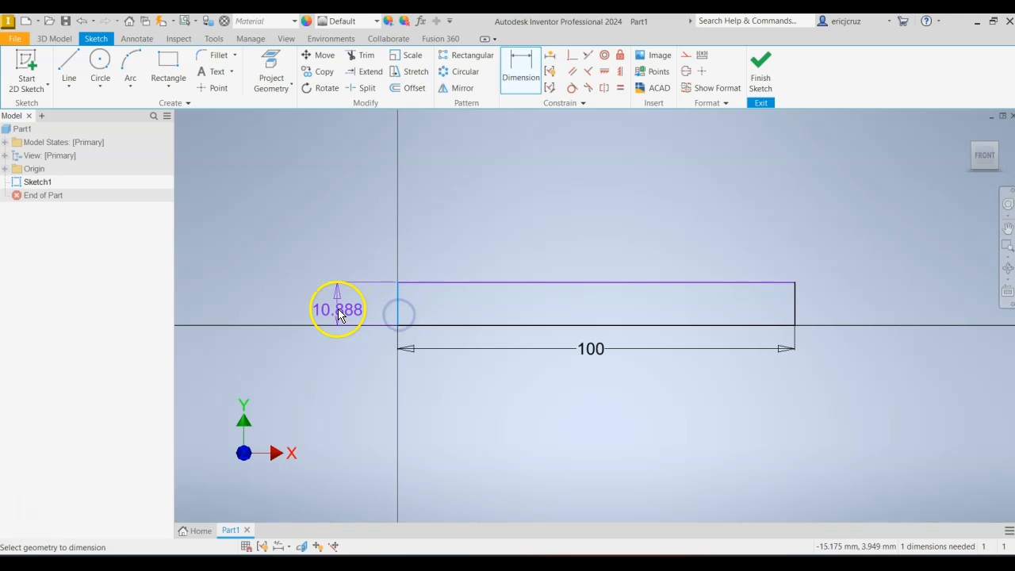
{"action": "left_click", "coordinate": [338, 308]}
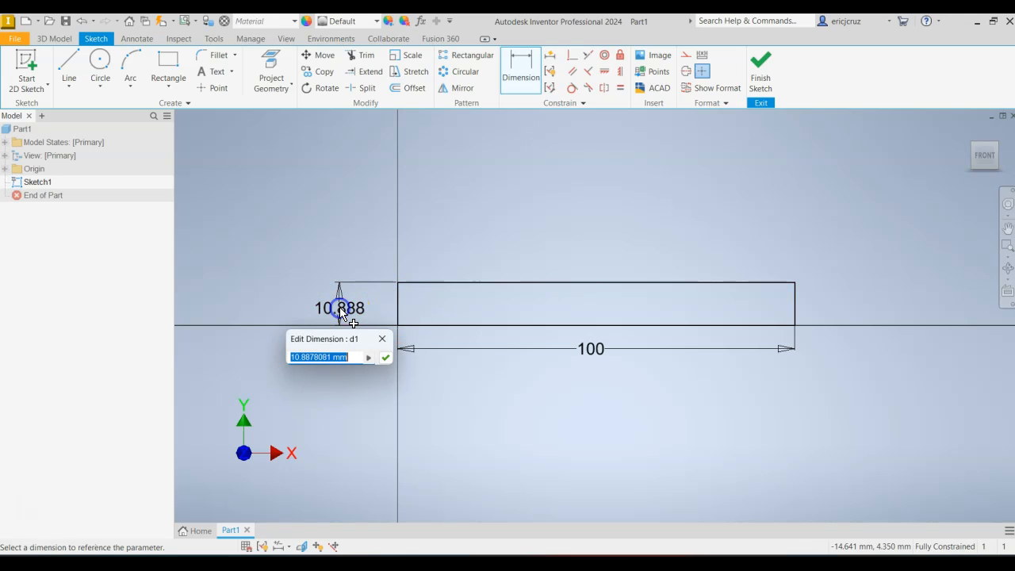
{"action": "type", "text": "45"}
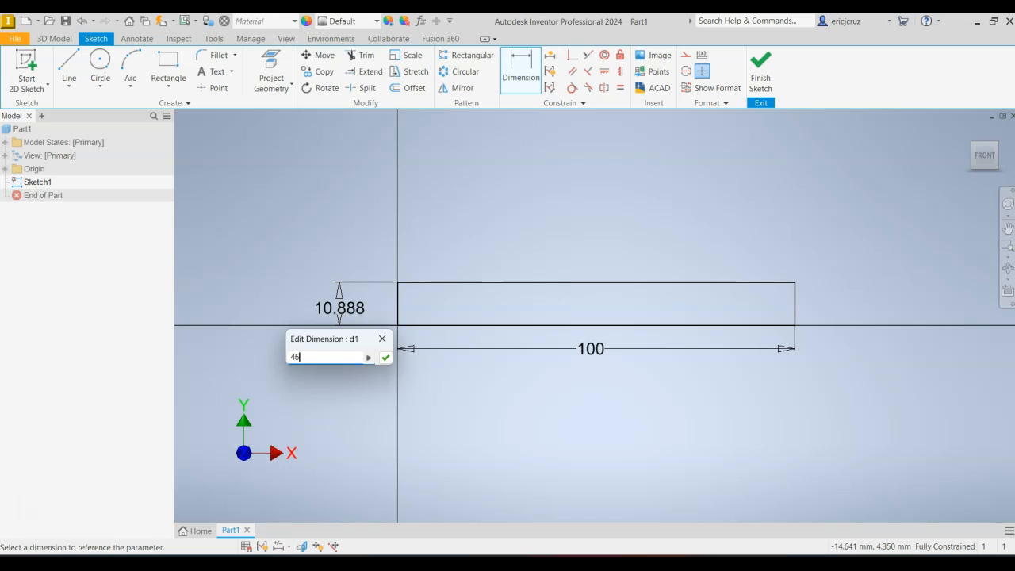
{"action": "left_click", "coordinate": [385, 357]}
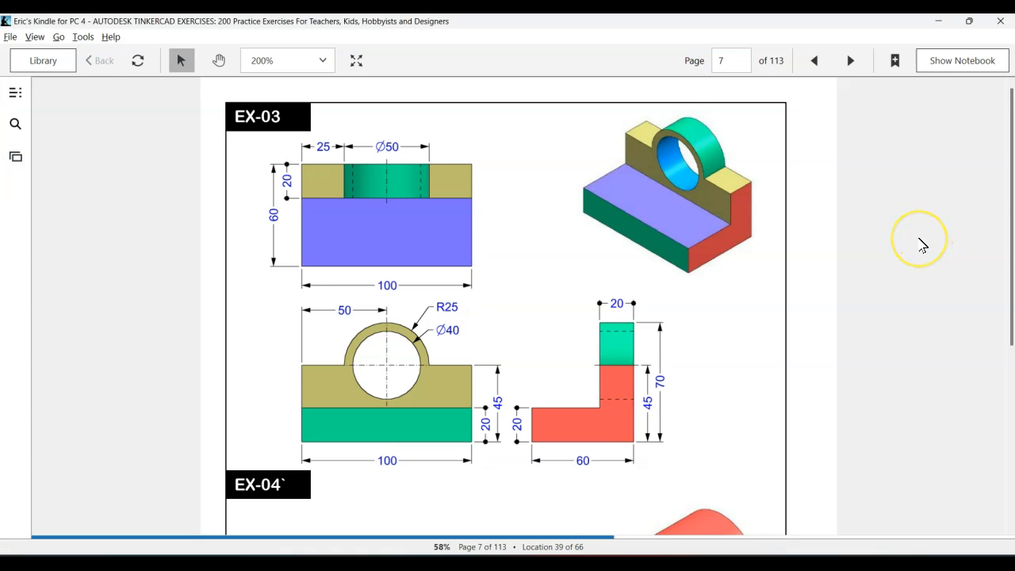
{"action": "mouse_move", "coordinate": [923, 242]}
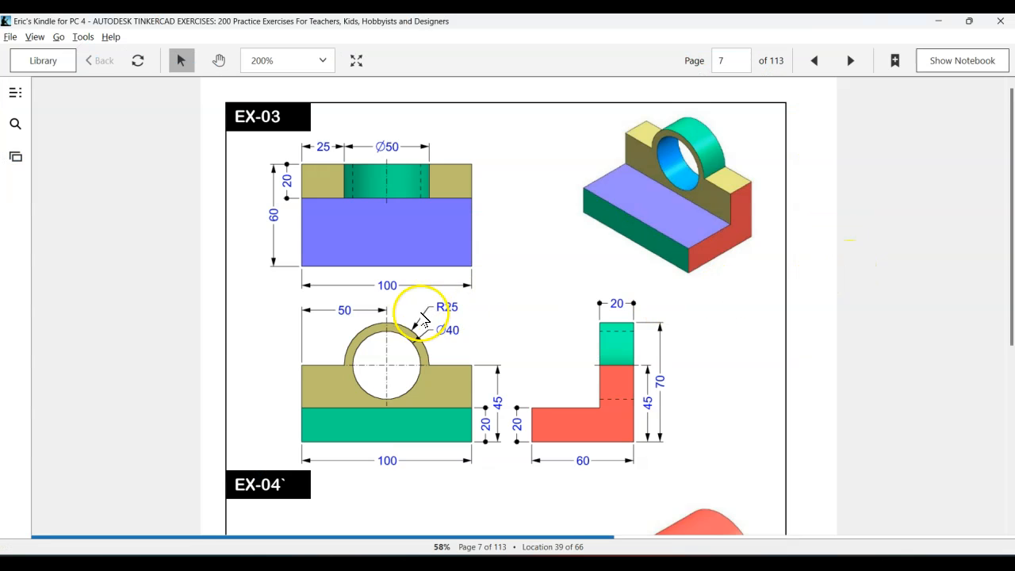
{"action": "mouse_move", "coordinate": [704, 221]}
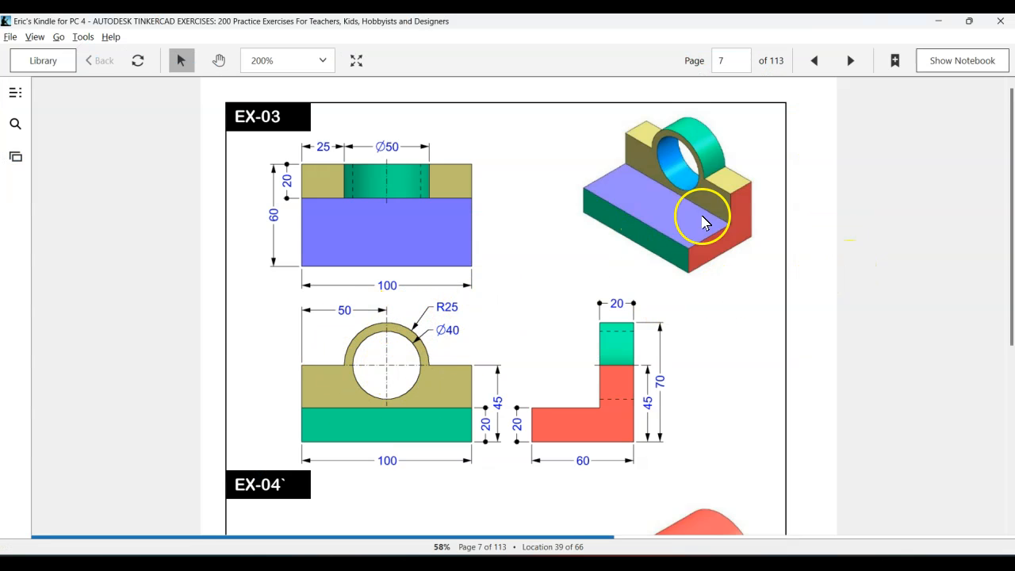
{"action": "mouse_move", "coordinate": [490, 318]}
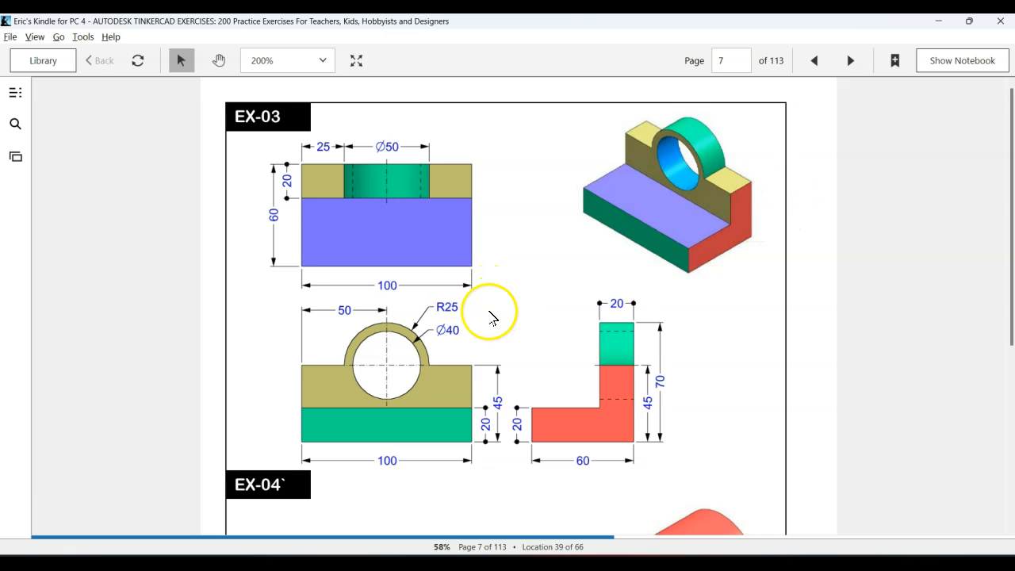
{"action": "mouse_move", "coordinate": [602, 298]}
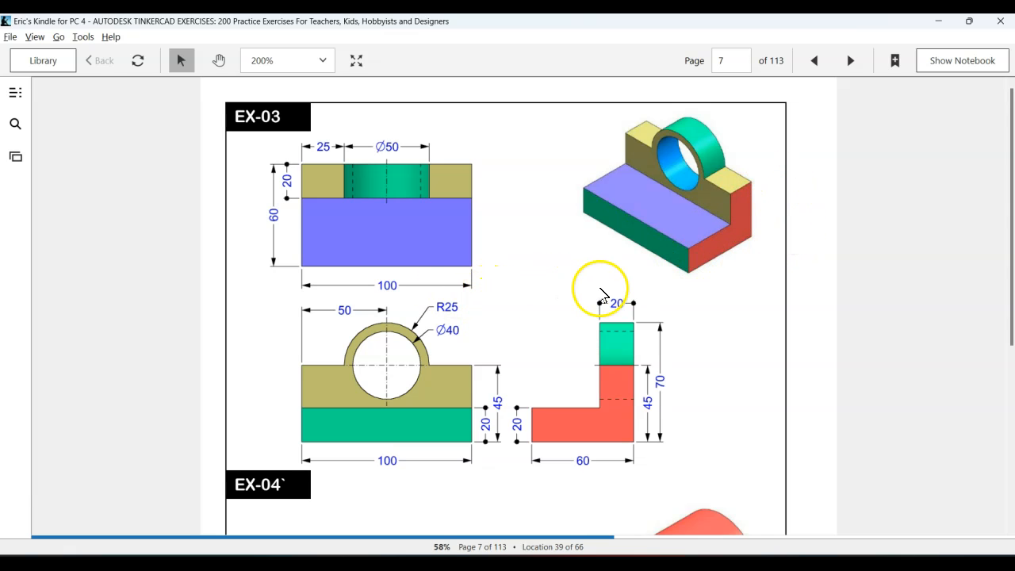
{"action": "mouse_move", "coordinate": [733, 194]}
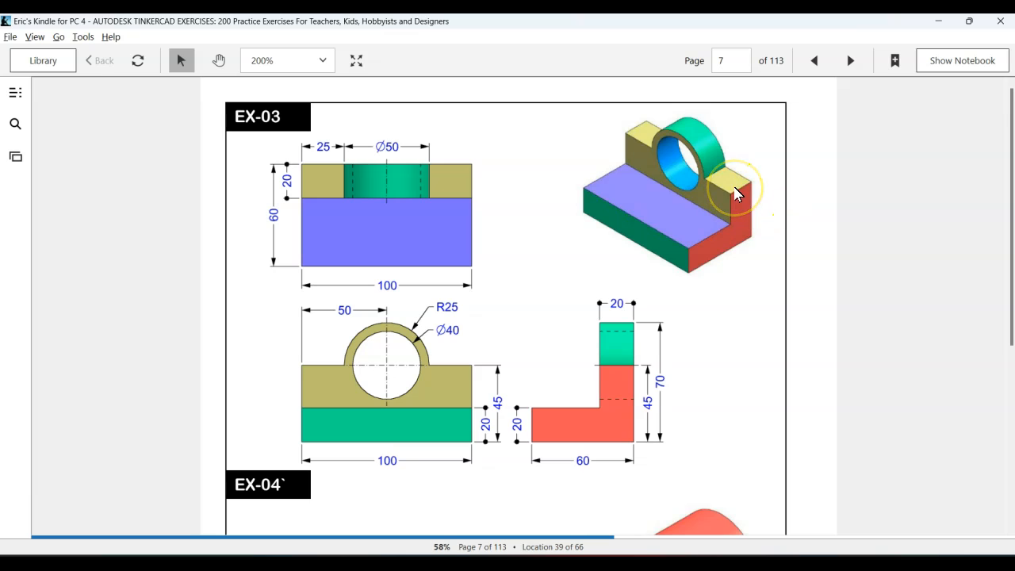
{"action": "mouse_move", "coordinate": [428, 357]}
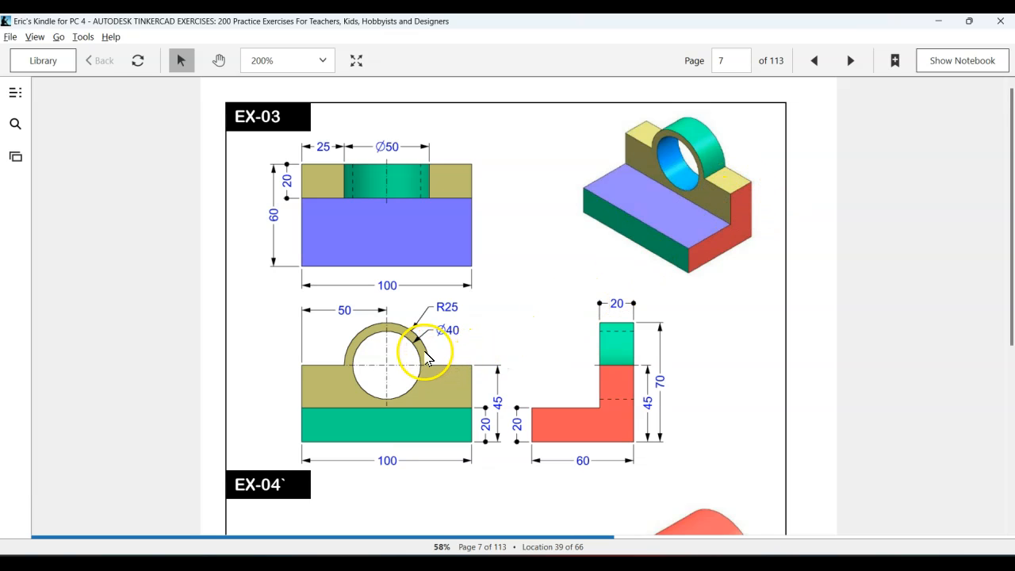
{"action": "mouse_move", "coordinate": [420, 361]}
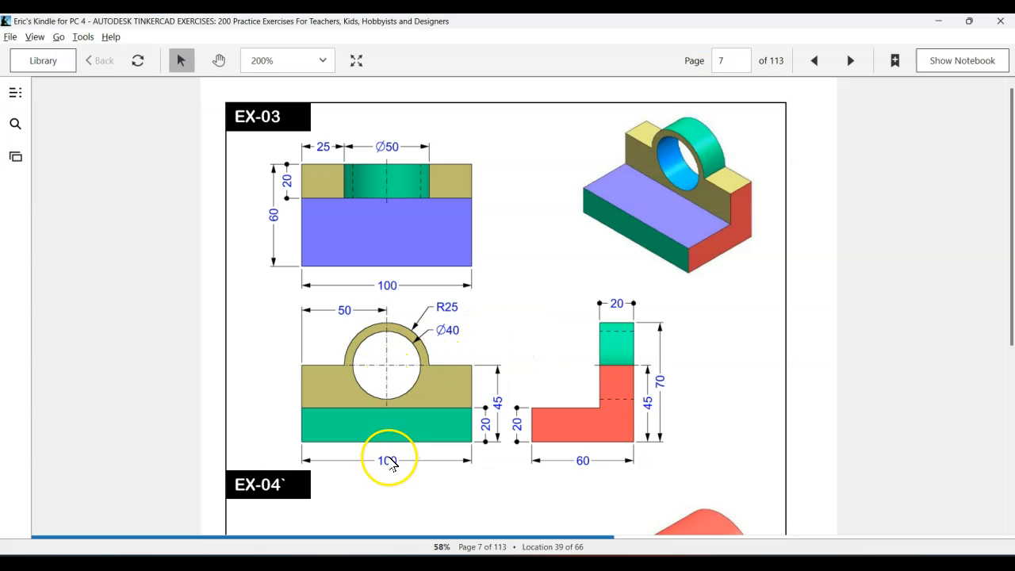
{"action": "mouse_move", "coordinate": [394, 472]}
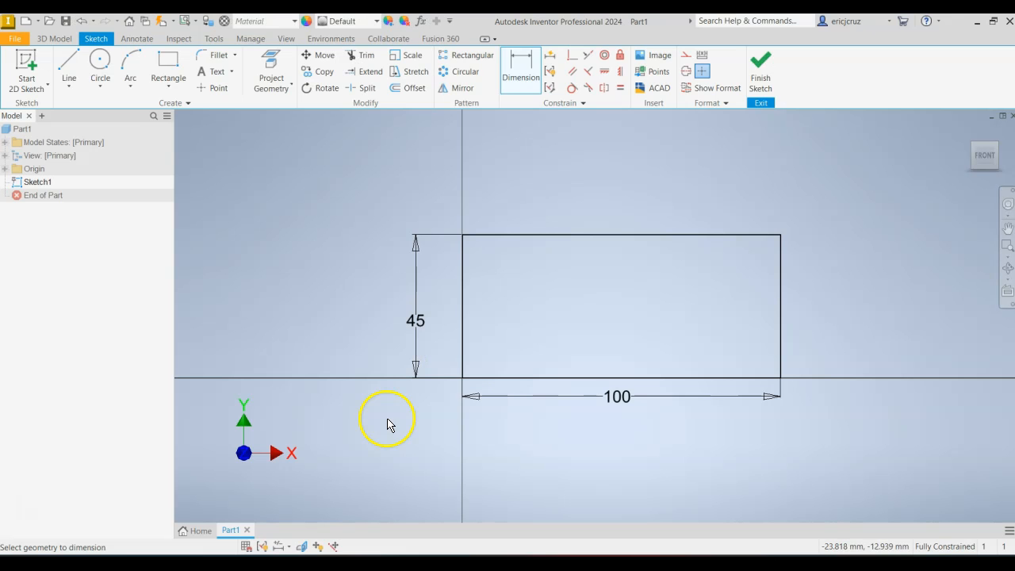
- Draw concentric Ø40 and R25 circles centred on the top edge's midpoint
{"action": "left_click", "coordinate": [100, 67]}
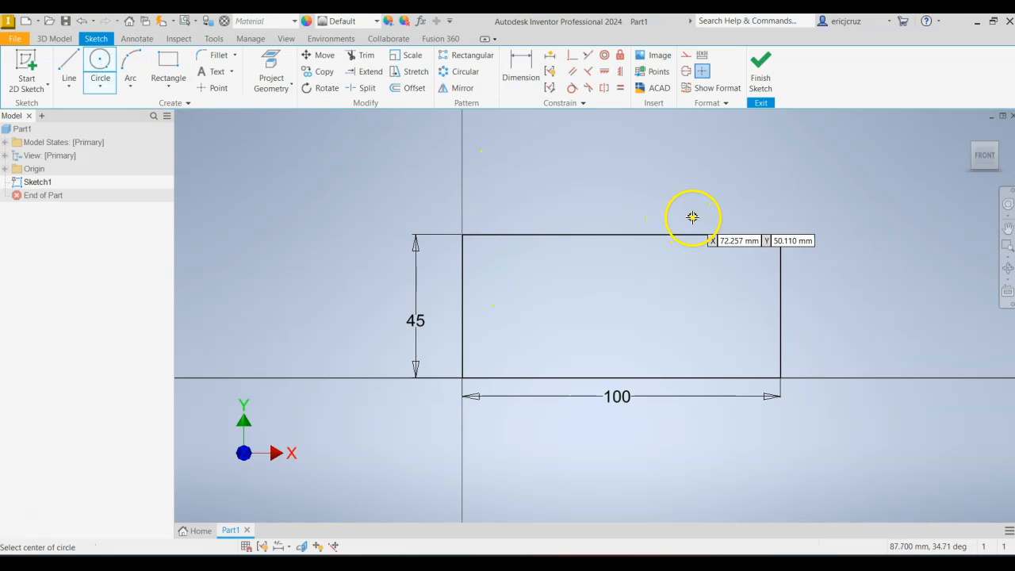
{"action": "mouse_move", "coordinate": [621, 234]}
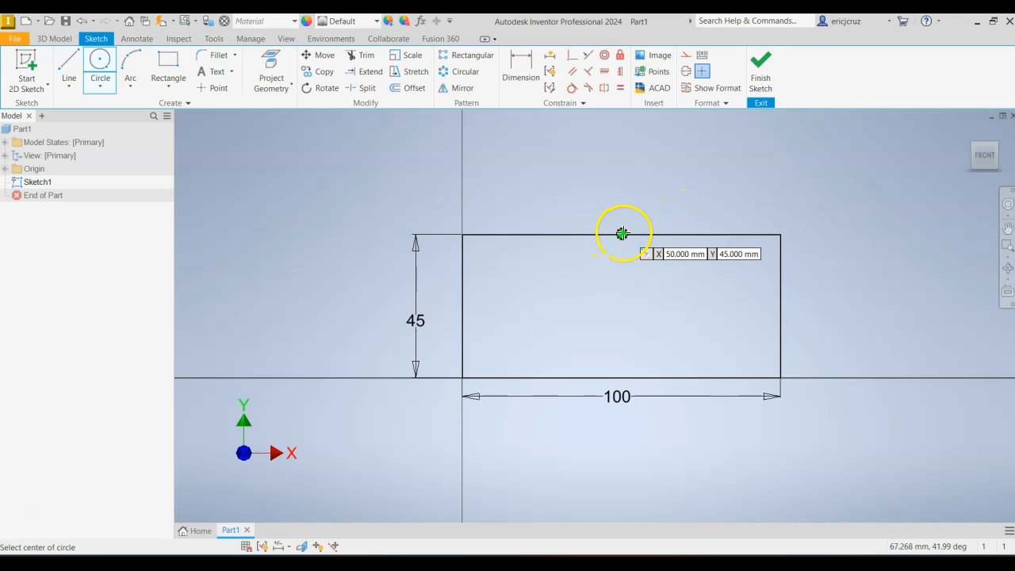
{"action": "left_click", "coordinate": [623, 233]}
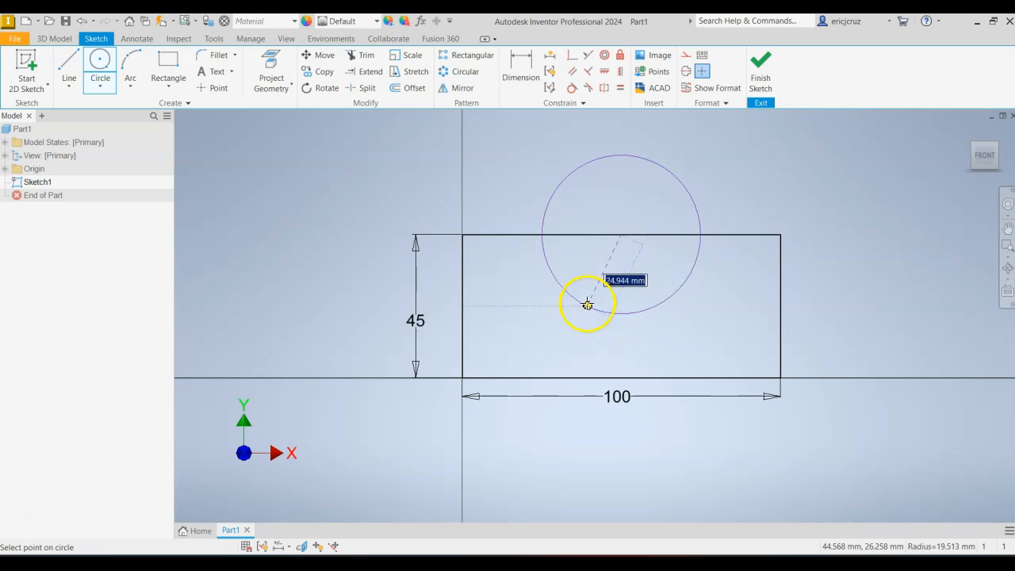
{"action": "mouse_move", "coordinate": [545, 267]}
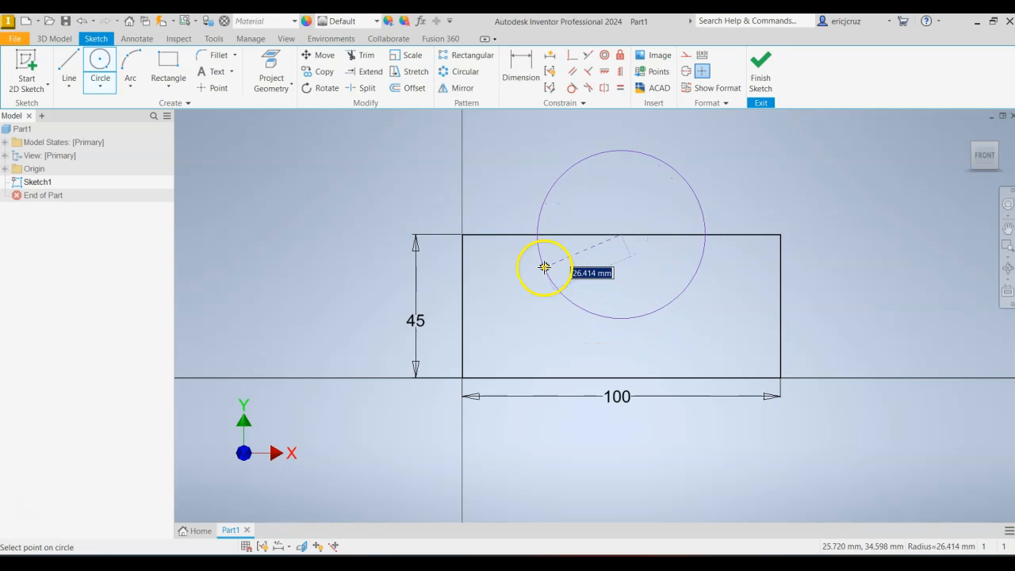
{"action": "mouse_move", "coordinate": [654, 317]}
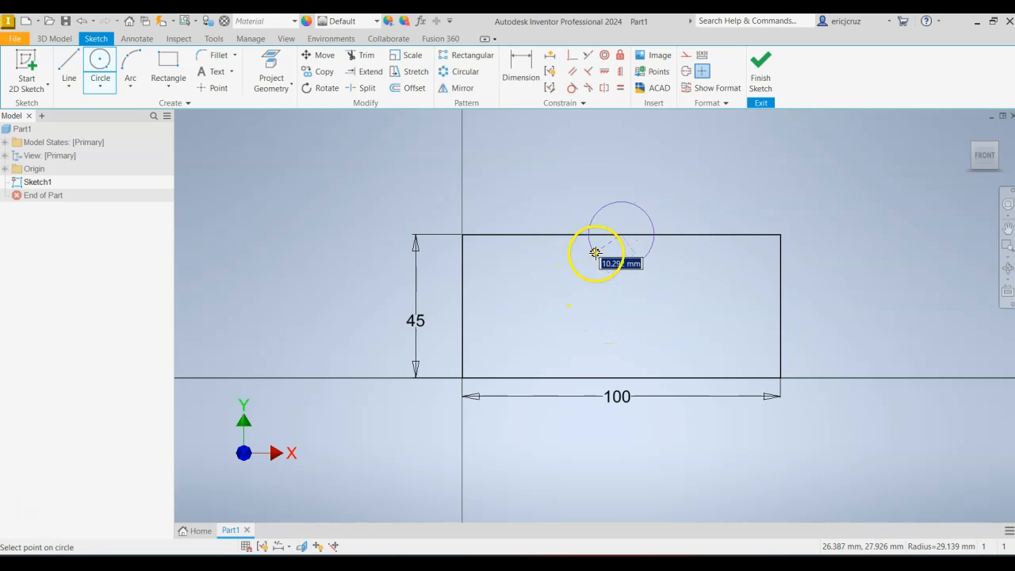
{"action": "mouse_move", "coordinate": [579, 317]}
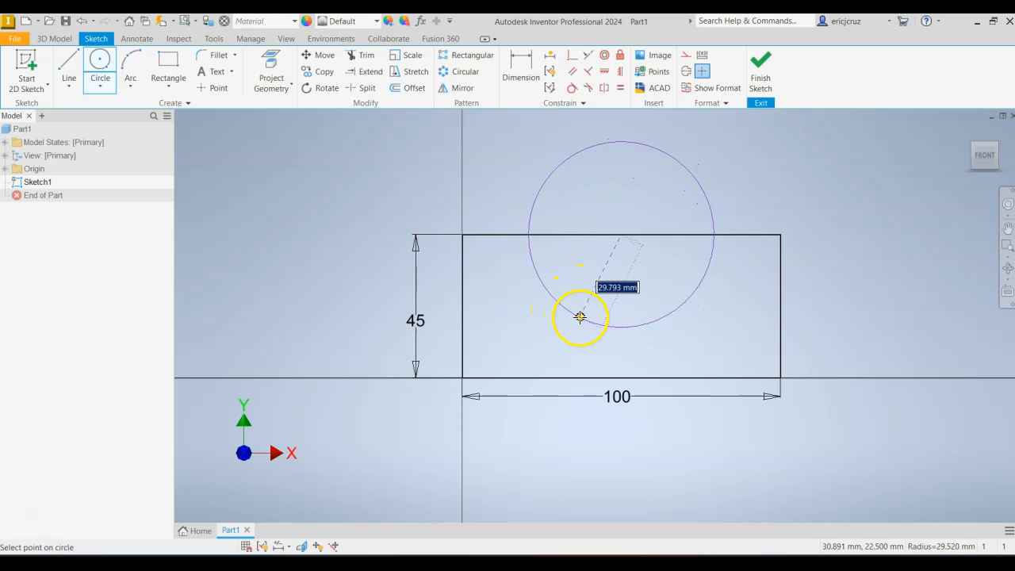
{"action": "mouse_move", "coordinate": [650, 325]}
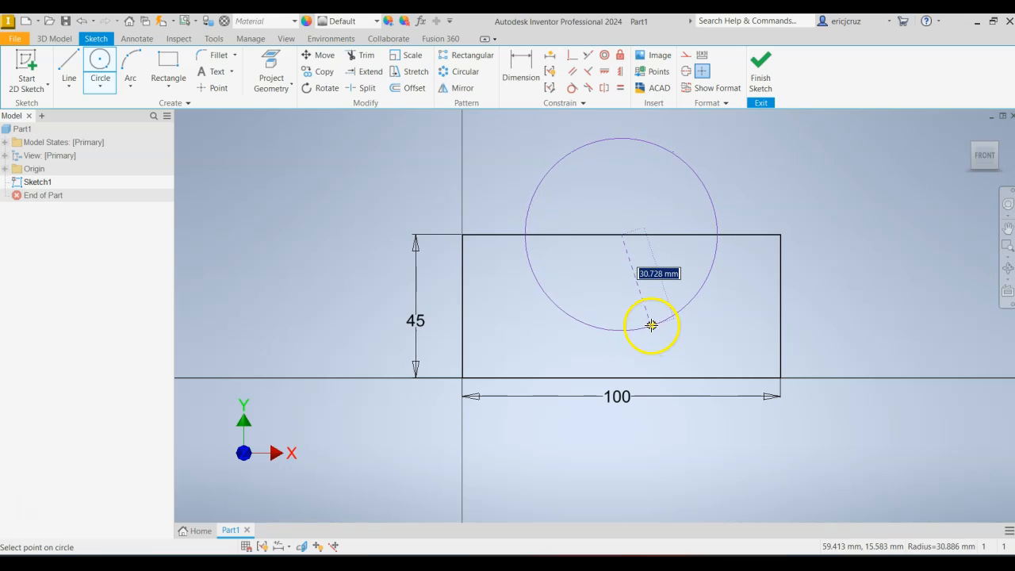
{"action": "right_click", "coordinate": [642, 323]}
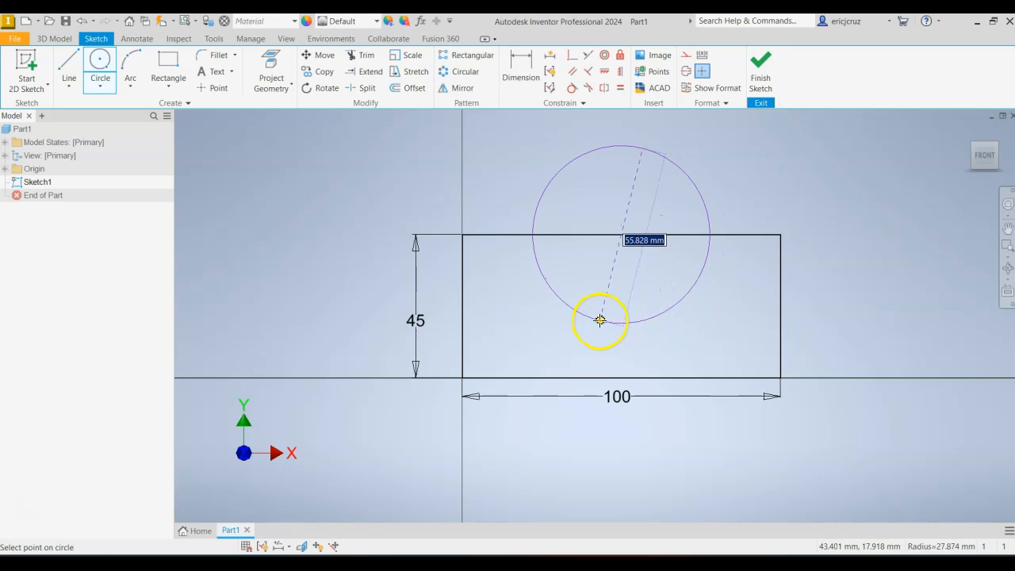
{"action": "mouse_move", "coordinate": [598, 309]}
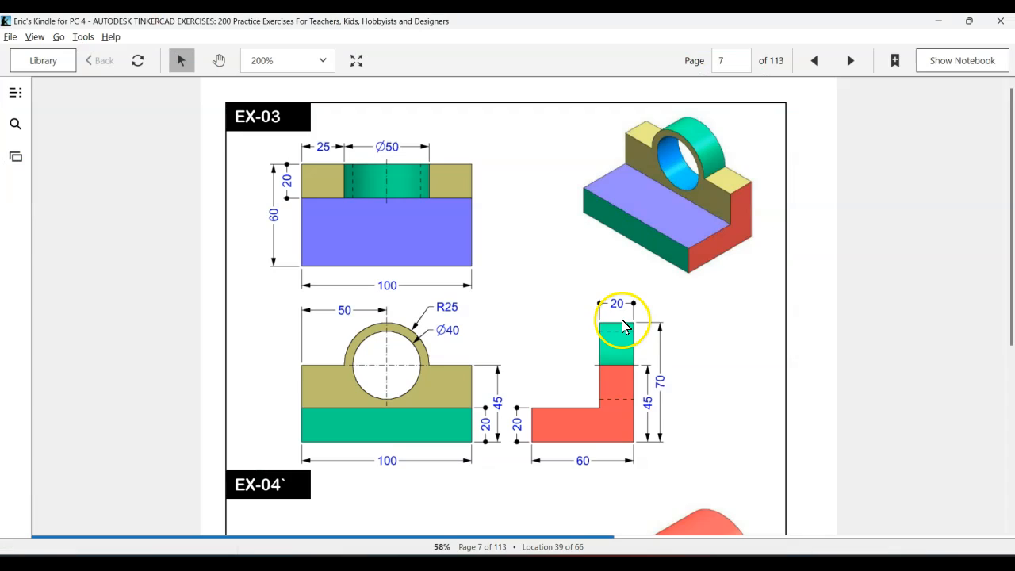
{"action": "mouse_move", "coordinate": [448, 333]}
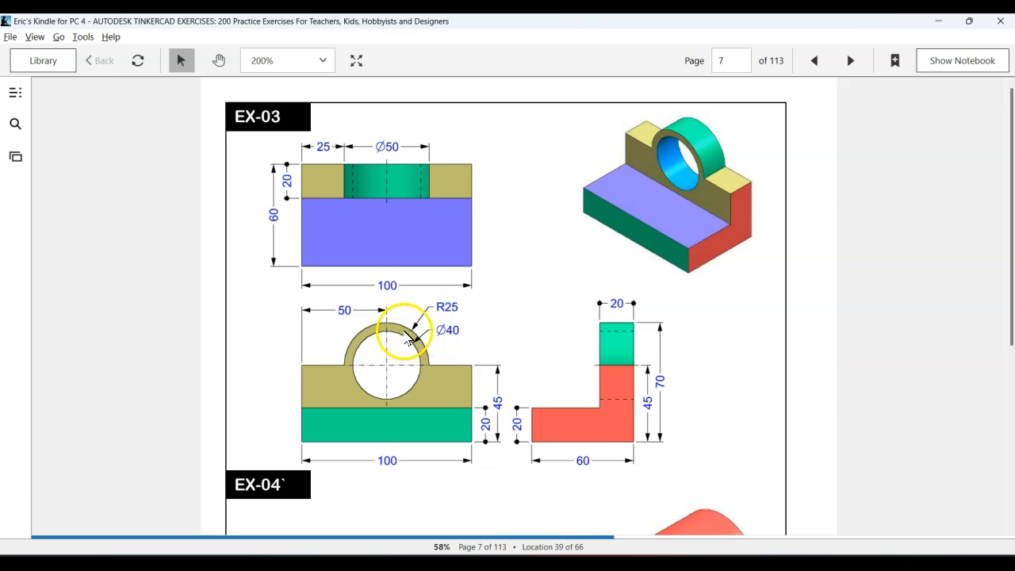
{"action": "mouse_move", "coordinate": [456, 309]}
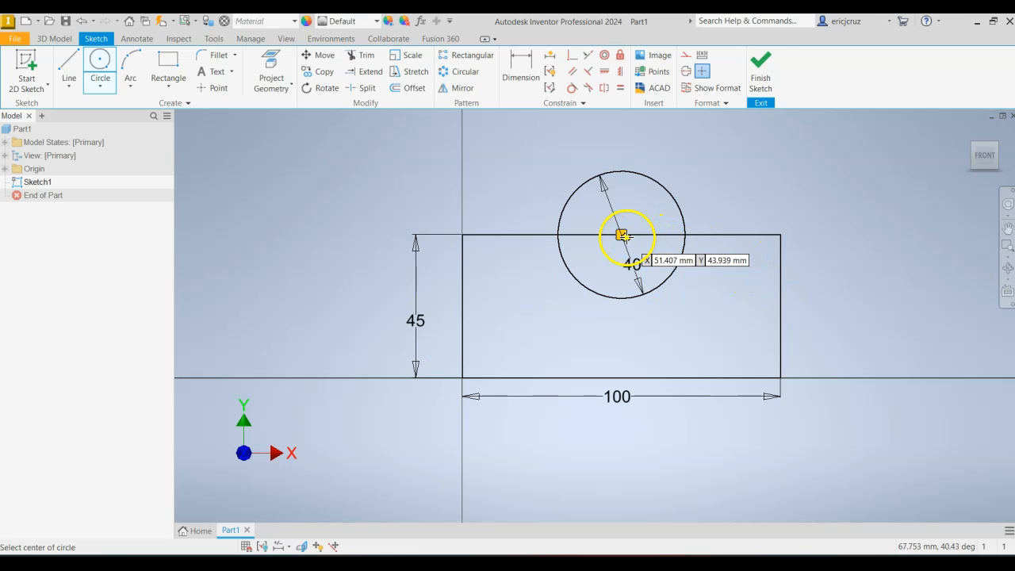
{"action": "right_click", "coordinate": [620, 234]}
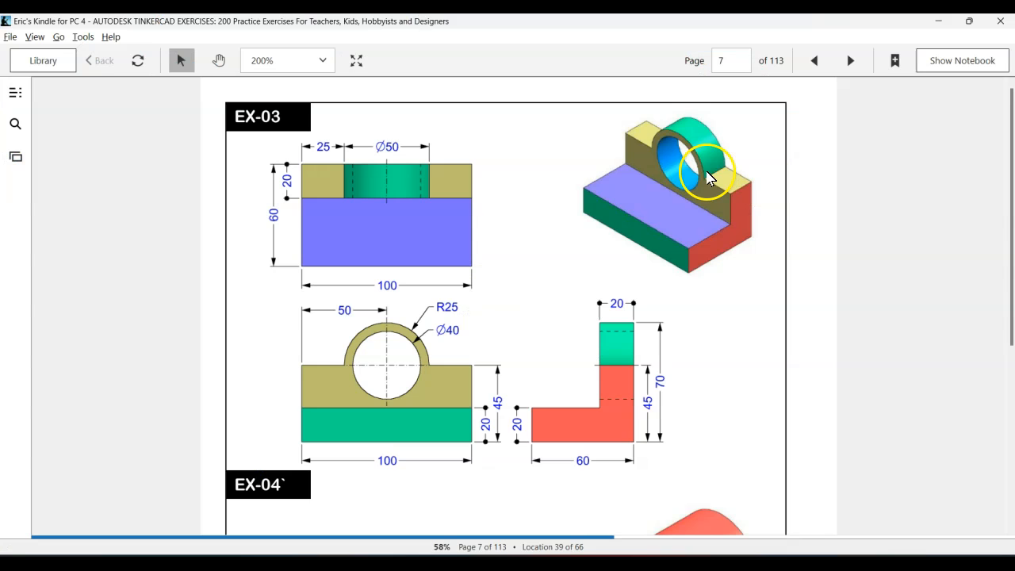
{"action": "mouse_move", "coordinate": [709, 174]}
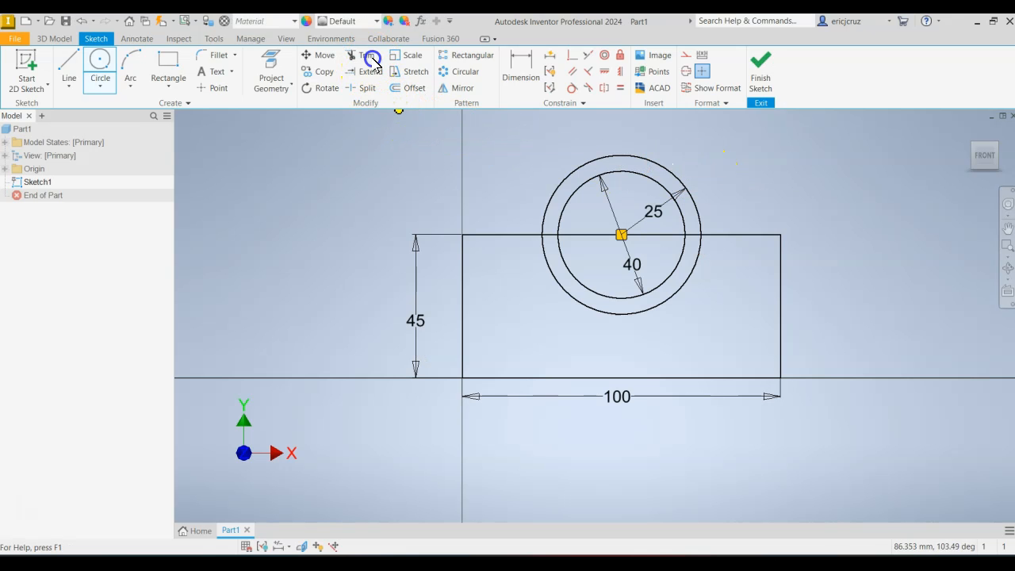
- Trim the leftover segment at the circle and draw a horizontal line across the rectangle
{"action": "left_click", "coordinate": [365, 54]}
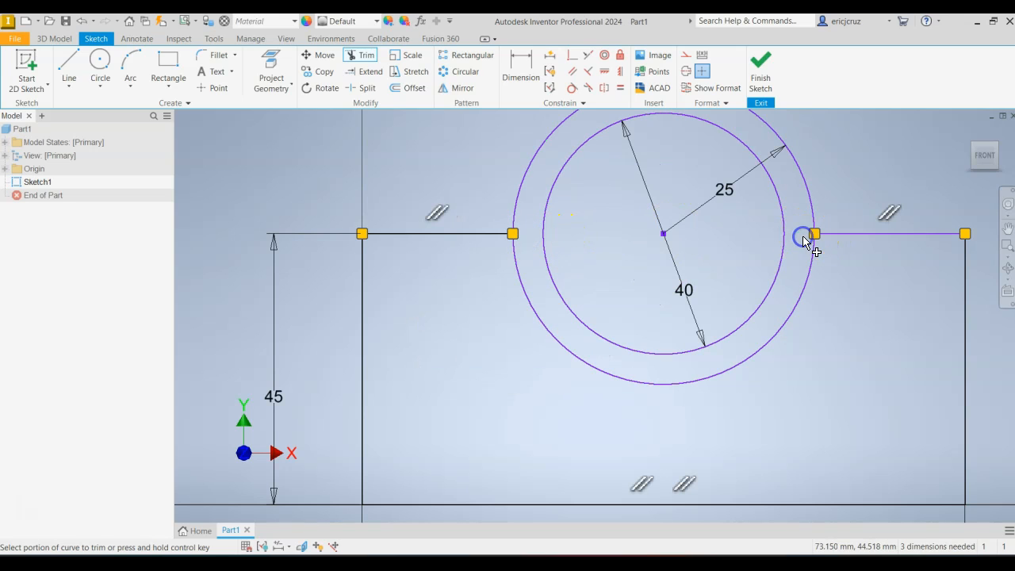
{"action": "left_click", "coordinate": [805, 238]}
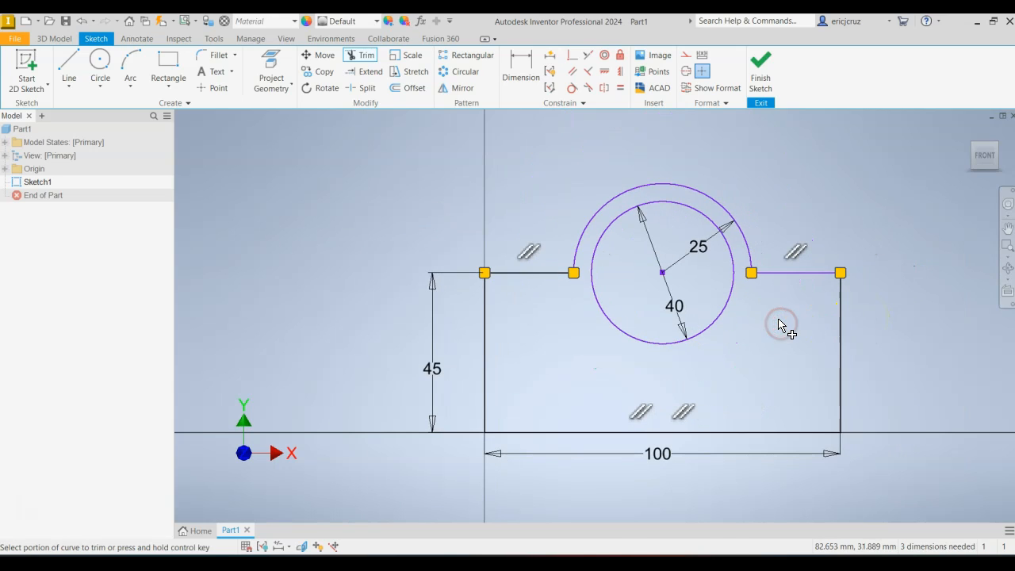
{"action": "mouse_move", "coordinate": [627, 274]}
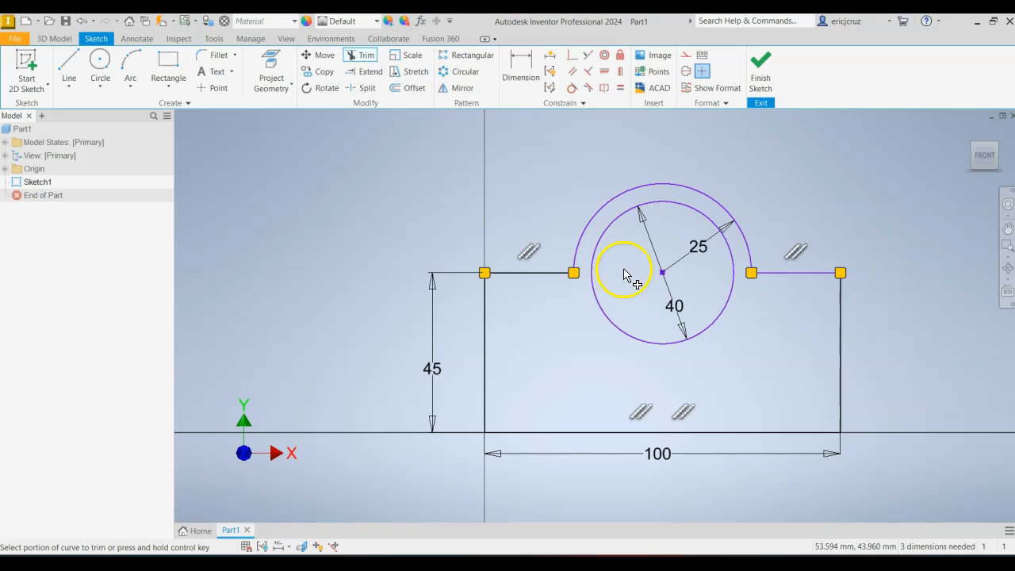
{"action": "left_click", "coordinate": [68, 63]}
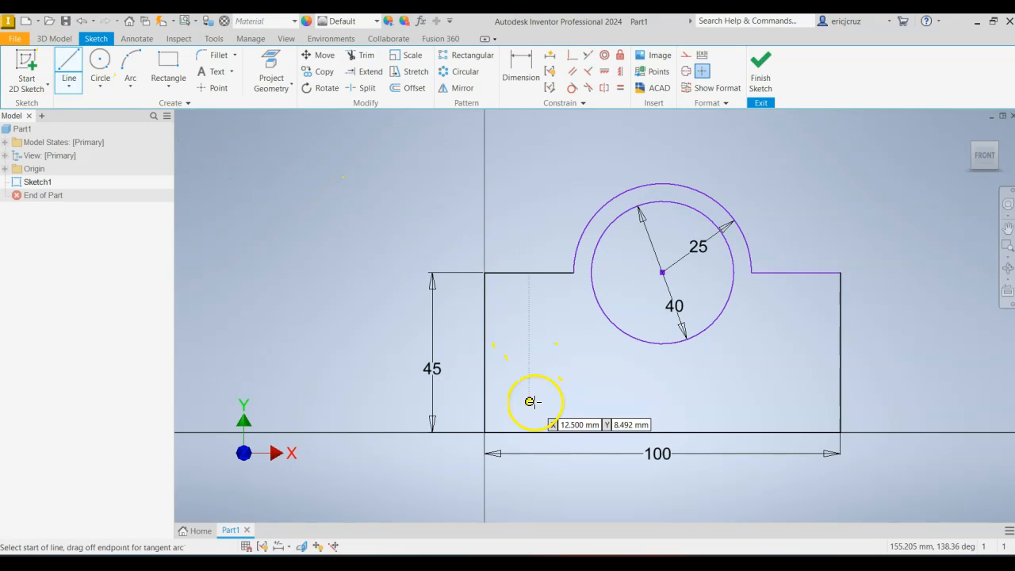
{"action": "mouse_move", "coordinate": [487, 381]}
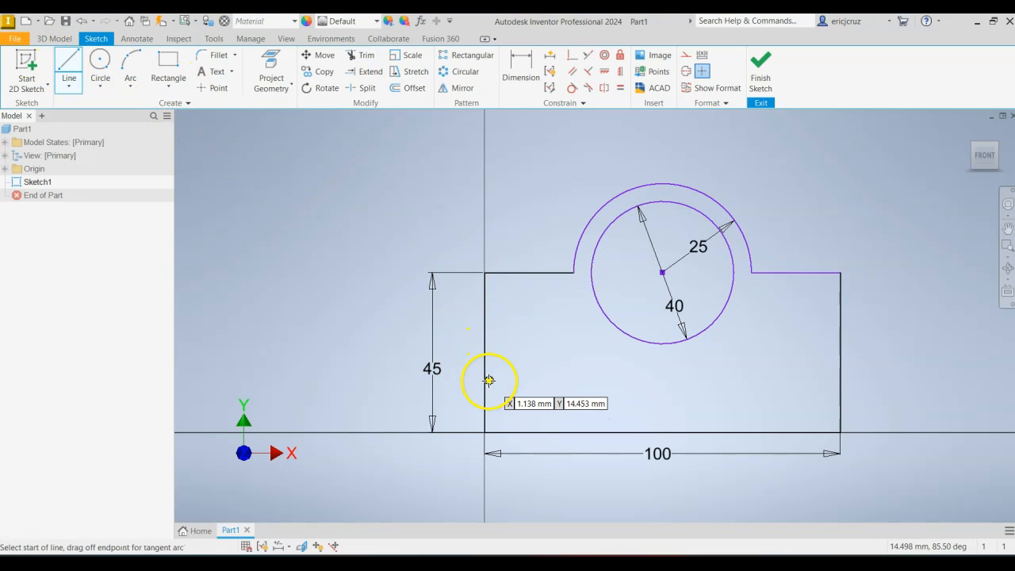
{"action": "left_click", "coordinate": [488, 379]}
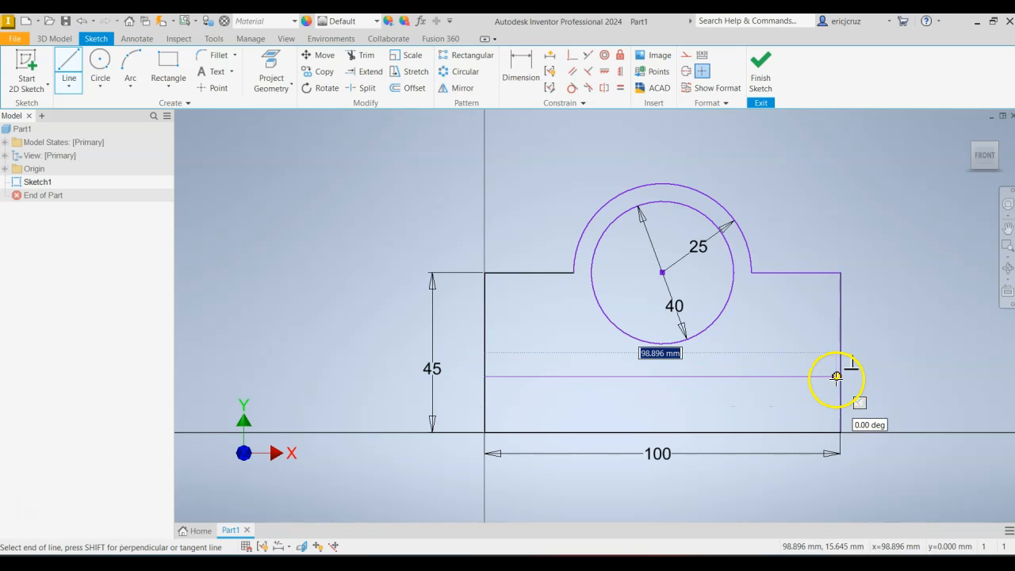
{"action": "left_click", "coordinate": [838, 378]}
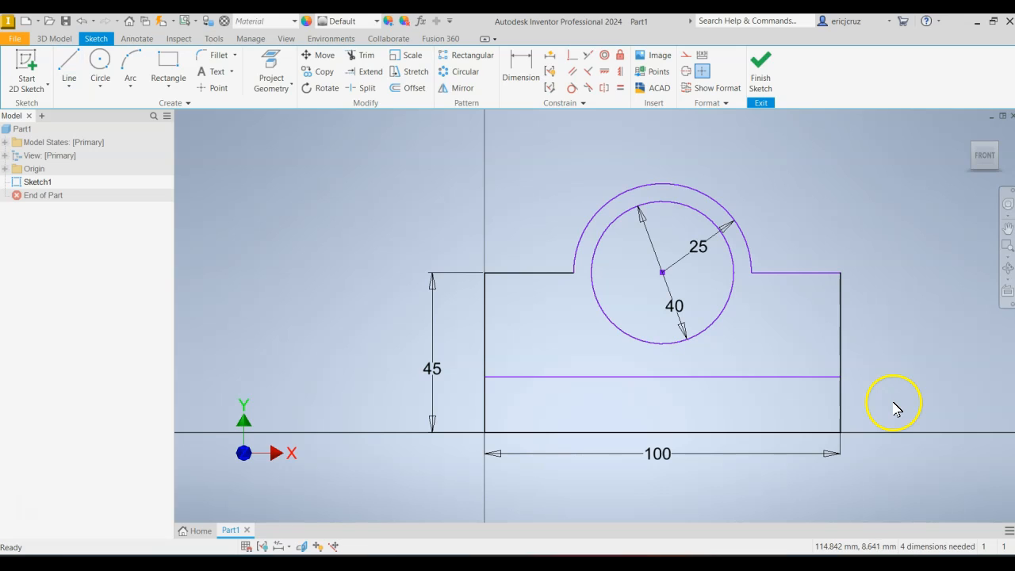
{"action": "left_click", "coordinate": [521, 64]}
{"action": "type", "text": "20"}
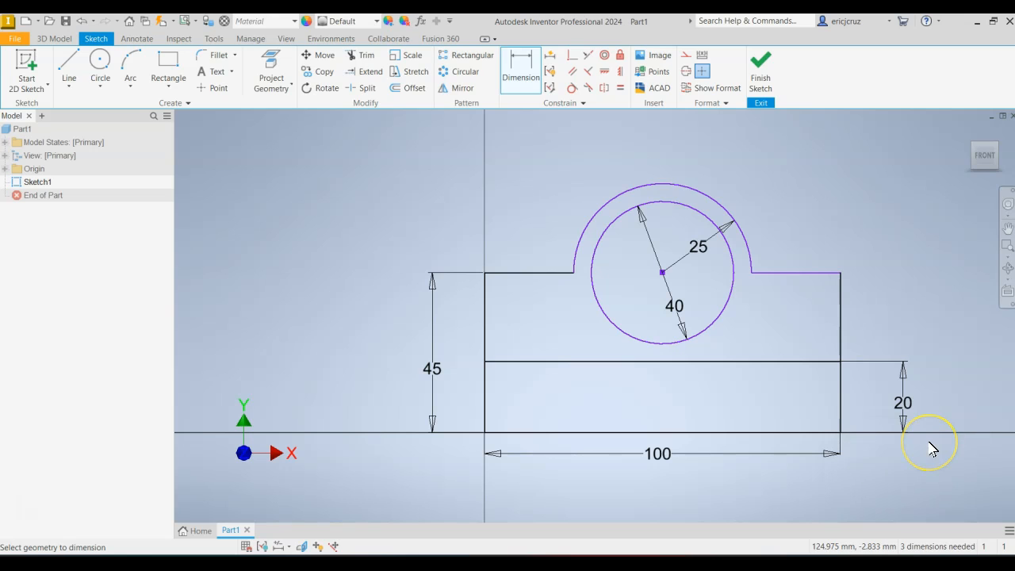
{"action": "mouse_move", "coordinate": [759, 65]}
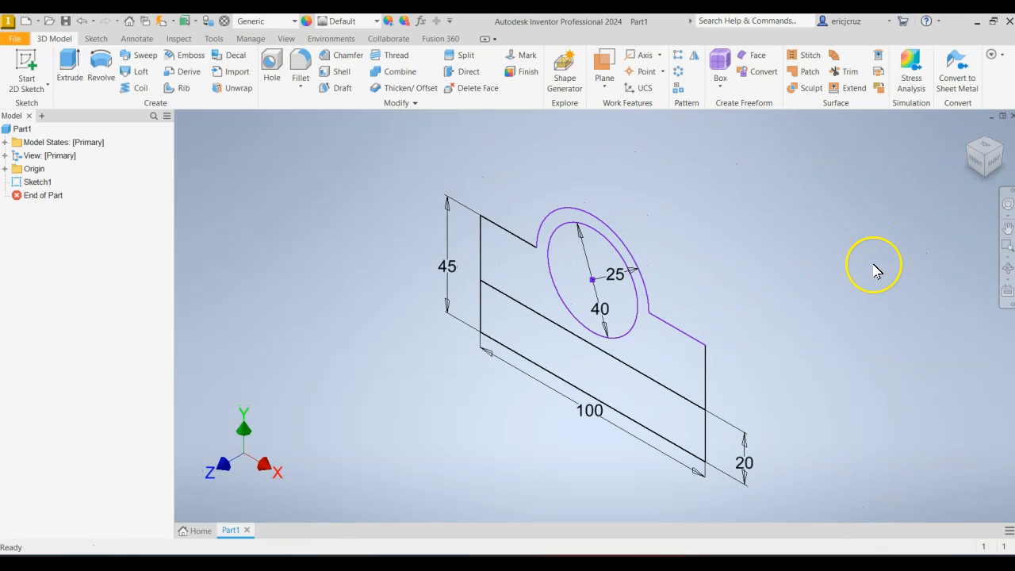
{"action": "mouse_move", "coordinate": [878, 272]}
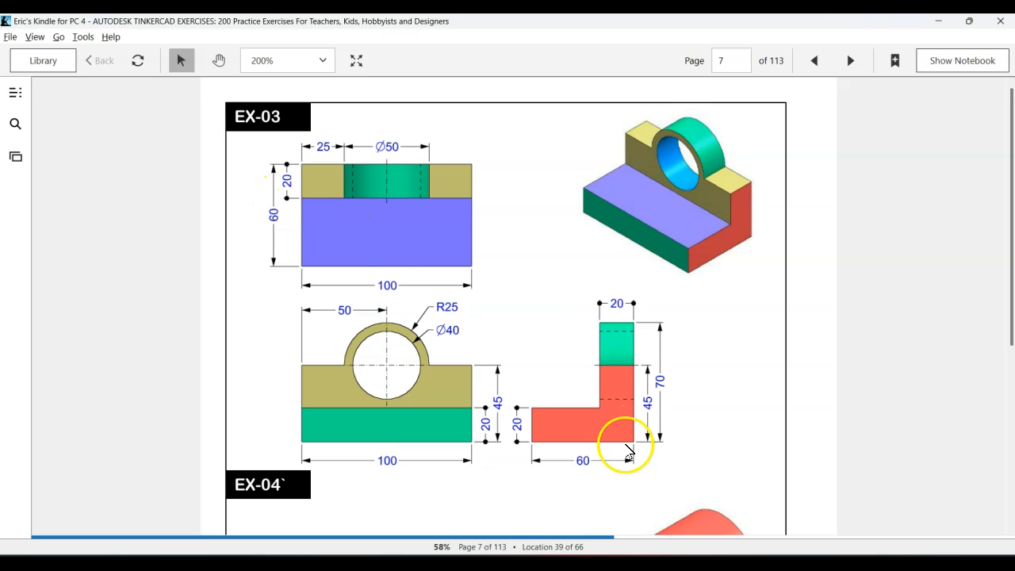
{"action": "mouse_move", "coordinate": [583, 448]}
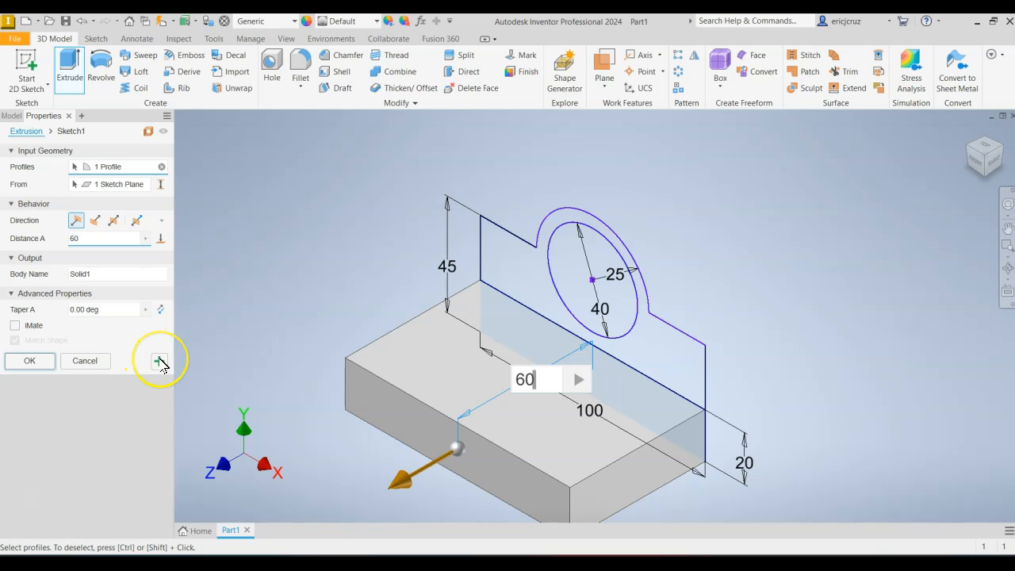
{"action": "mouse_move", "coordinate": [161, 361]}
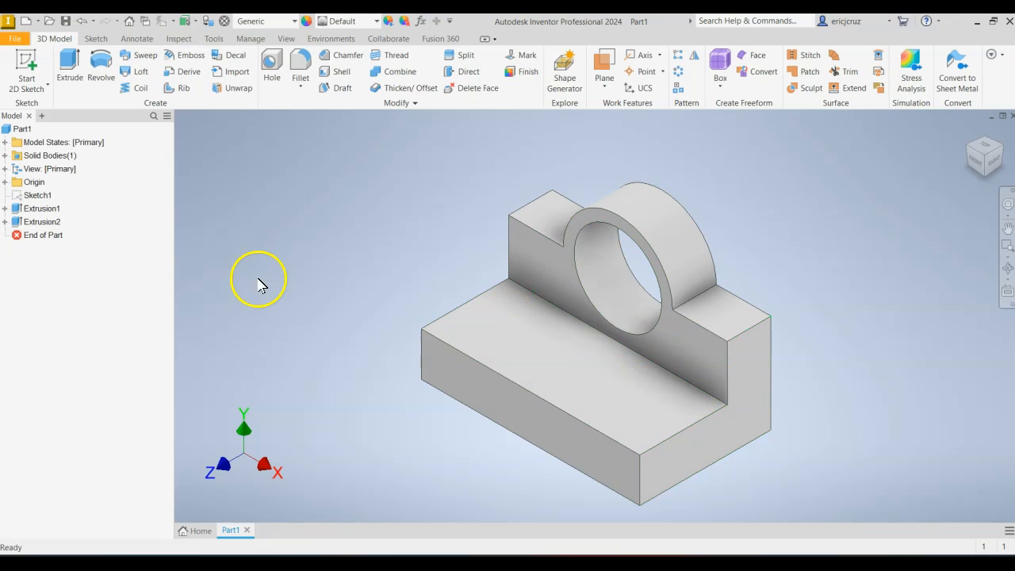
{"action": "left_click", "coordinate": [41, 208]}
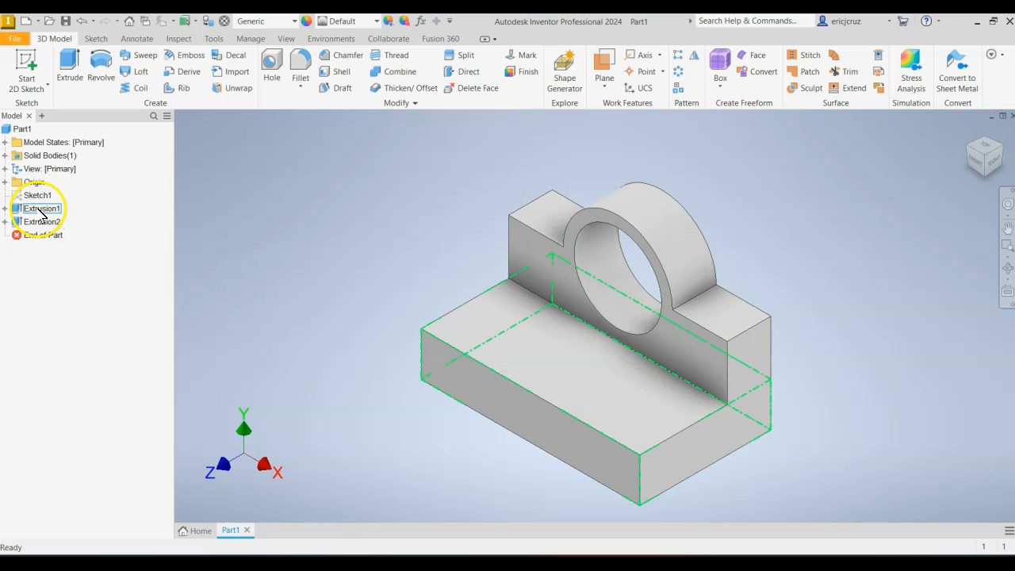
{"action": "left_click", "coordinate": [411, 230]}
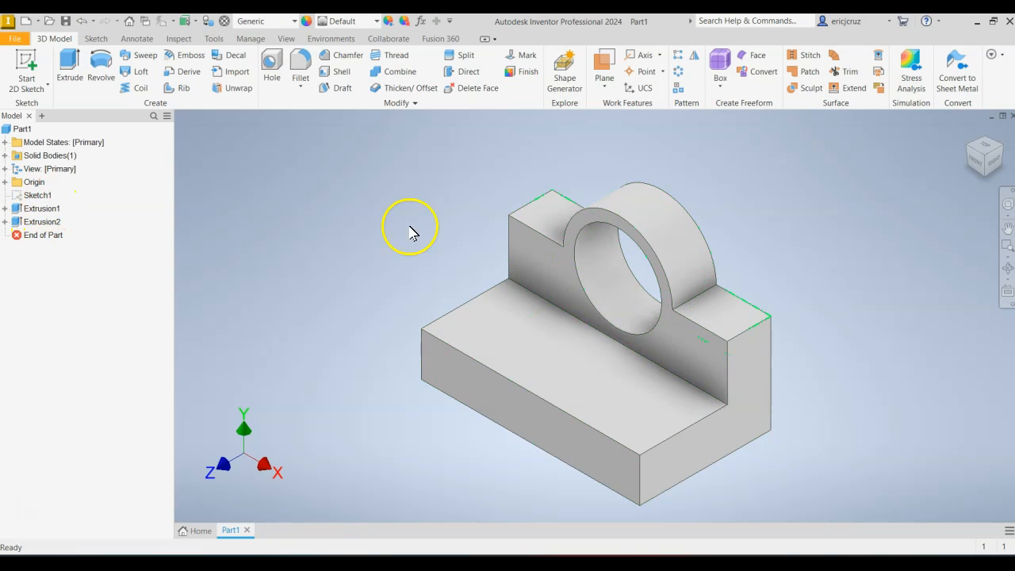
{"action": "mouse_move", "coordinate": [839, 337]}
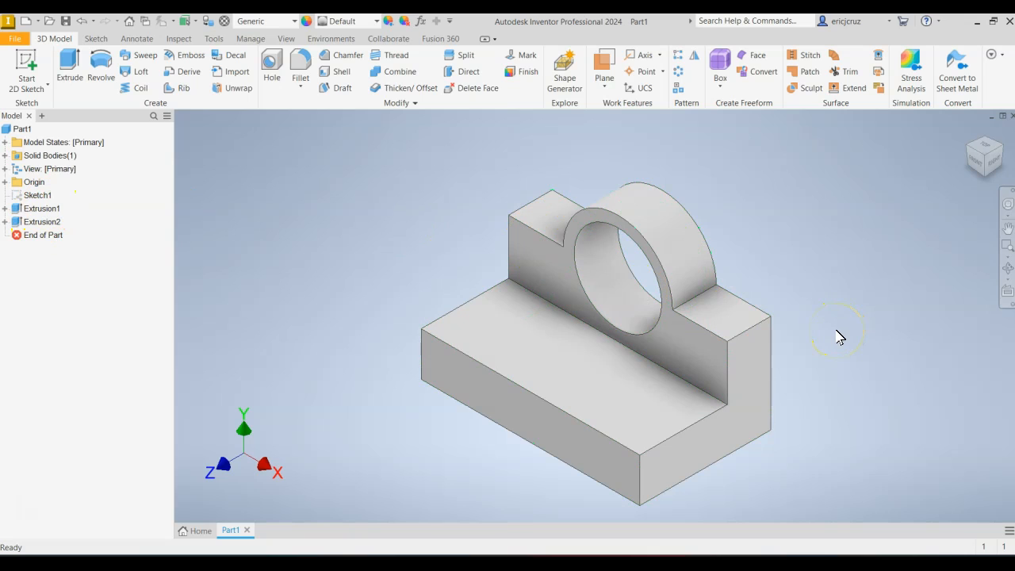
{"action": "mouse_move", "coordinate": [856, 246]}
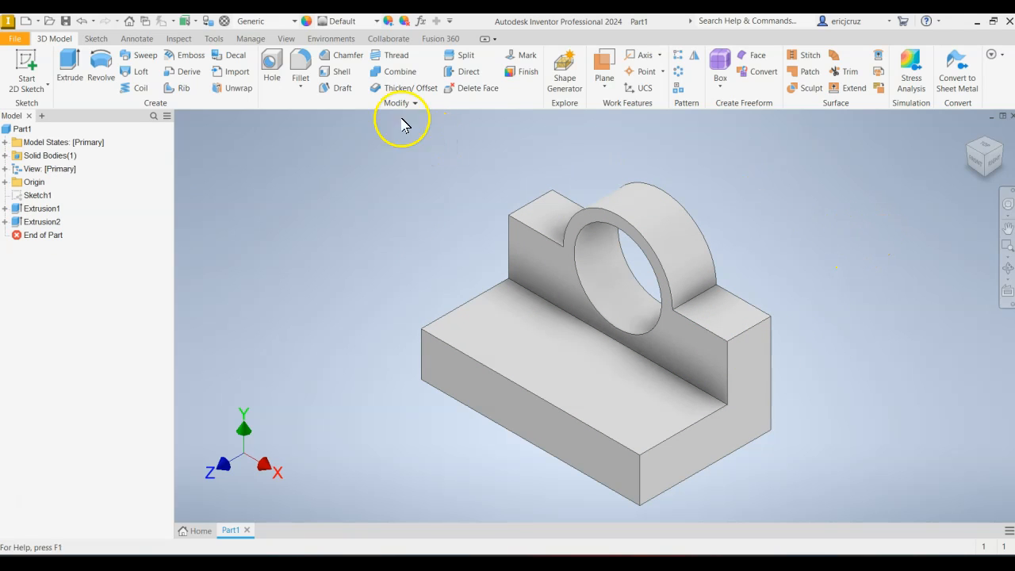
- Assign Wood (Birch) as the bracket's material
{"action": "left_click", "coordinate": [278, 21]}
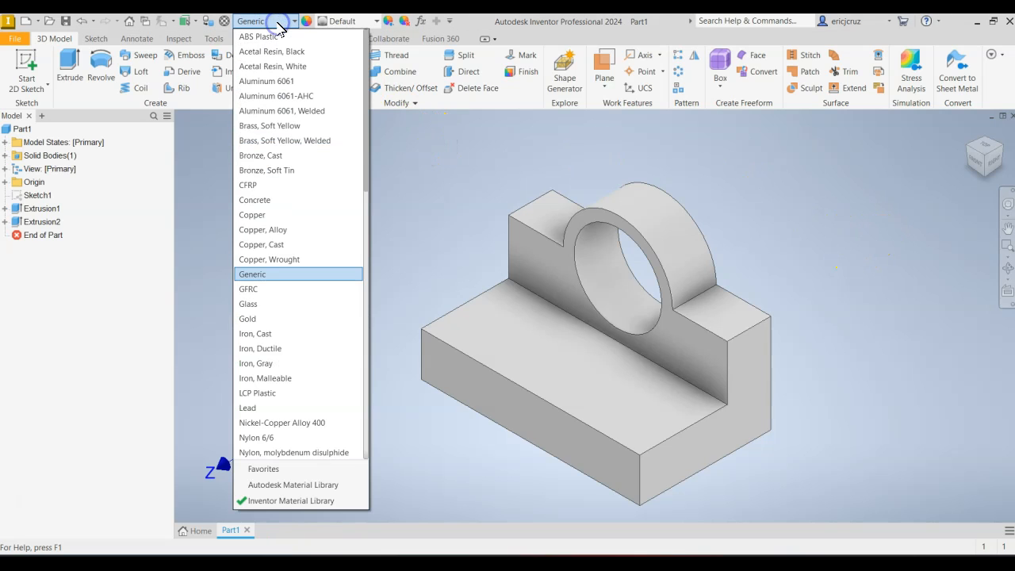
{"action": "mouse_move", "coordinate": [318, 285]}
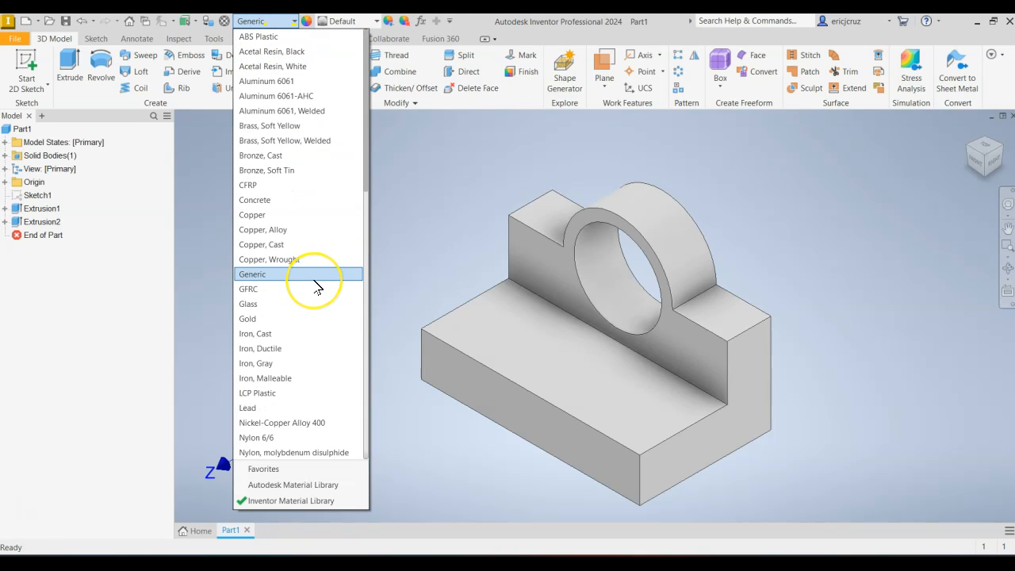
{"action": "scroll", "scroll_direction": "down", "scroll_amount": 3}
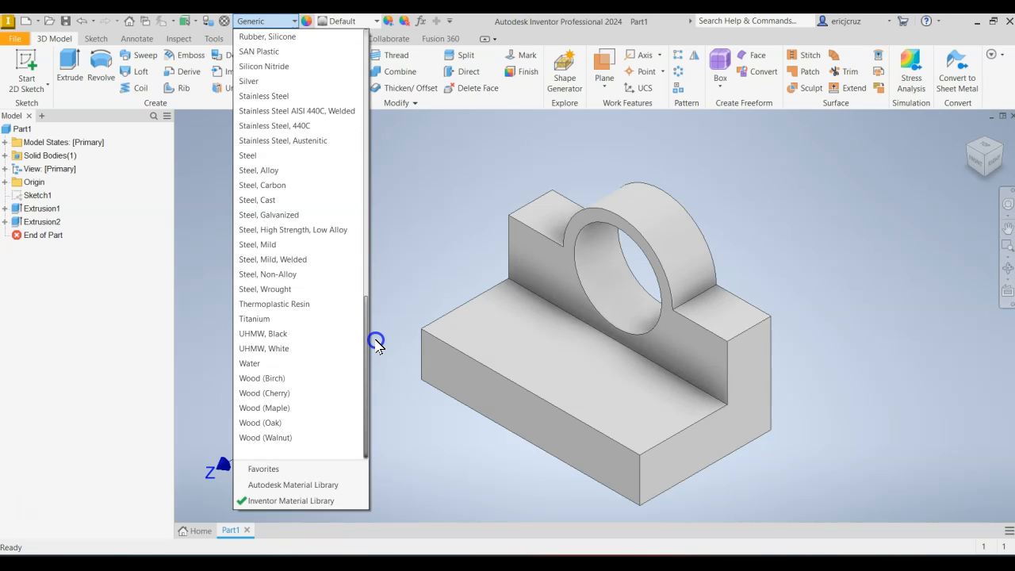
{"action": "left_click", "coordinate": [261, 378]}
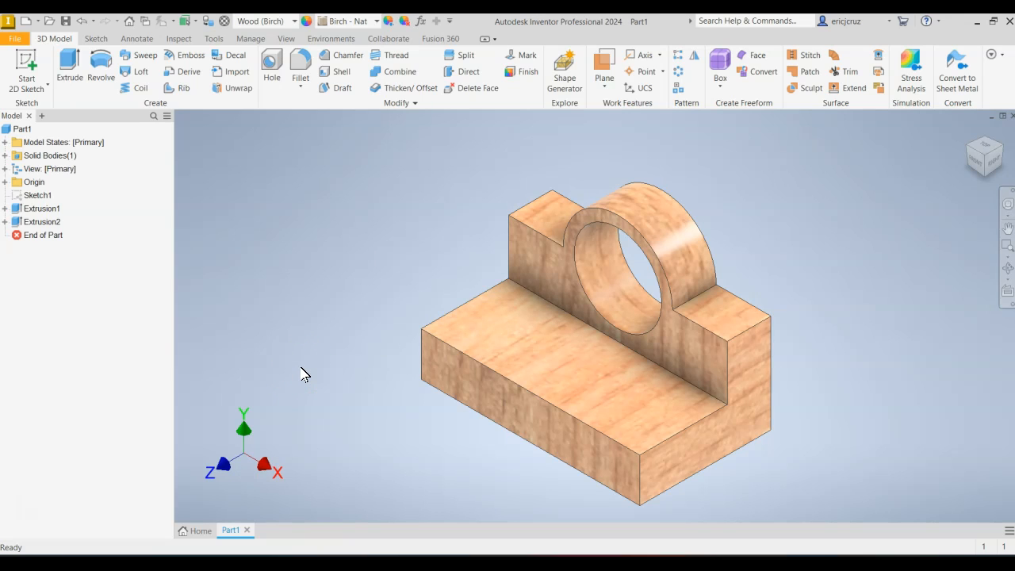
{"action": "left_click", "coordinate": [15, 38]}
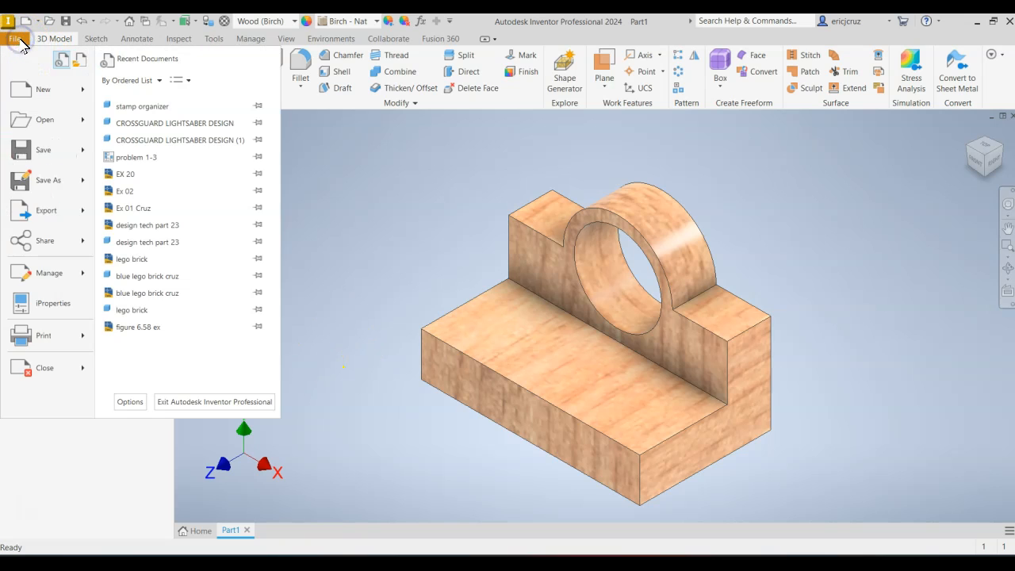
- Save the birch bracket as 'EX-03 Cruzi.ipt'
{"action": "left_click", "coordinate": [48, 180]}
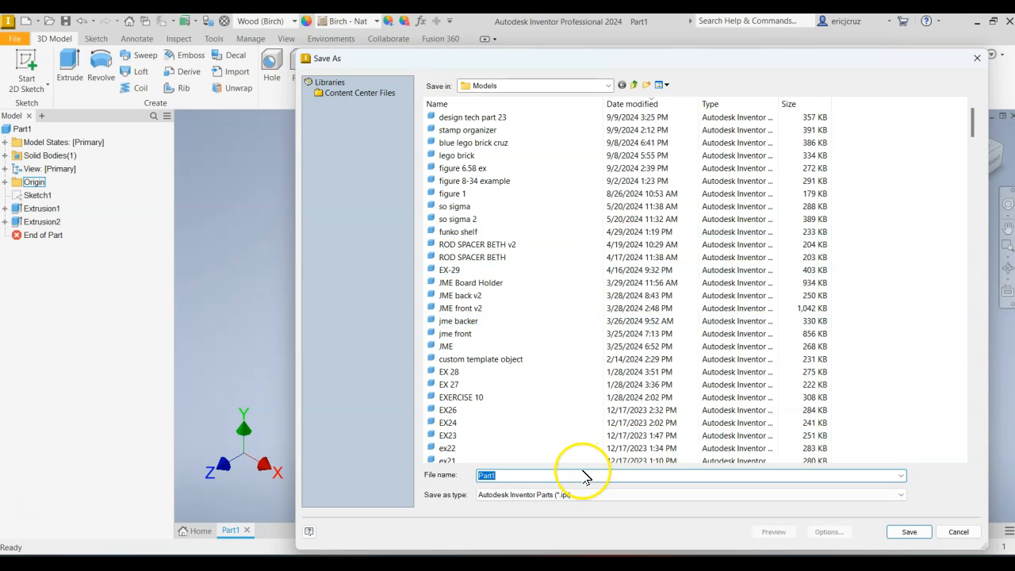
{"action": "type", "text": "EX."}
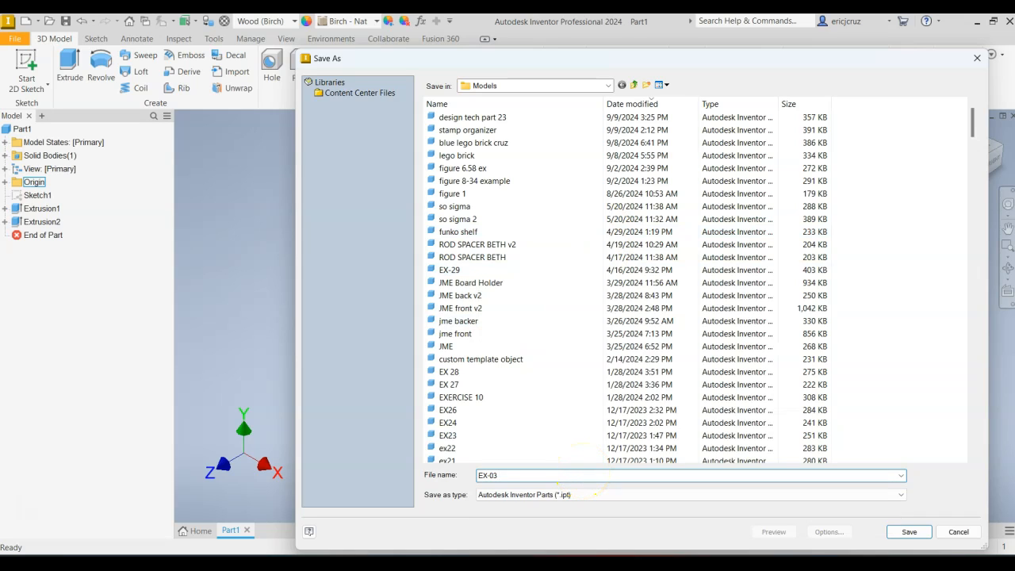
{"action": "type", "text": "YOUR NAME"}
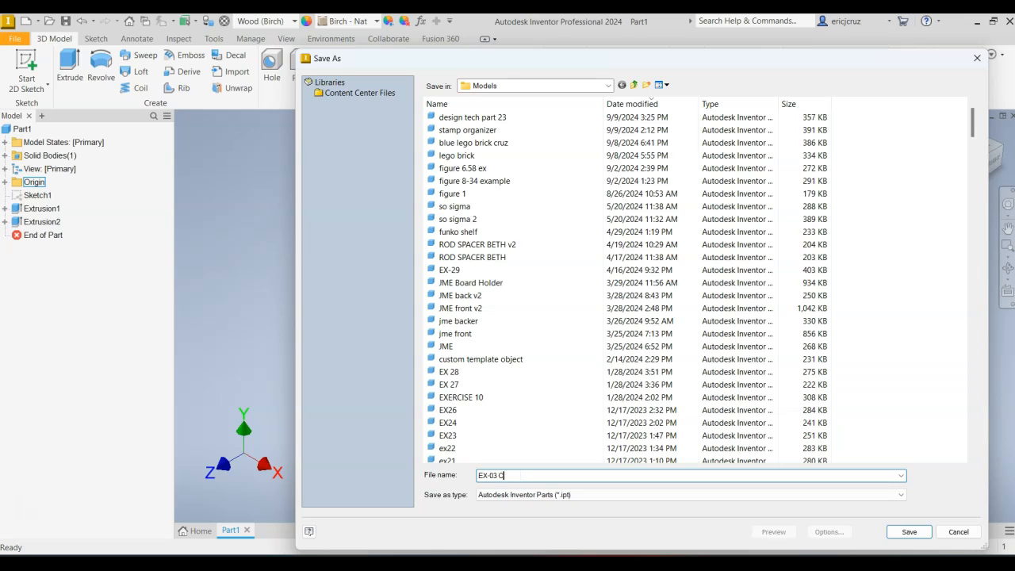
{"action": "type", "text": "ruzi"}
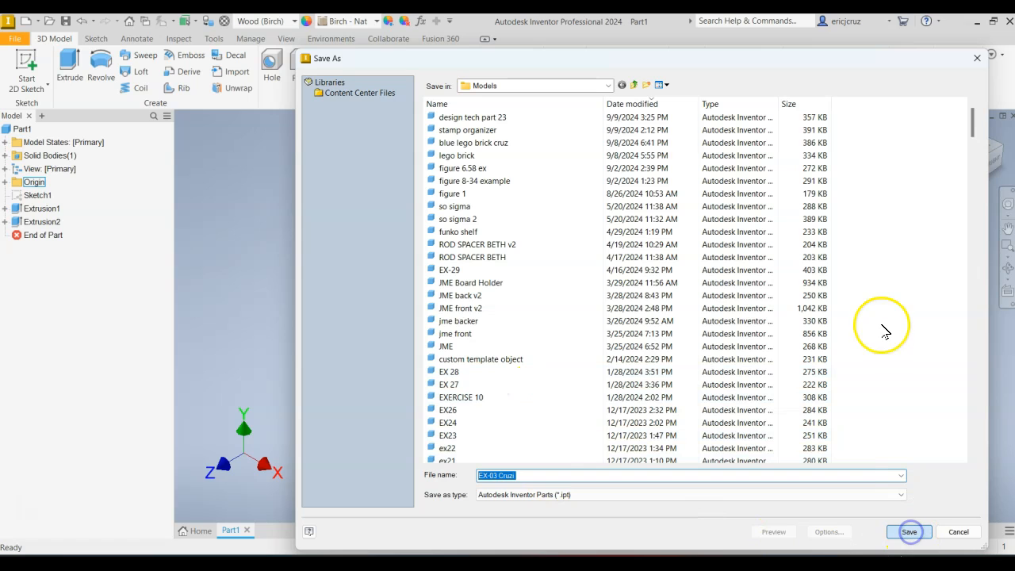
{"action": "mouse_move", "coordinate": [886, 331]}
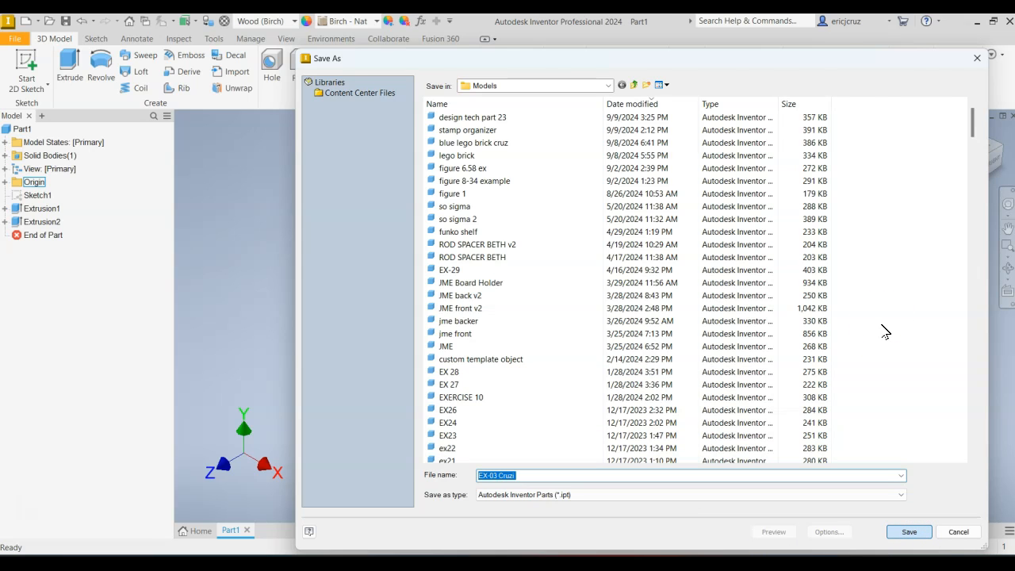
{"action": "left_click", "coordinate": [908, 531]}
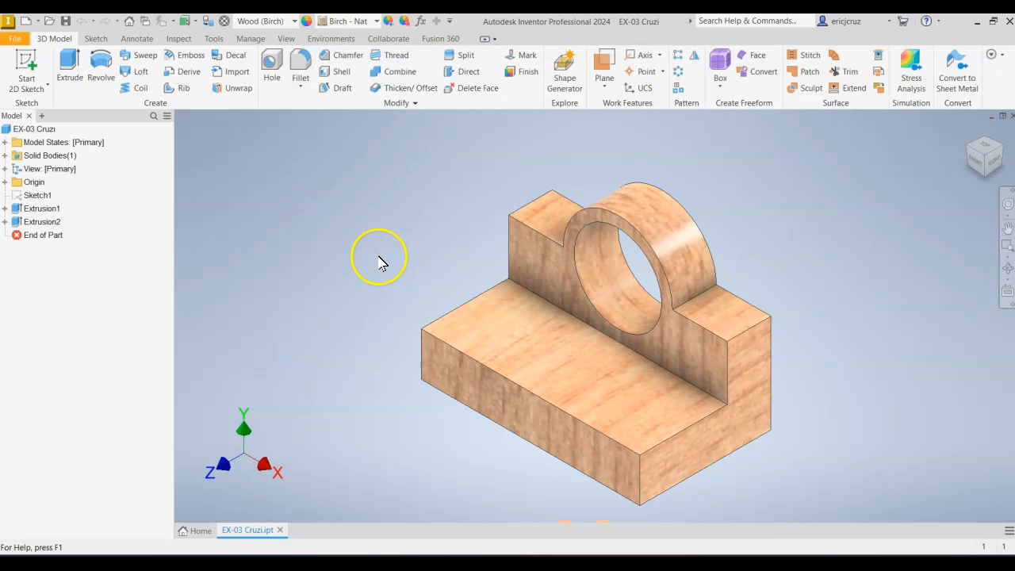
{"action": "mouse_move", "coordinate": [375, 255]}
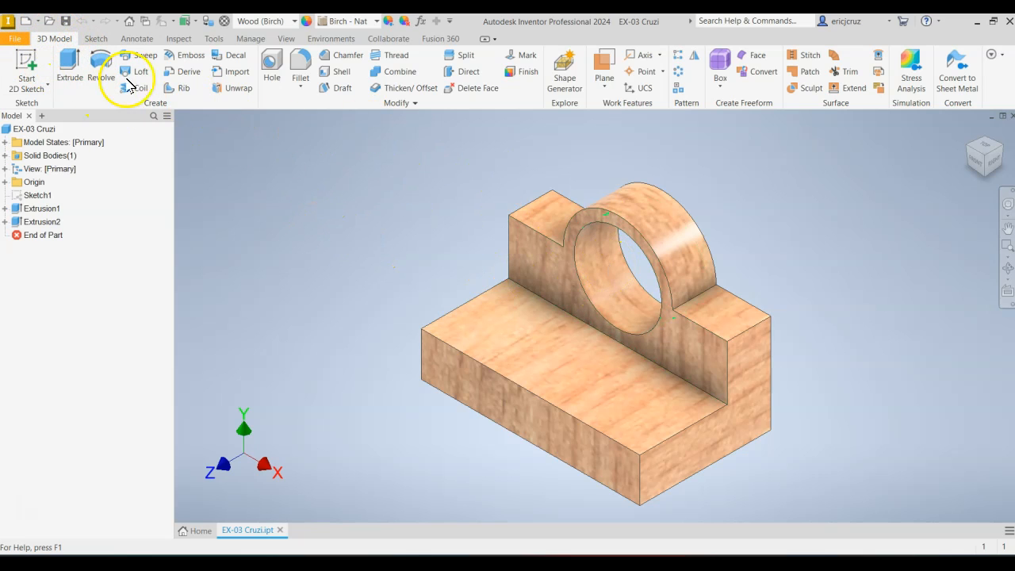
{"action": "mouse_move", "coordinate": [665, 188]}
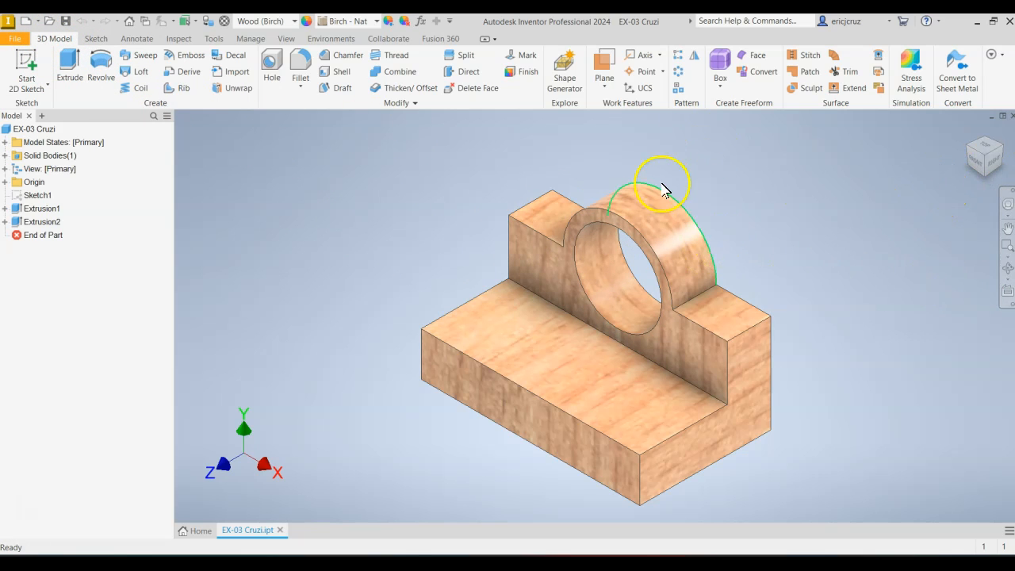
{"action": "mouse_move", "coordinate": [362, 268]}
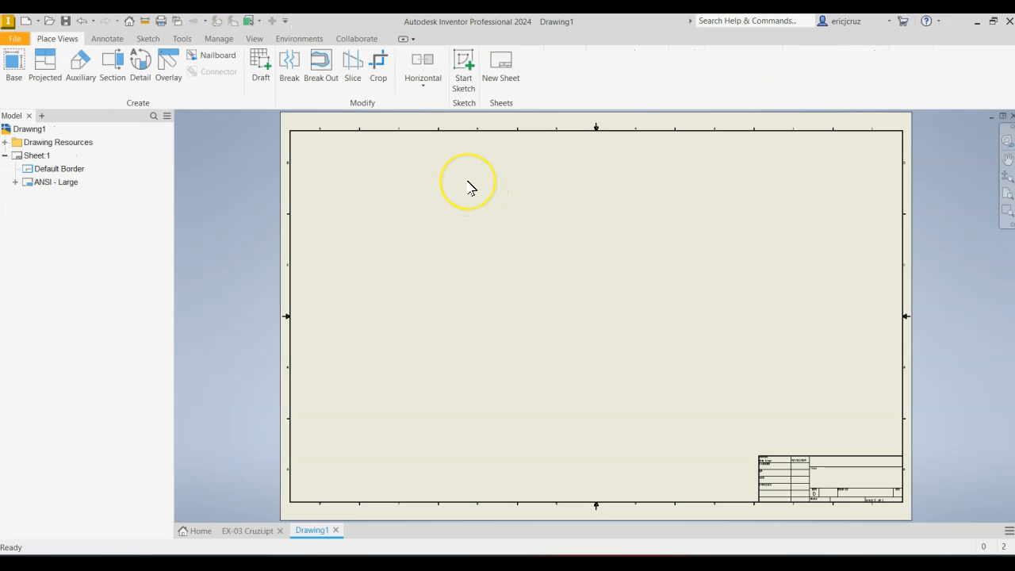
- Change the first sheet's size to A
{"action": "left_click", "coordinate": [37, 156]}
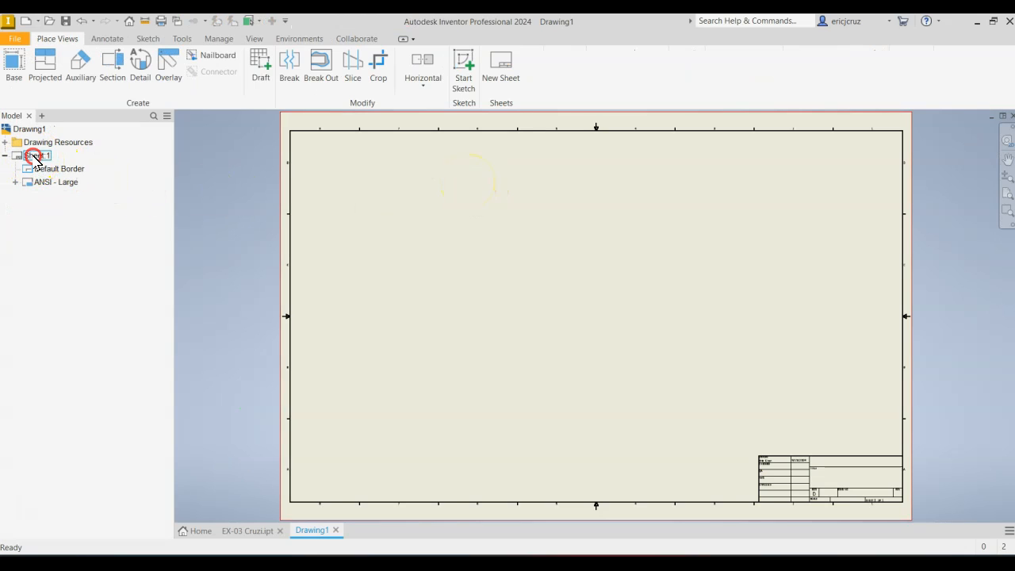
{"action": "right_click", "coordinate": [36, 155]}
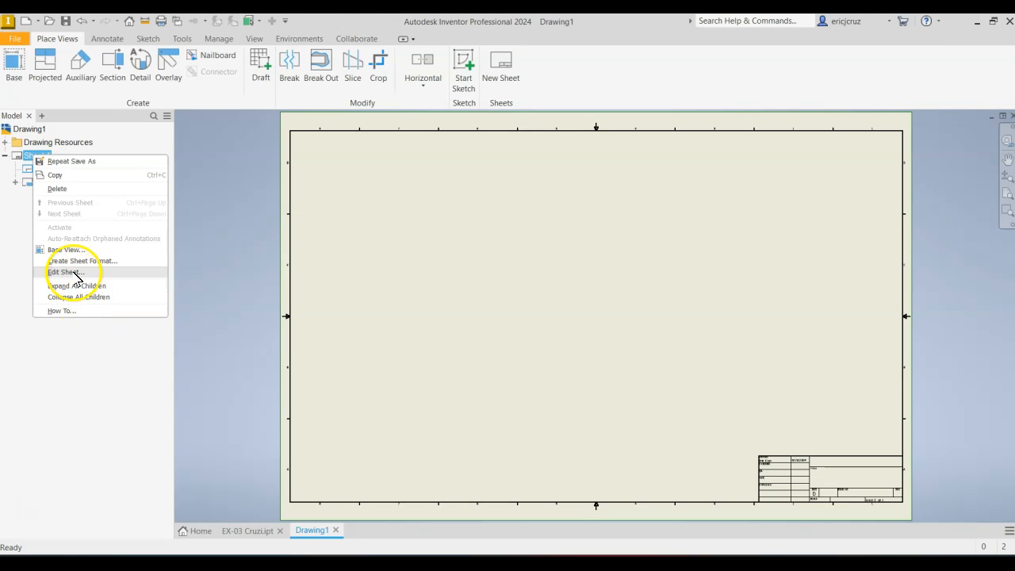
{"action": "left_click", "coordinate": [65, 272]}
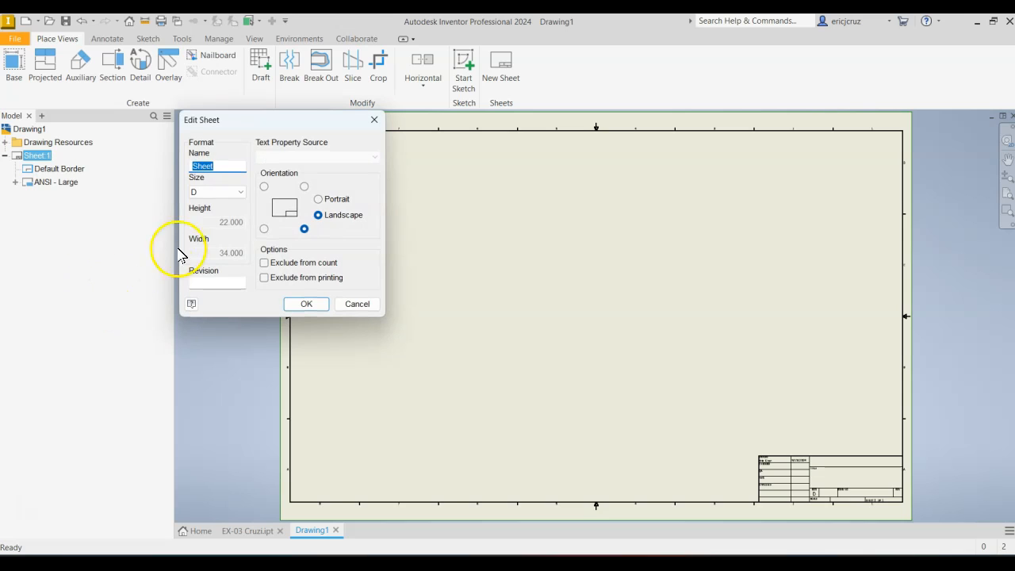
{"action": "left_click", "coordinate": [216, 192]}
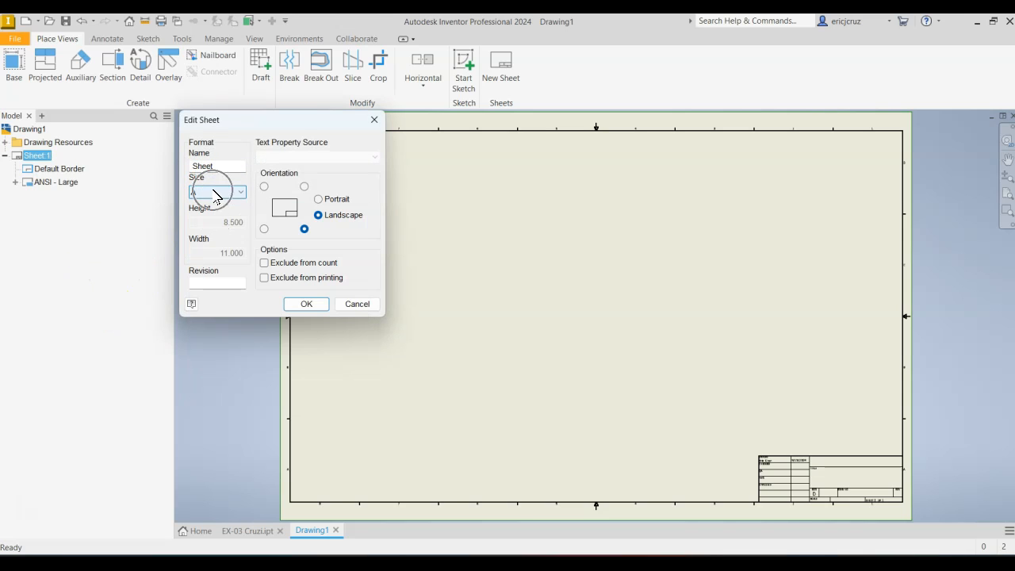
{"action": "left_click", "coordinate": [306, 304]}
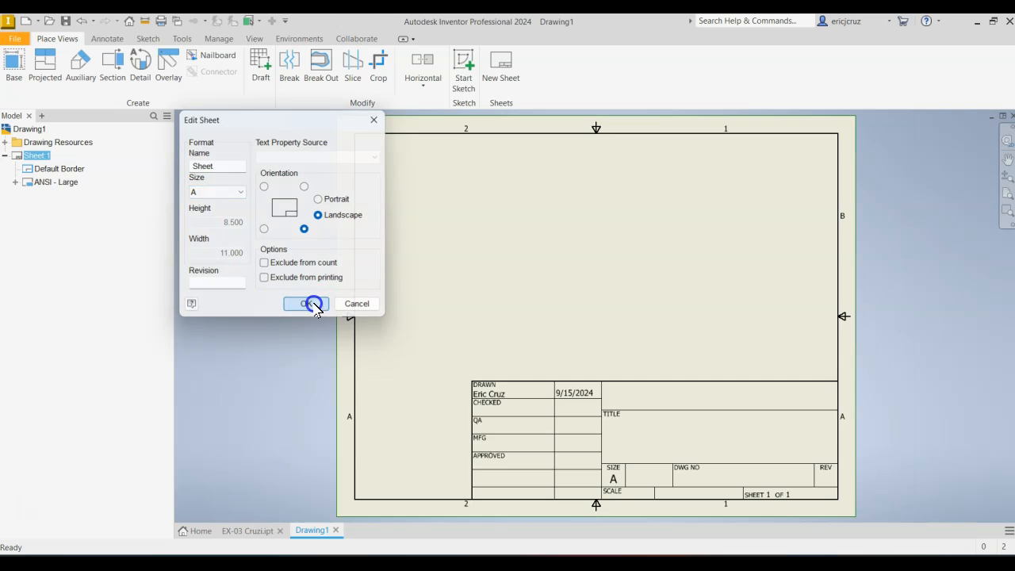
- Remove the ANSI - Large title block and insert the ANSI A title block
{"action": "left_click", "coordinate": [306, 303]}
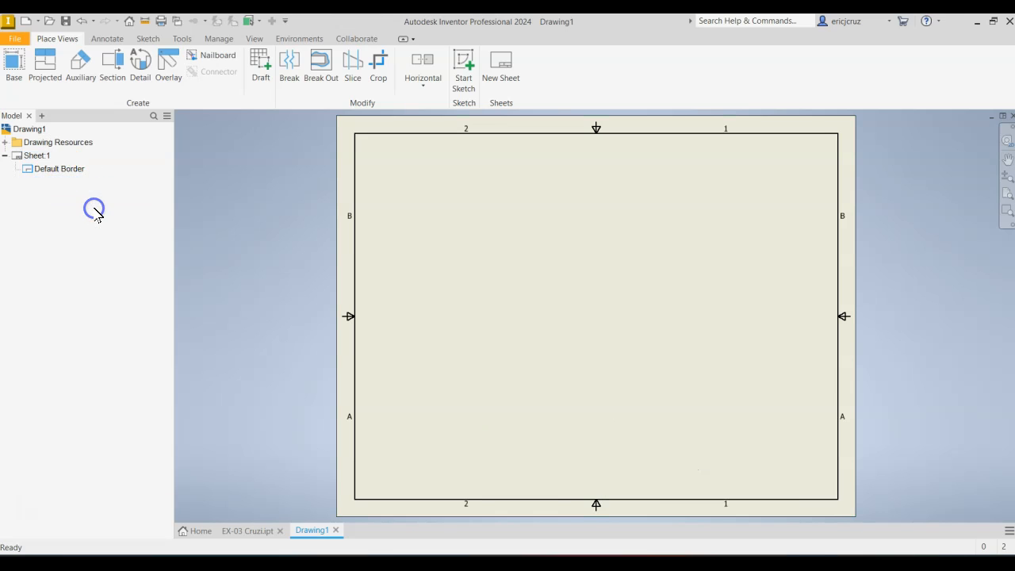
{"action": "left_click", "coordinate": [6, 142]}
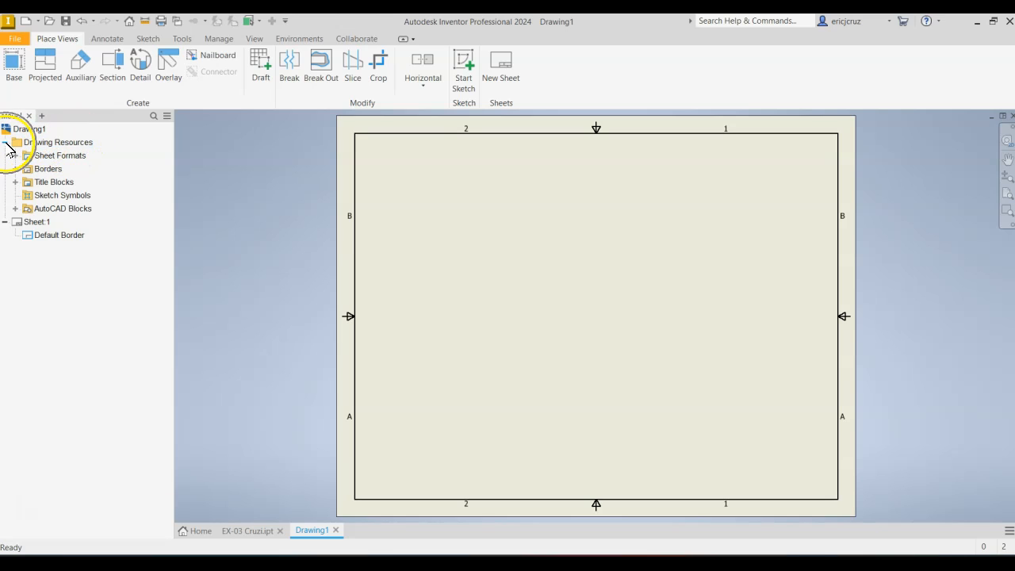
{"action": "left_click", "coordinate": [15, 182]}
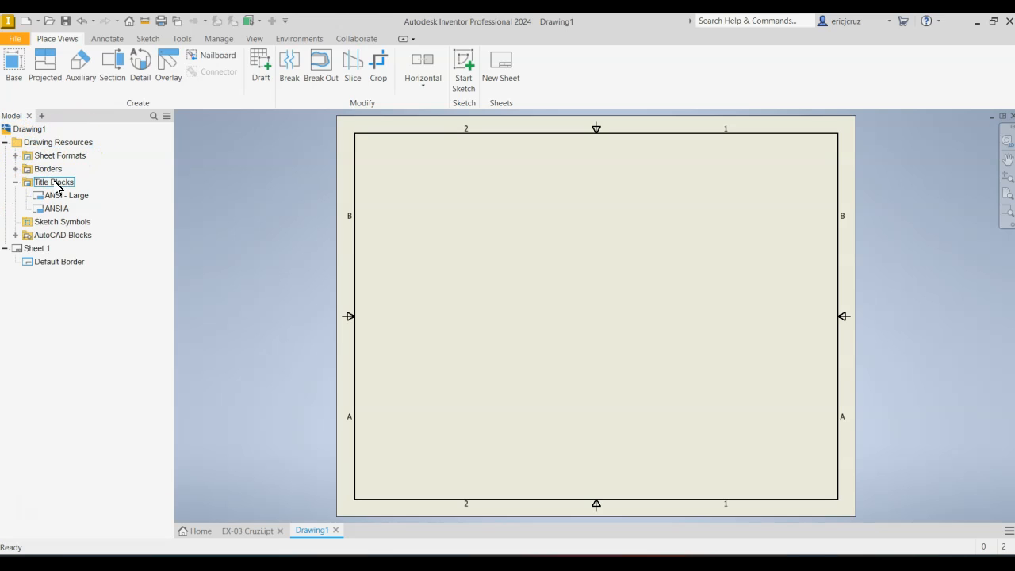
{"action": "left_click", "coordinate": [57, 208]}
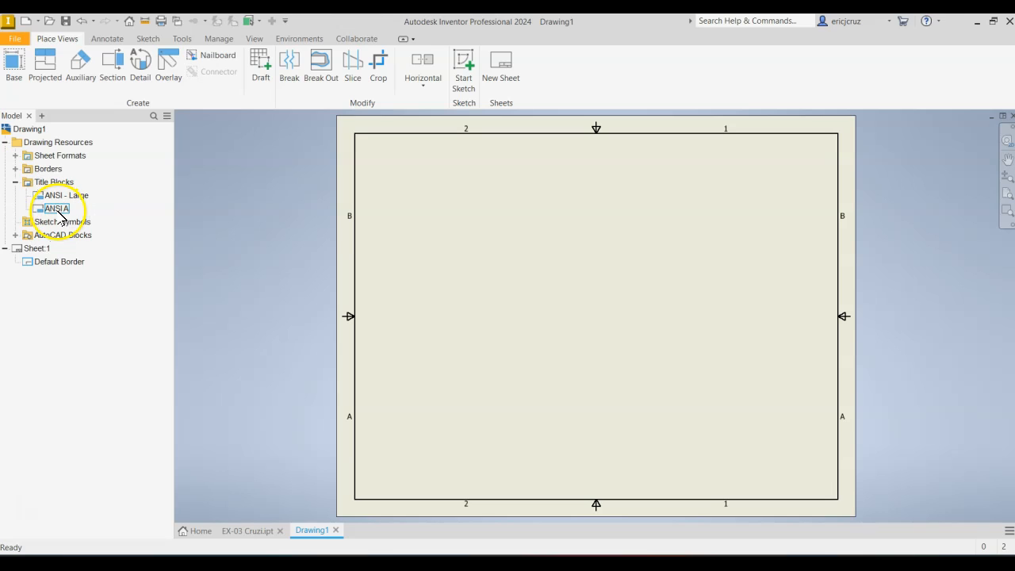
{"action": "right_click", "coordinate": [55, 208]}
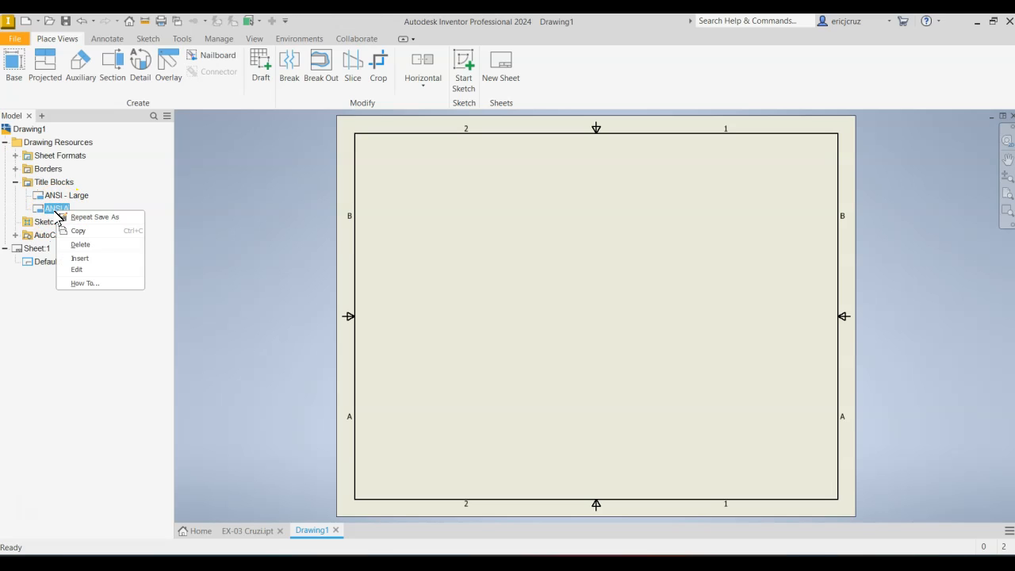
{"action": "left_click", "coordinate": [79, 258]}
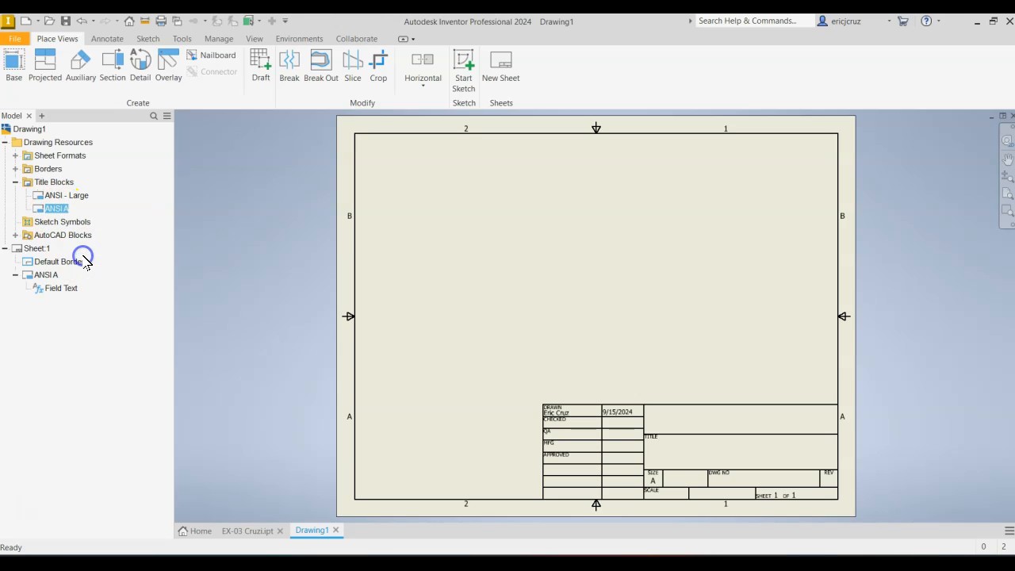
{"action": "mouse_move", "coordinate": [23, 67]}
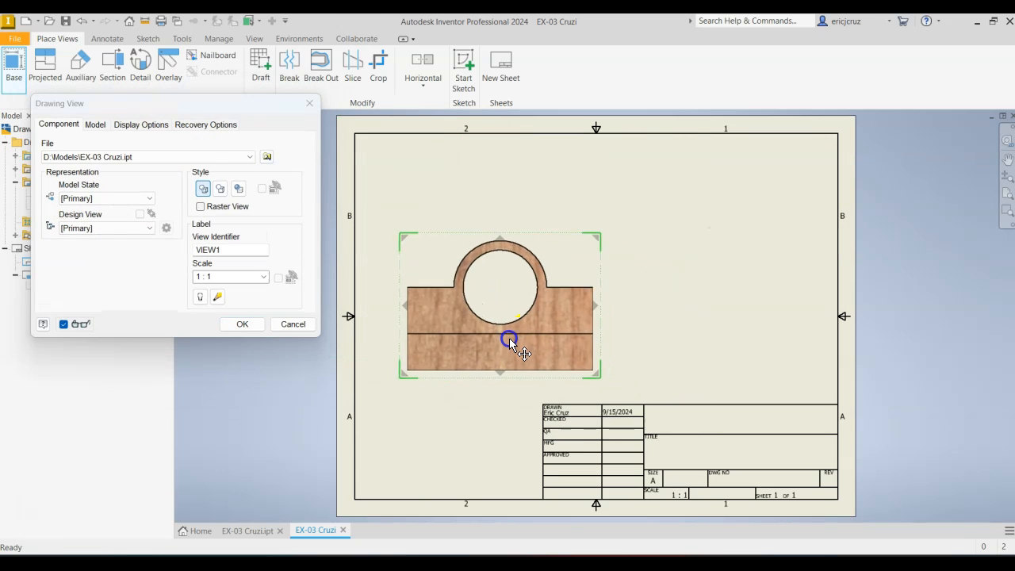
- Place the EX-03 Cruzi front view at 1/2 scale with projected top, right and isometric views
{"action": "left_click_drag", "start_coordinate": [508, 341], "coordinate": [474, 317]}
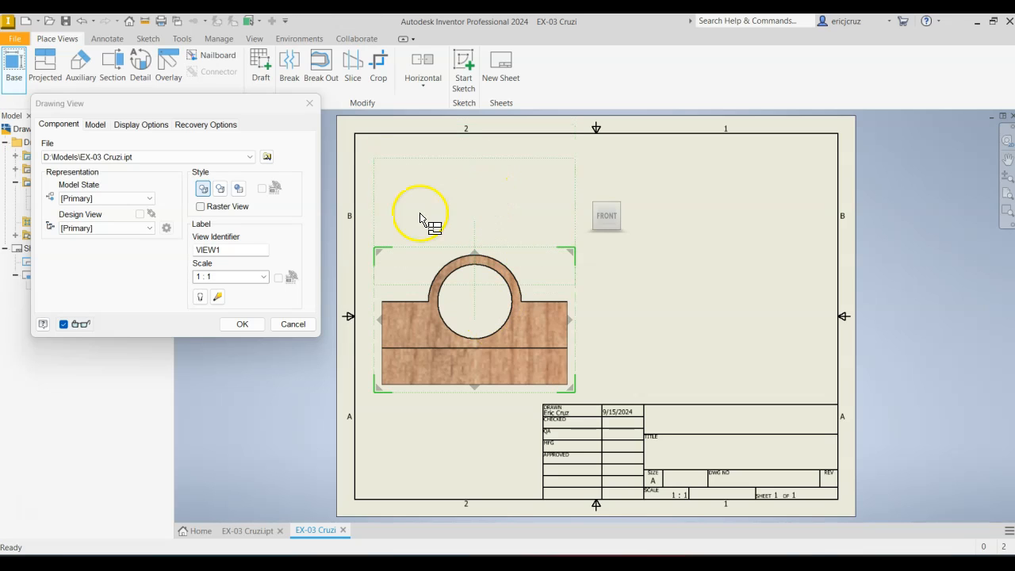
{"action": "left_click", "coordinate": [263, 277]}
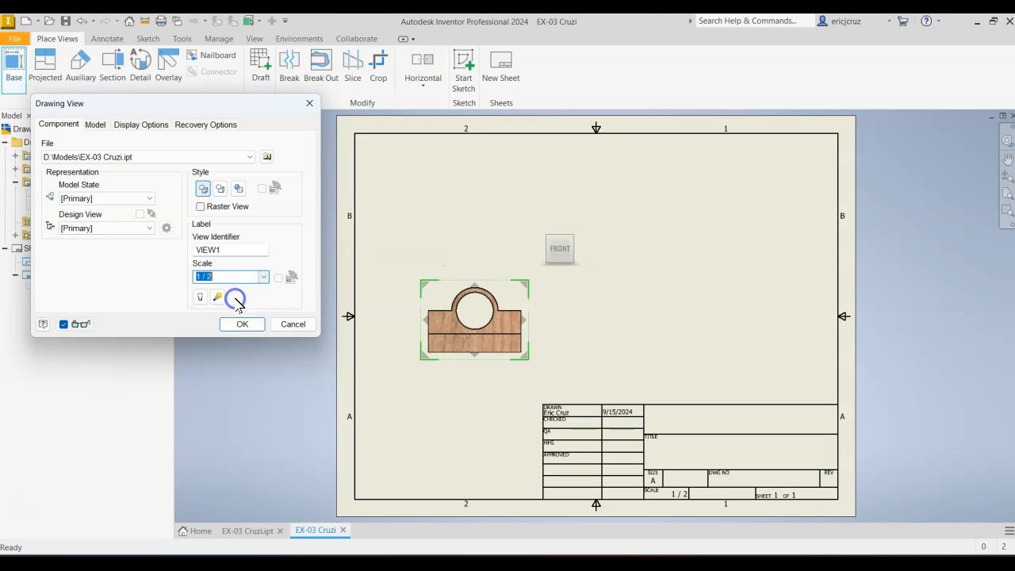
{"action": "left_click_drag", "start_coordinate": [474, 325], "coordinate": [464, 339]}
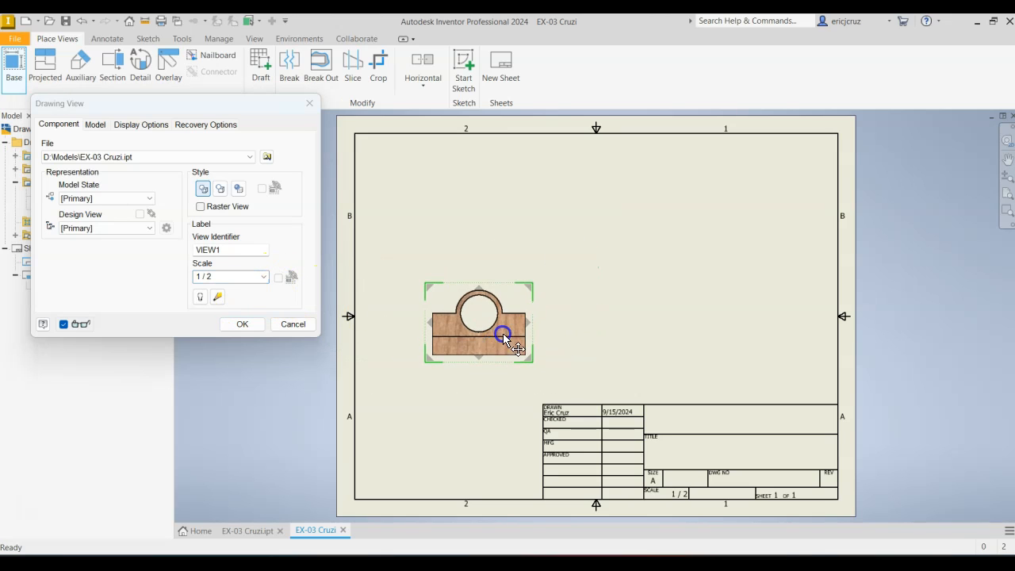
{"action": "left_click_drag", "start_coordinate": [504, 333], "coordinate": [492, 305]}
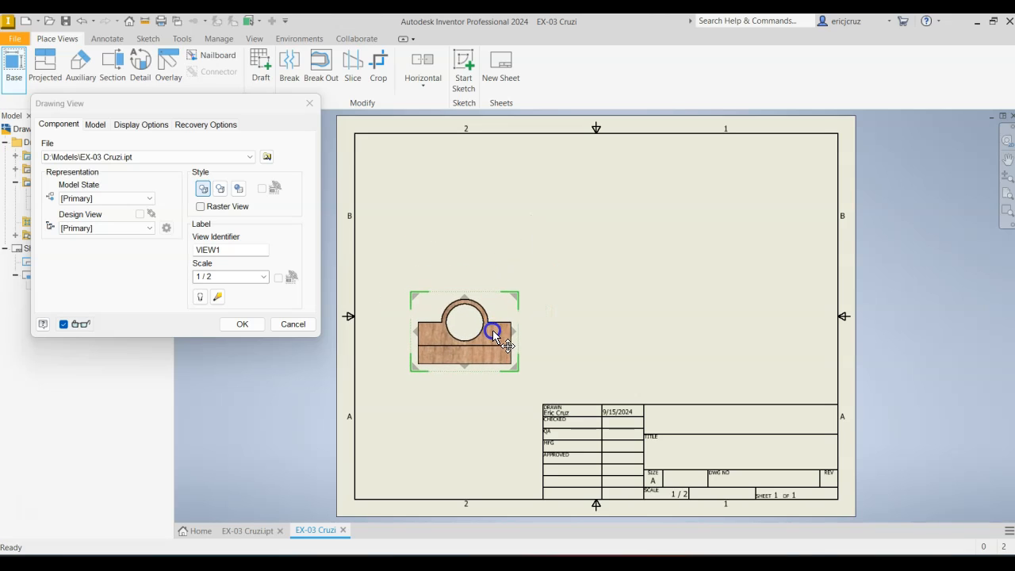
{"action": "left_click_drag", "start_coordinate": [494, 331], "coordinate": [475, 329]}
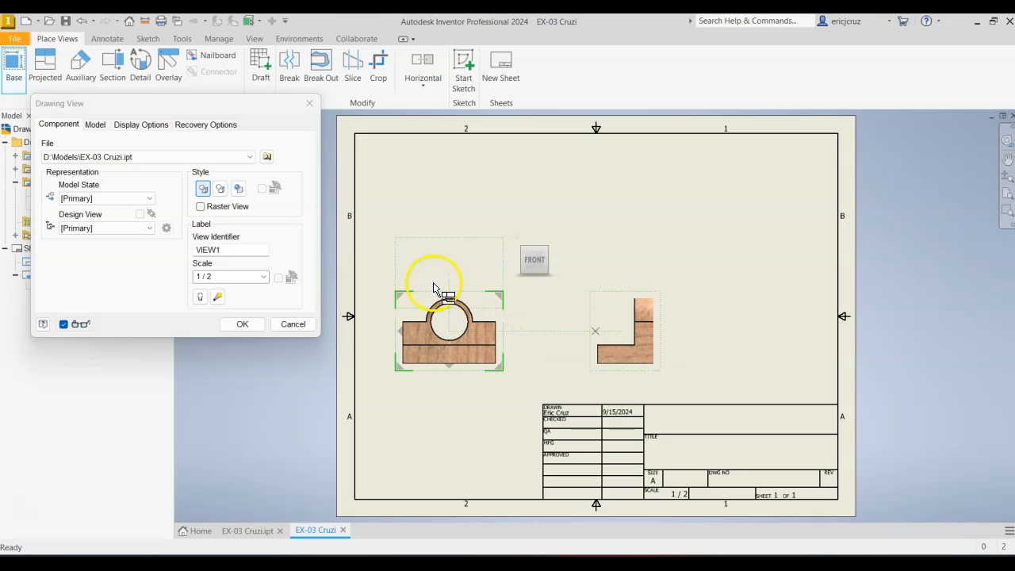
{"action": "left_click_drag", "start_coordinate": [434, 287], "coordinate": [446, 198]}
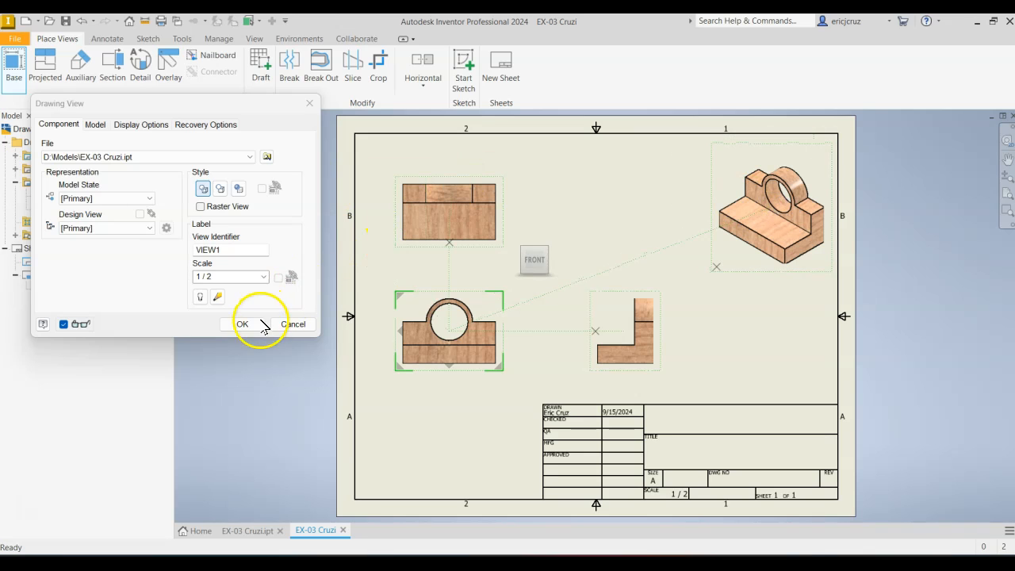
{"action": "left_click", "coordinate": [242, 324]}
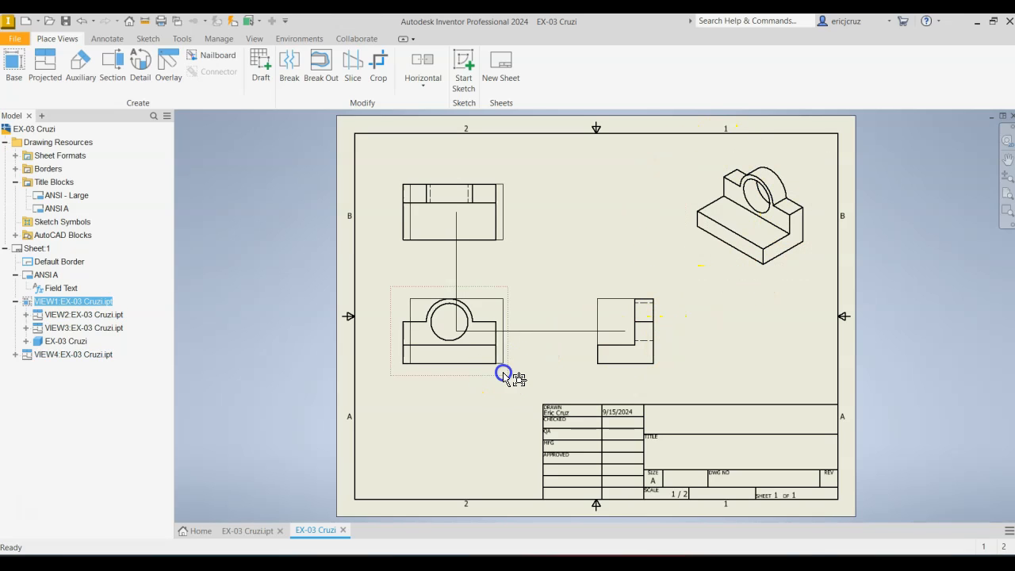
- Reposition the front and side views for better spacing on the sheet
{"action": "left_click_drag", "start_coordinate": [505, 375], "coordinate": [542, 353]}
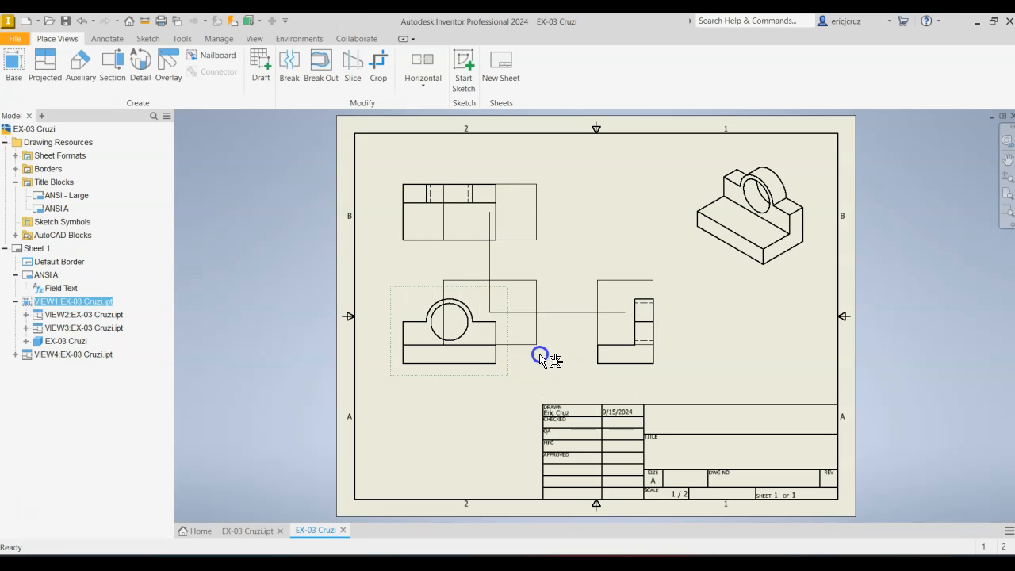
{"action": "left_click_drag", "start_coordinate": [539, 356], "coordinate": [595, 346]}
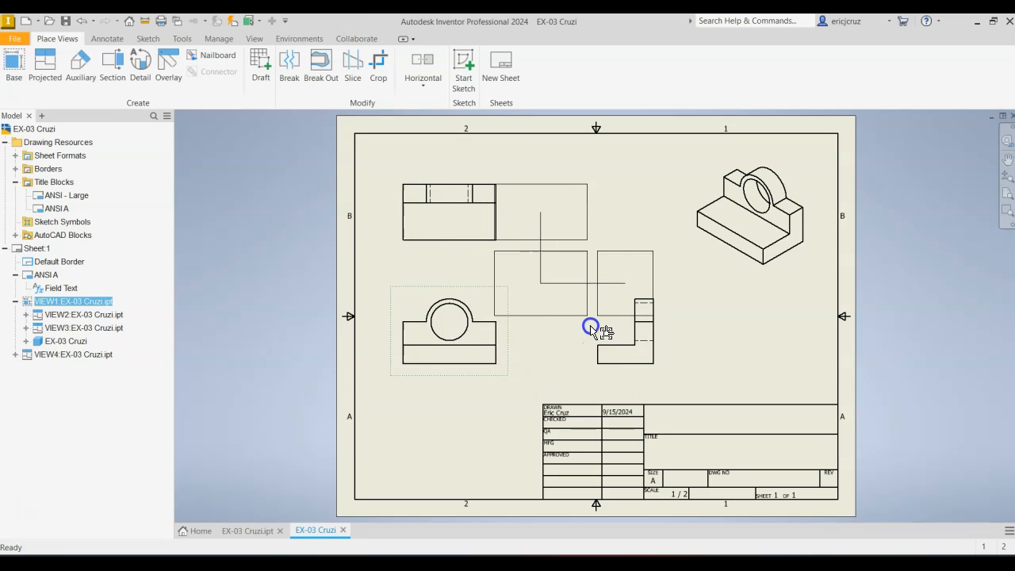
{"action": "left_click_drag", "start_coordinate": [593, 327], "coordinate": [511, 379]}
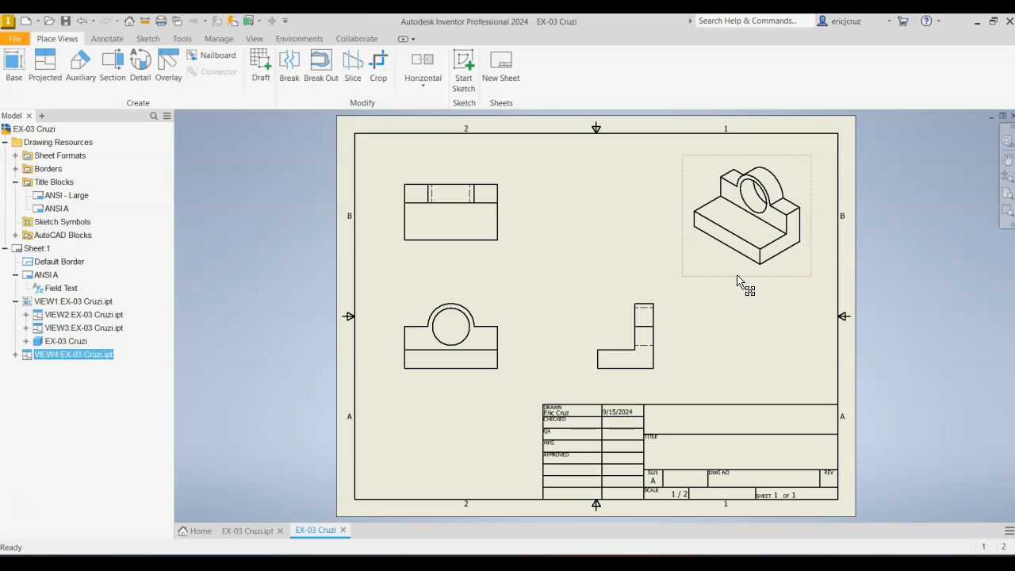
- Set the isometric view's display style to Shaded
{"action": "double_click", "coordinate": [745, 214]}
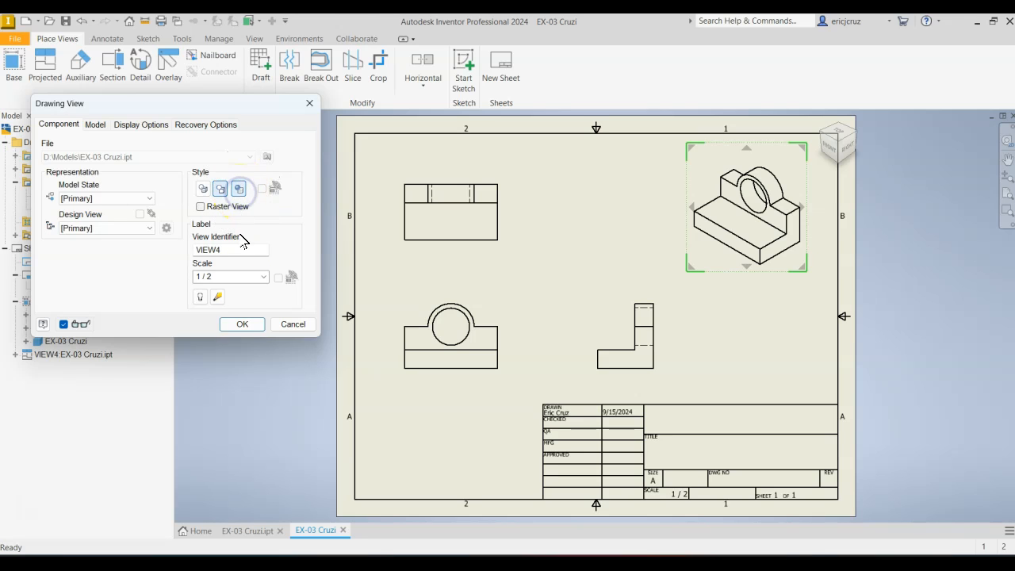
{"action": "left_click", "coordinate": [242, 324]}
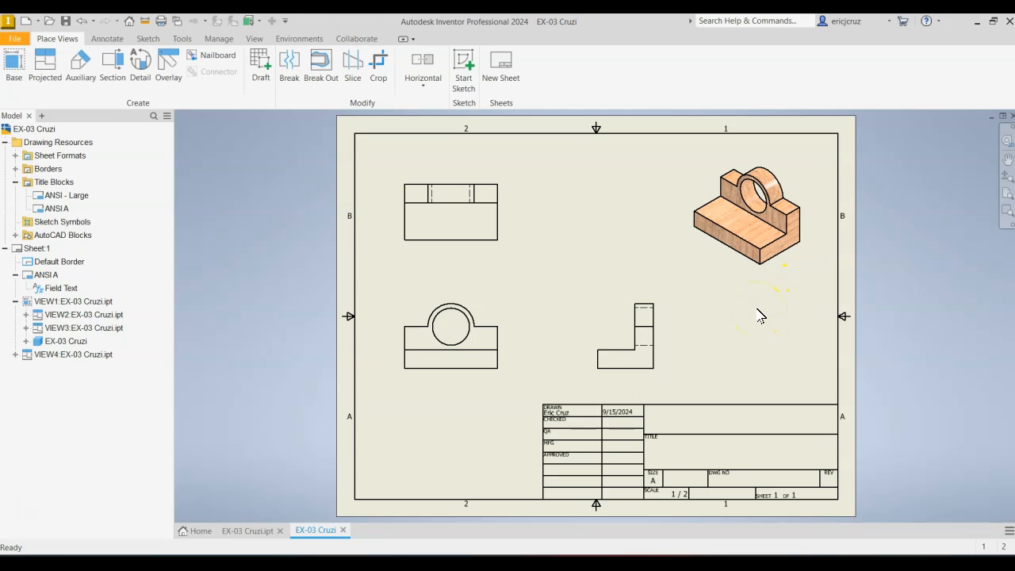
{"action": "left_click", "coordinate": [450, 337]}
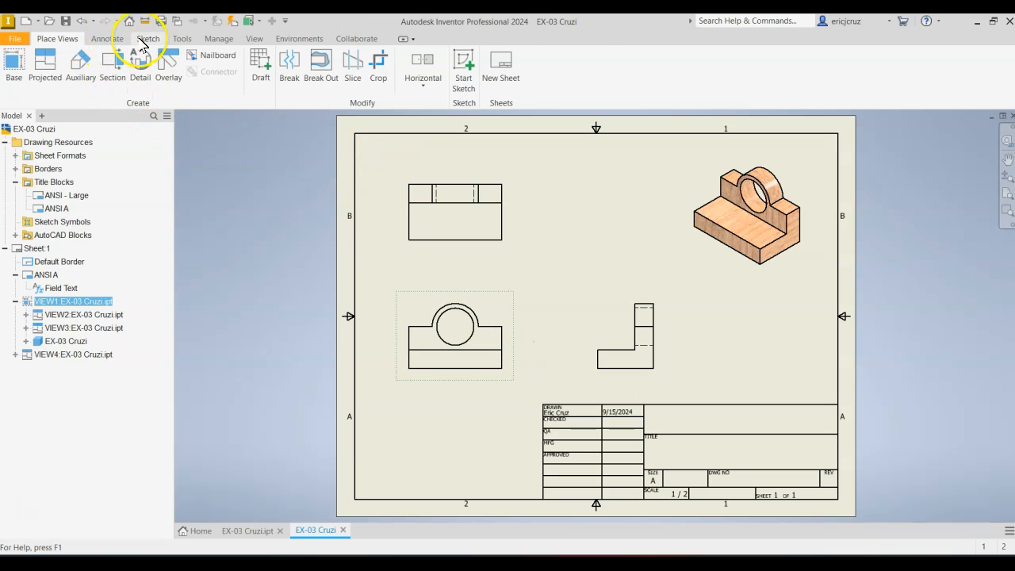
- Set the active standard to Default Standard (ANSI-mm) in Document Settings
{"action": "left_click", "coordinate": [185, 68]}
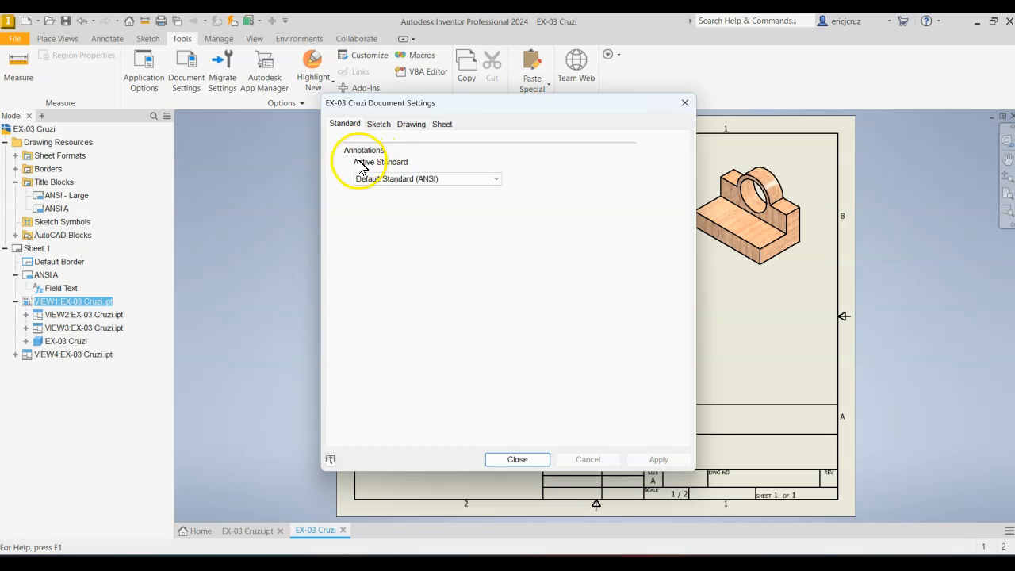
{"action": "left_click", "coordinate": [427, 178]}
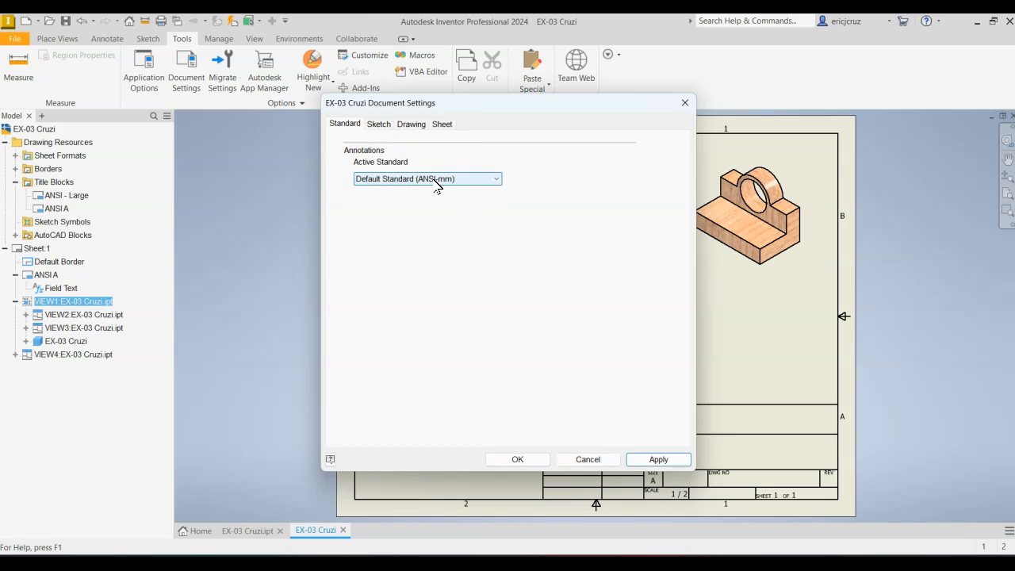
{"action": "left_click", "coordinate": [517, 459]}
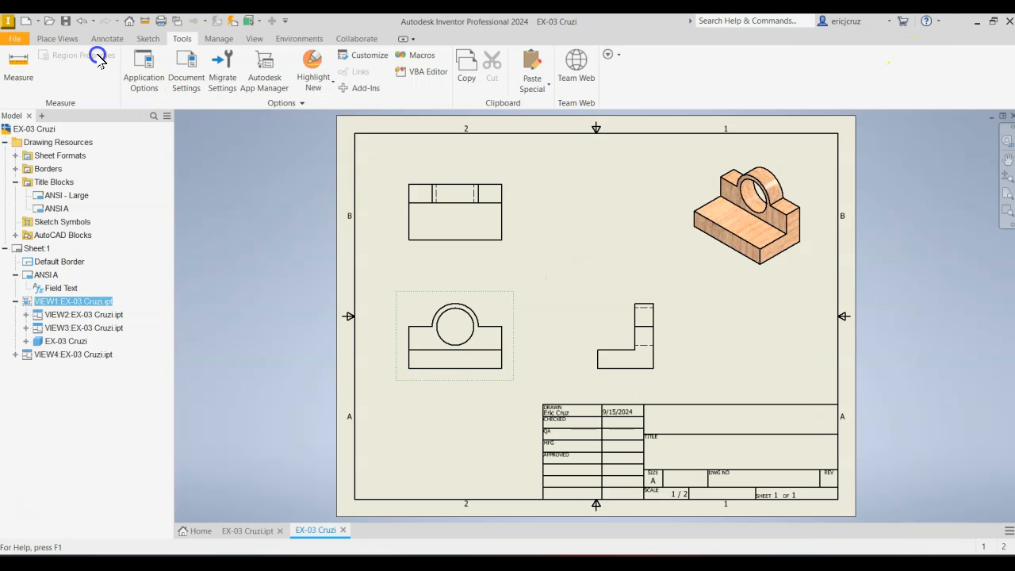
- Start the Dimension tool and check the EX-03 reference drawing in Kindle
{"action": "left_click", "coordinate": [107, 38]}
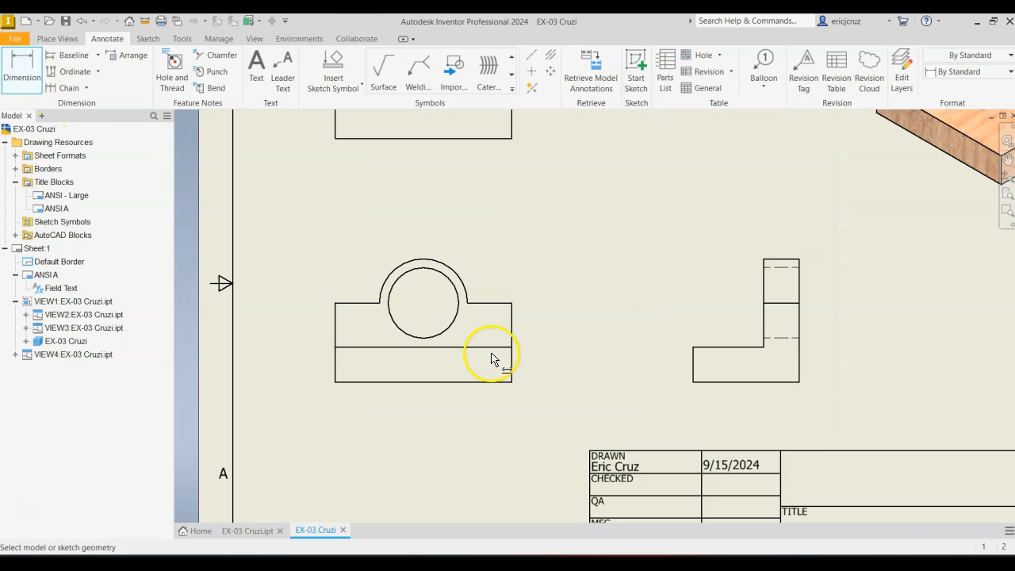
{"action": "key", "text": "alt+tab"}
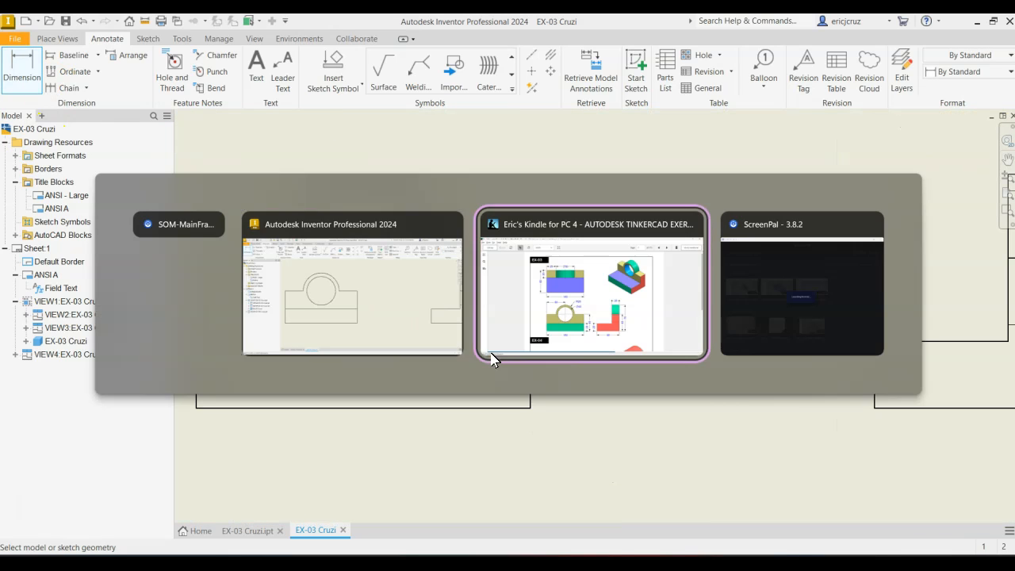
{"action": "left_click", "coordinate": [592, 283]}
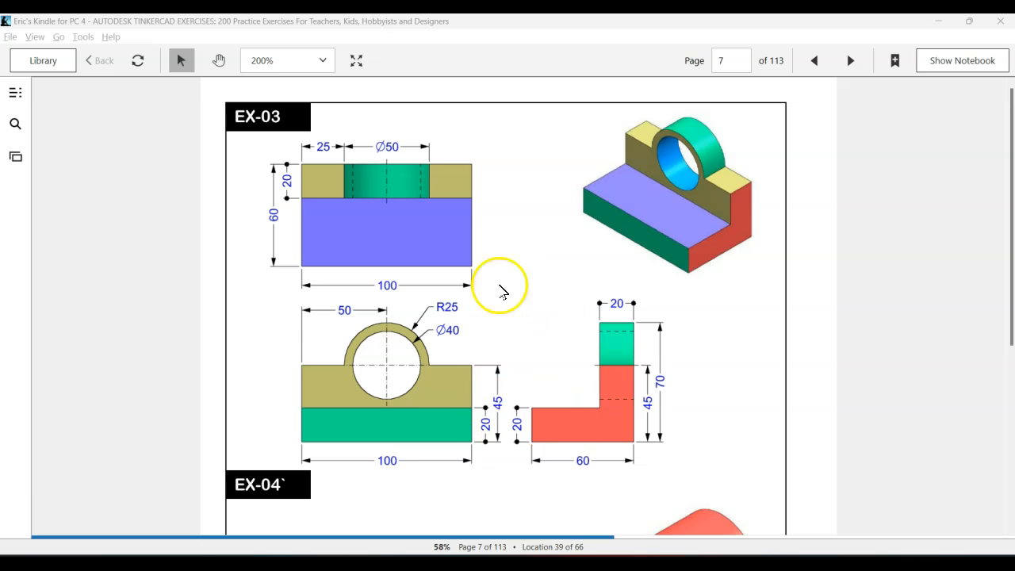
{"action": "mouse_move", "coordinate": [464, 436]}
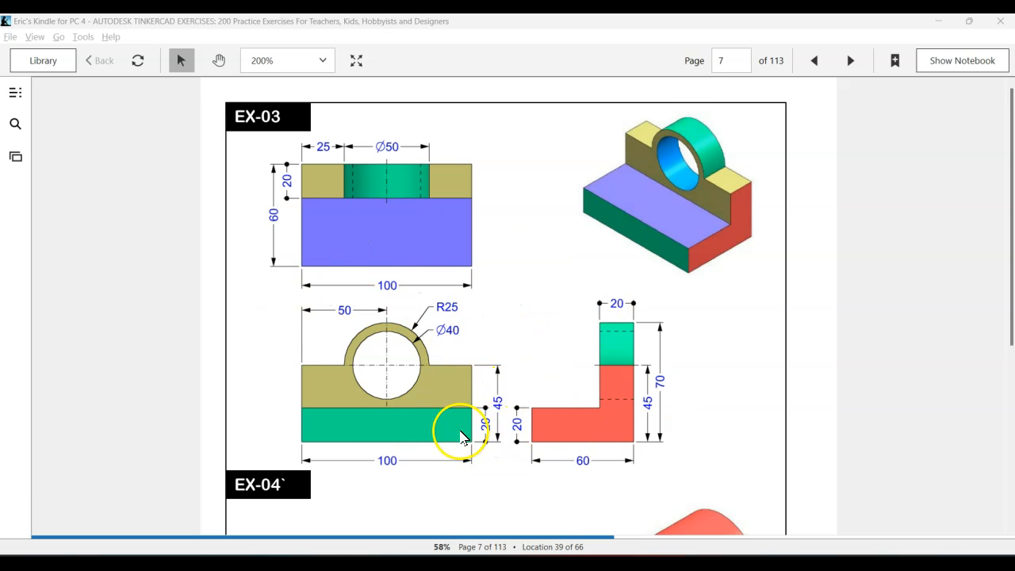
{"action": "mouse_move", "coordinate": [504, 464]}
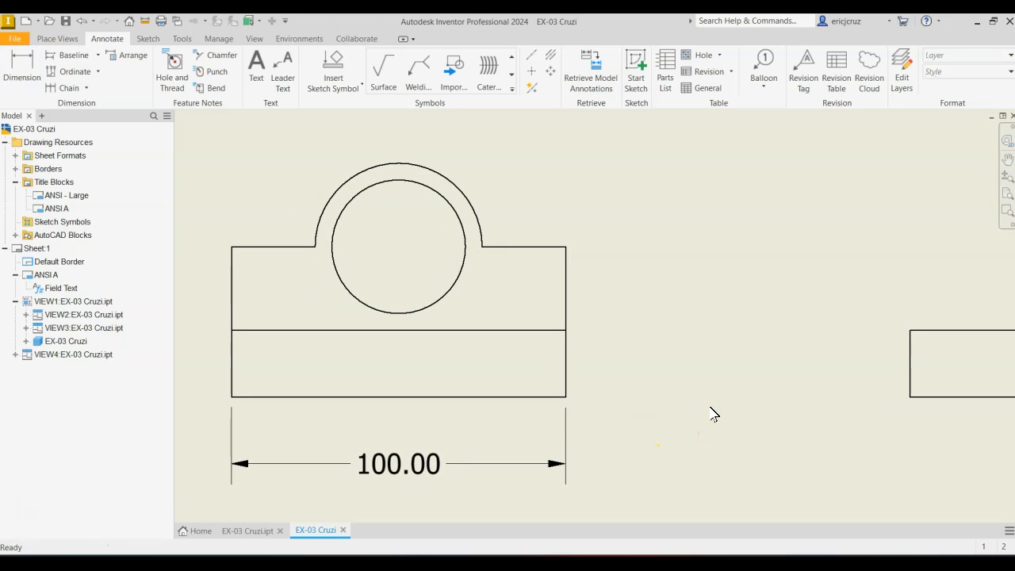
- Select the 100.00 width dimension and bring up its Edit Dimension Style option
{"action": "left_click", "coordinate": [398, 464]}
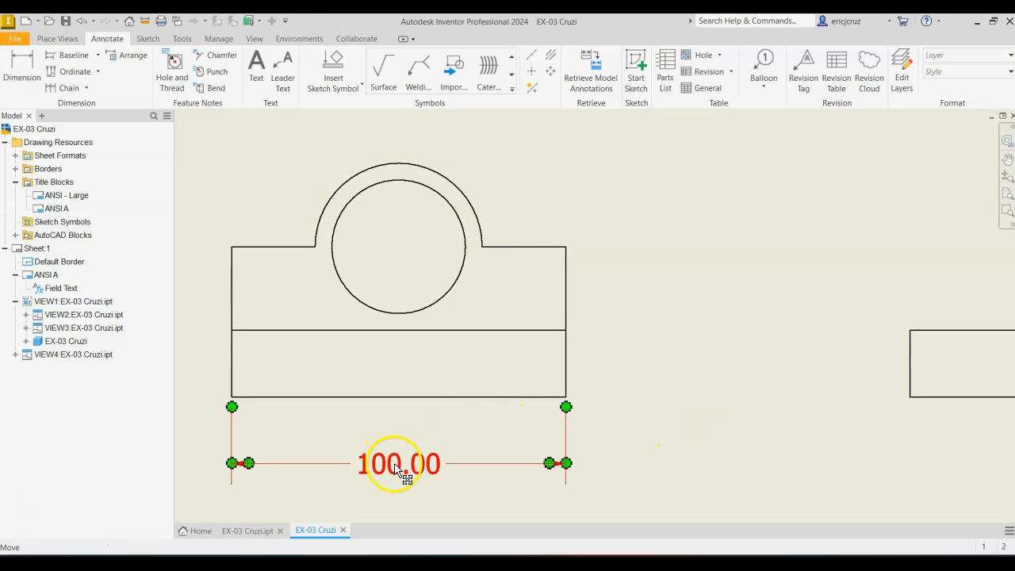
{"action": "right_click", "coordinate": [397, 464]}
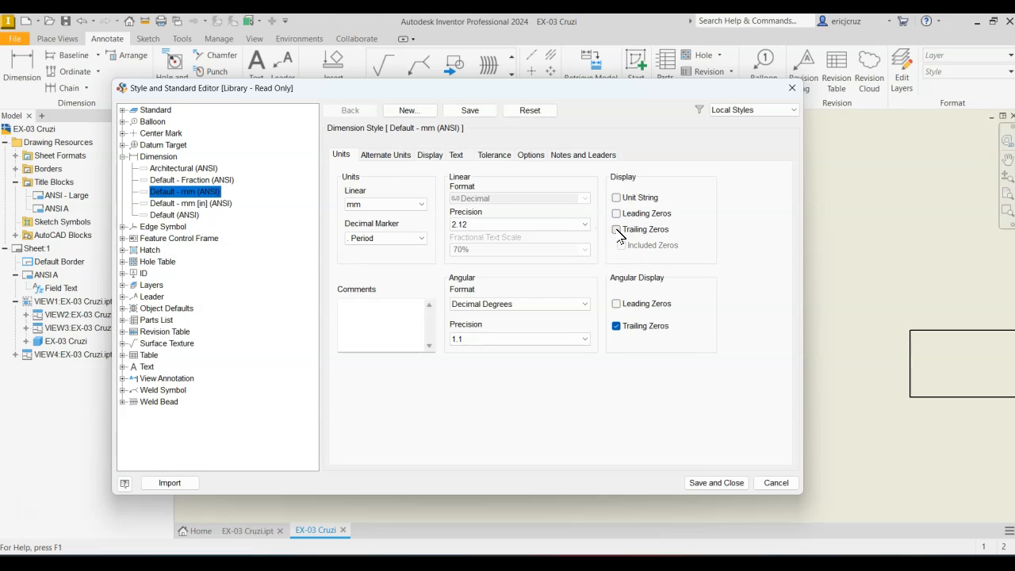
- Turn off trailing zeros and set the Note Text (ANSI) height to 2.54 mm
{"action": "left_click", "coordinate": [456, 155]}
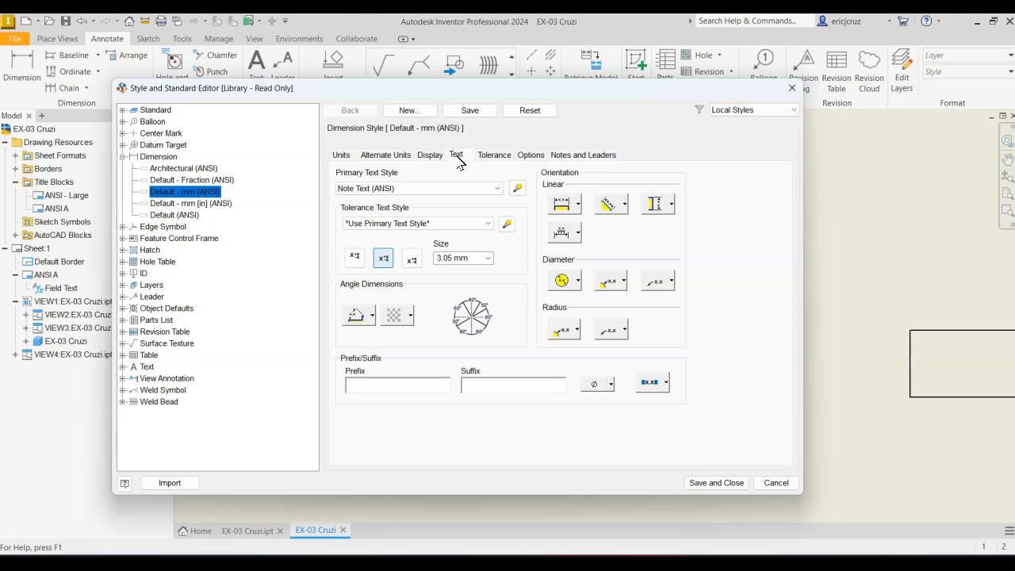
{"action": "mouse_move", "coordinate": [656, 204]}
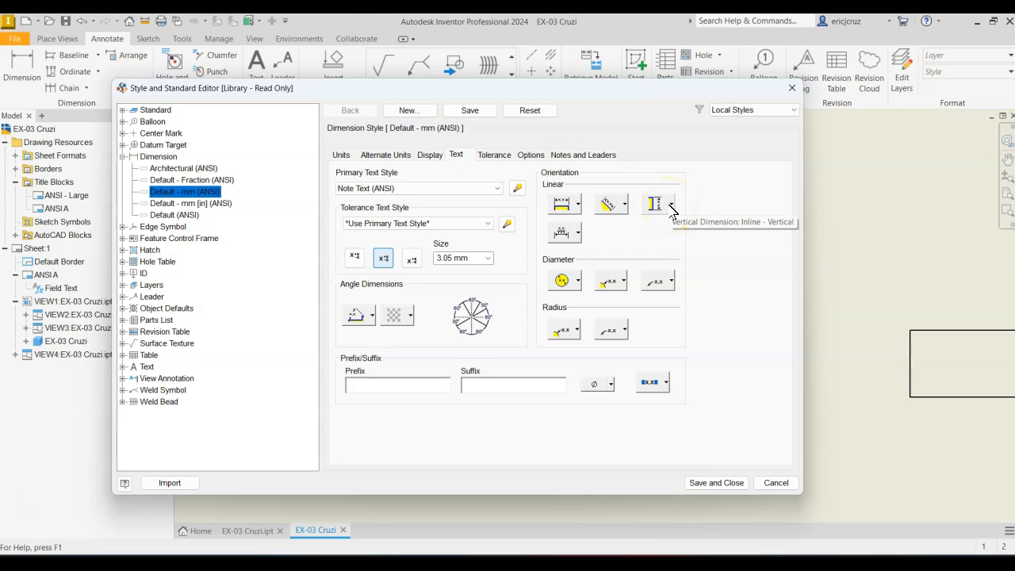
{"action": "left_click", "coordinate": [671, 204]}
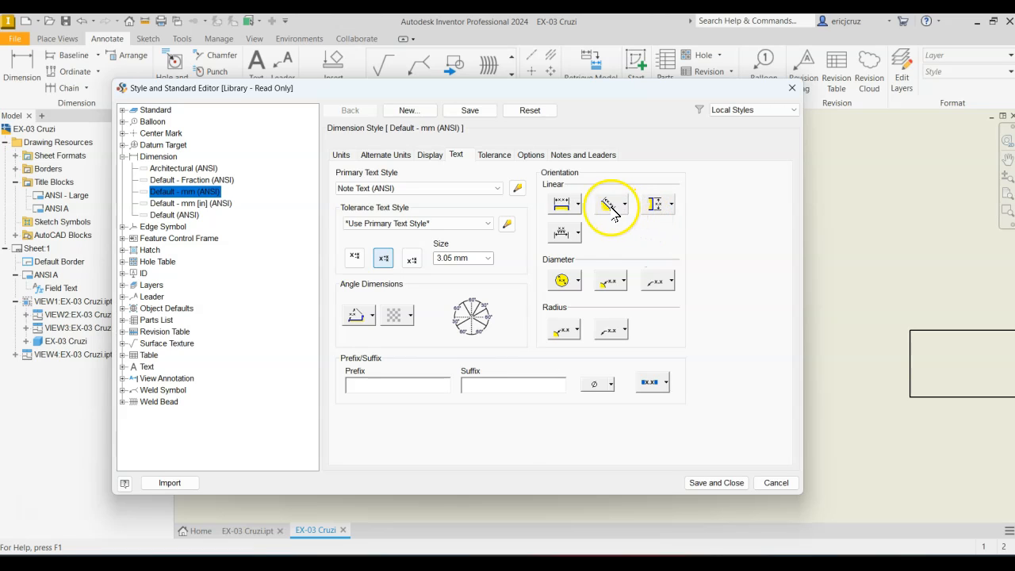
{"action": "left_click", "coordinate": [563, 205]}
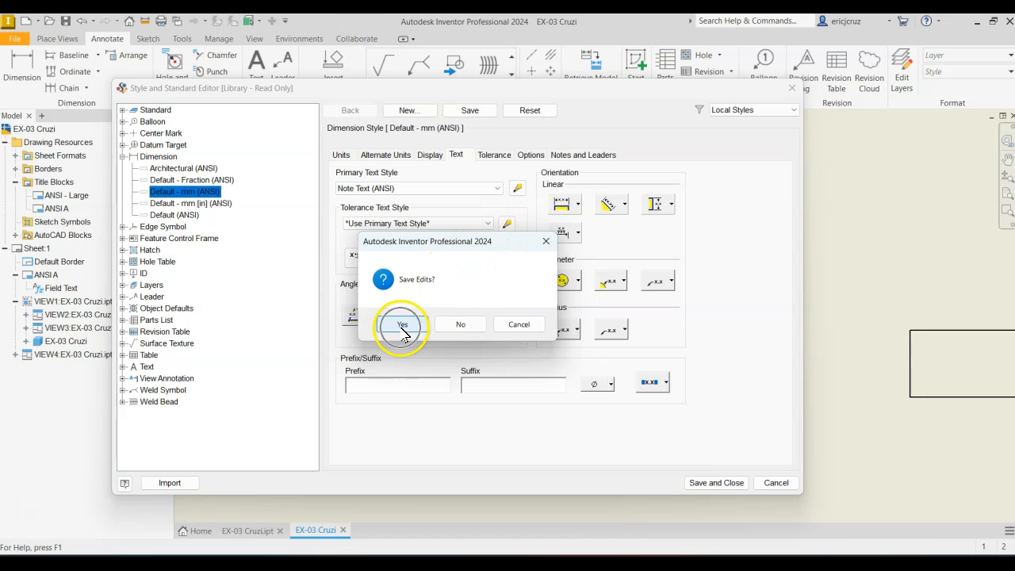
{"action": "left_click", "coordinate": [403, 324]}
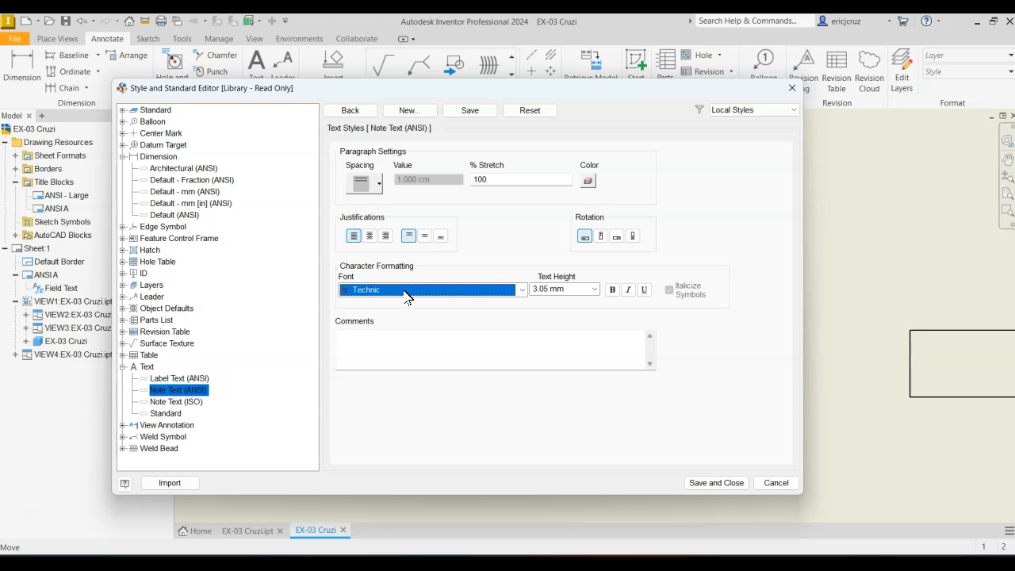
{"action": "mouse_move", "coordinate": [408, 289]}
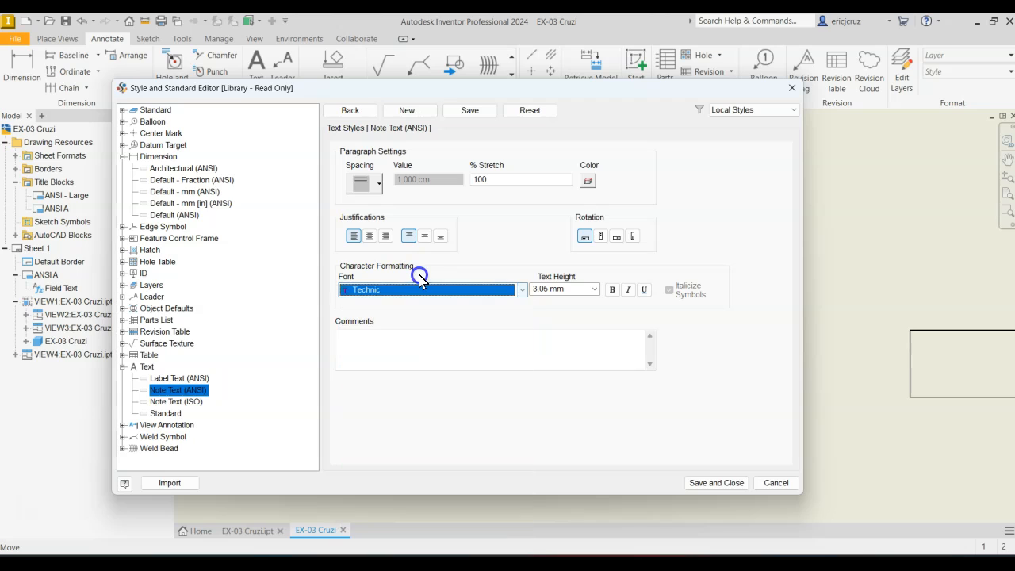
{"action": "left_click", "coordinate": [594, 289]}
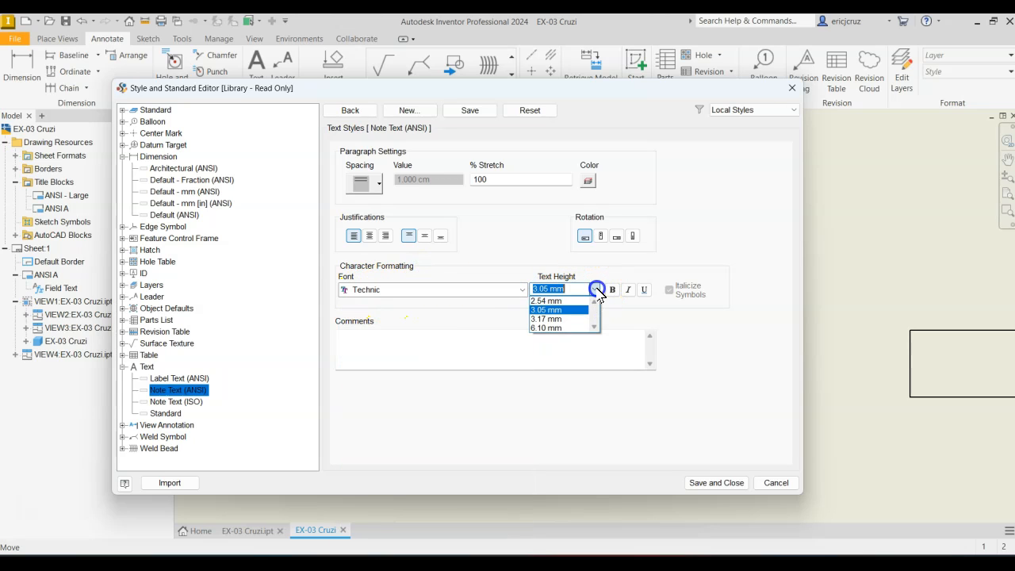
{"action": "left_click", "coordinate": [546, 299]}
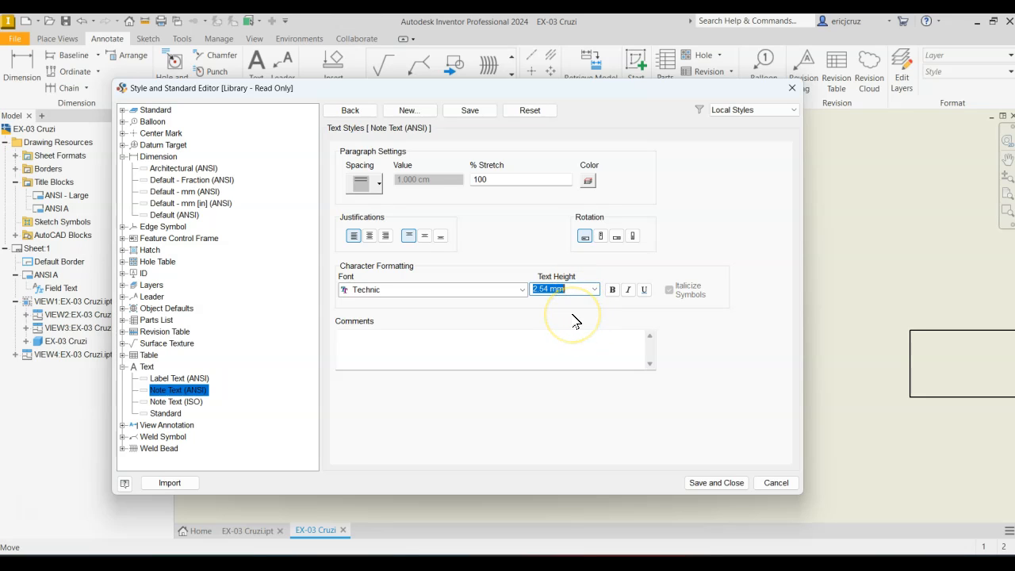
{"action": "mouse_move", "coordinate": [618, 329]}
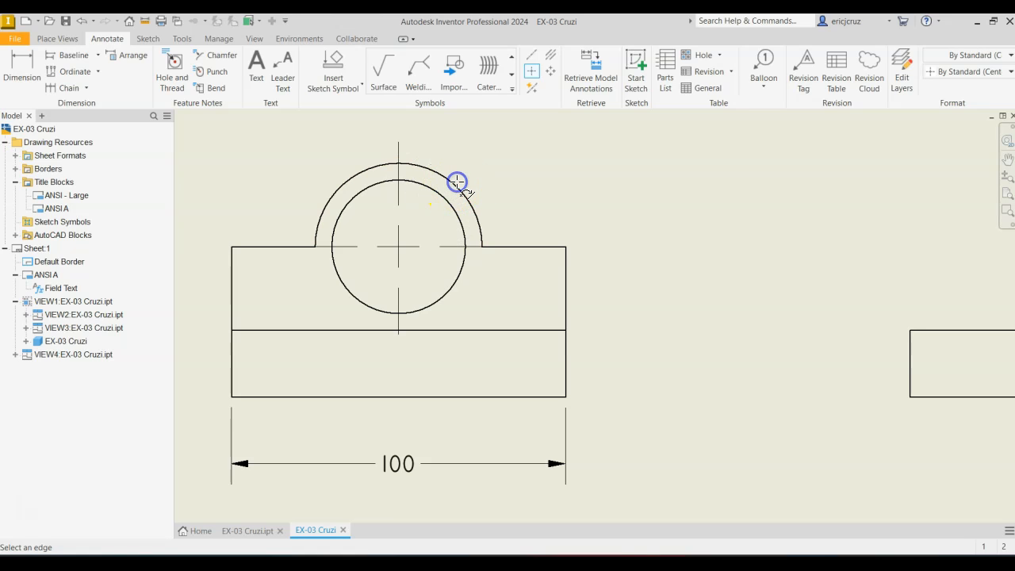
{"action": "mouse_move", "coordinate": [464, 209]}
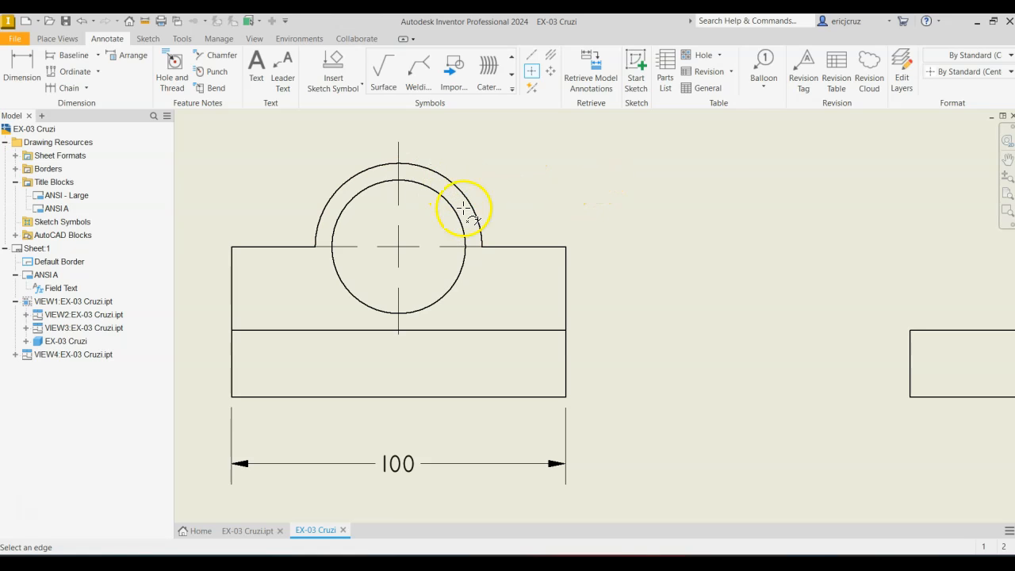
{"action": "mouse_move", "coordinate": [555, 198]}
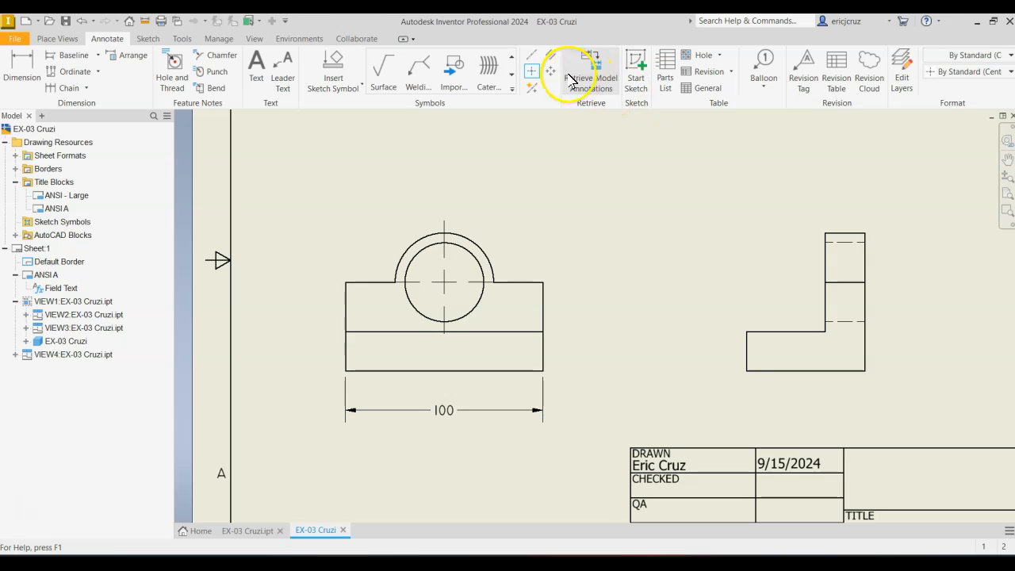
{"action": "mouse_move", "coordinate": [549, 56]}
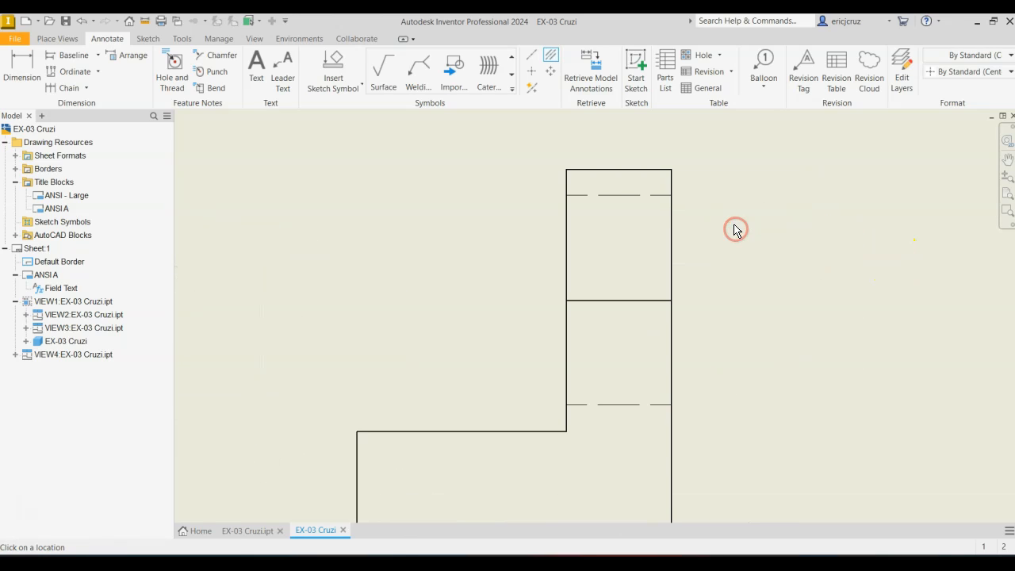
{"action": "mouse_move", "coordinate": [619, 195]}
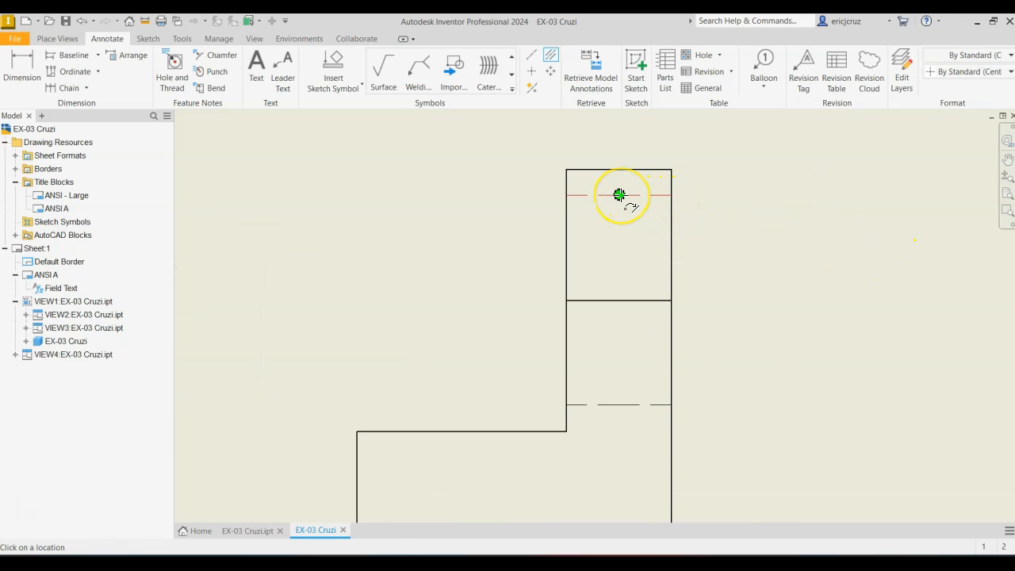
{"action": "mouse_move", "coordinate": [658, 196]}
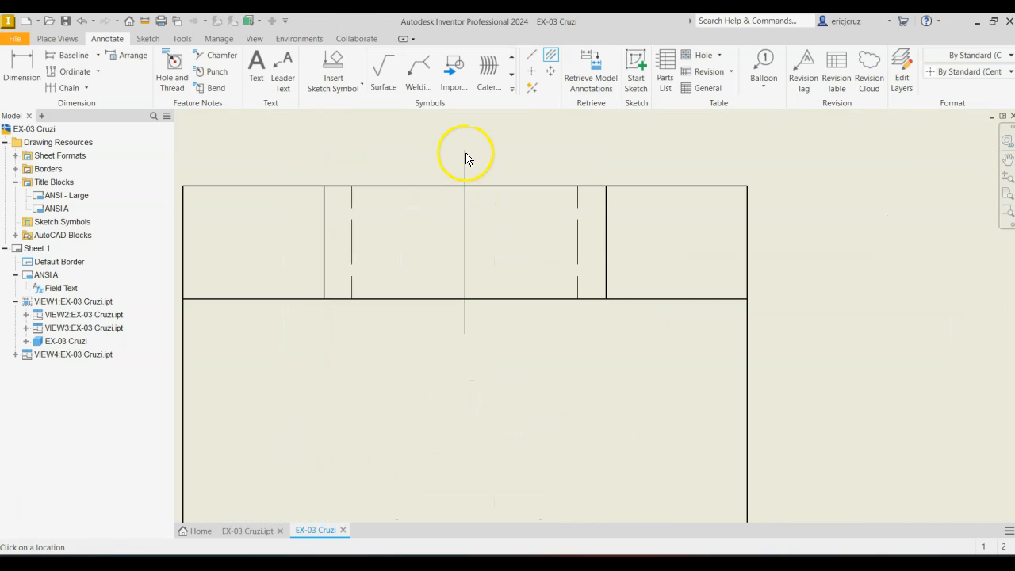
- Set the top-view centre line's Center Mark style overshoot to 3.00 mm
{"action": "left_click", "coordinate": [471, 163]}
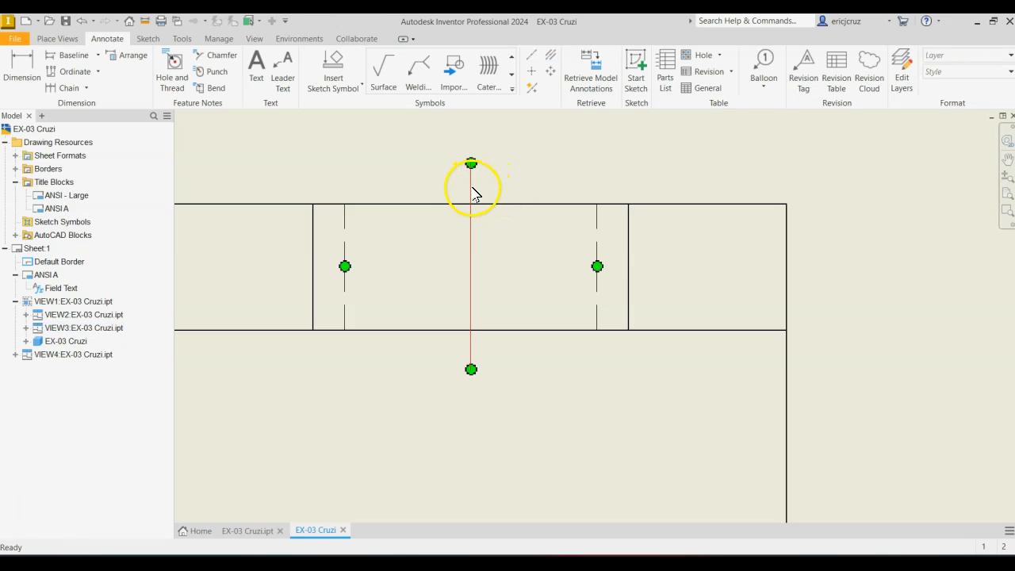
{"action": "right_click", "coordinate": [472, 190]}
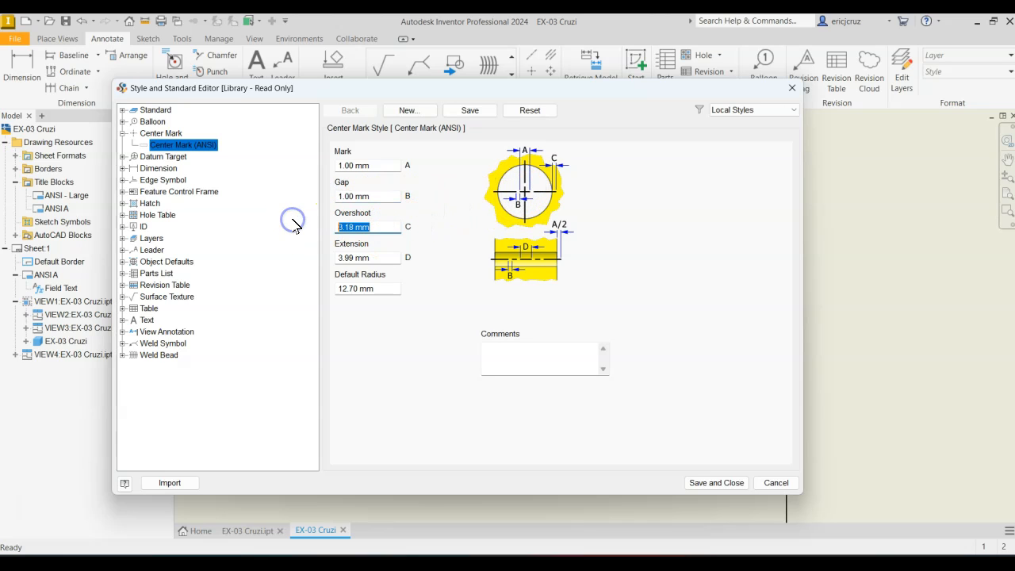
{"action": "type", "text": "3.00 mm"}
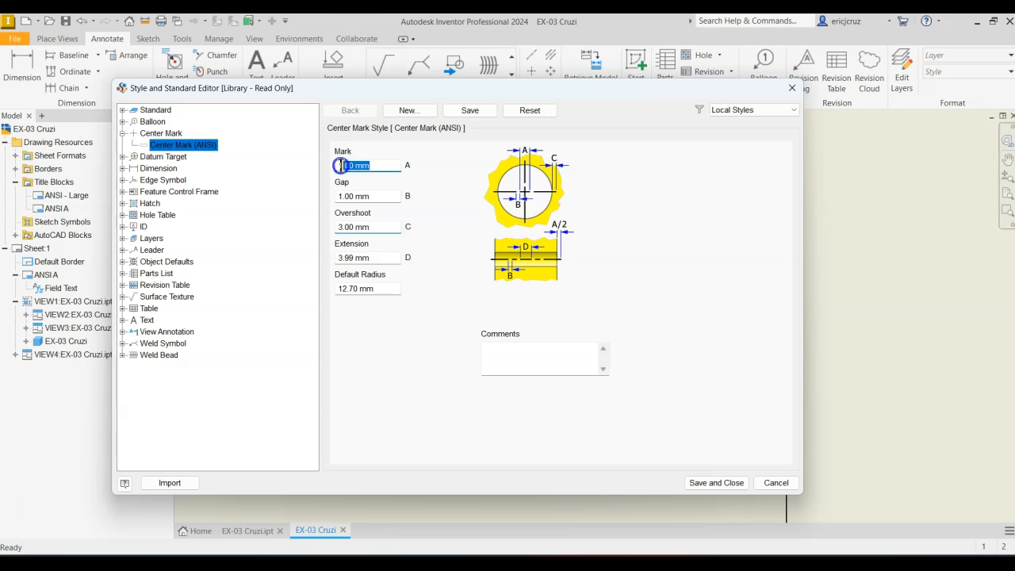
{"action": "left_click", "coordinate": [368, 196]}
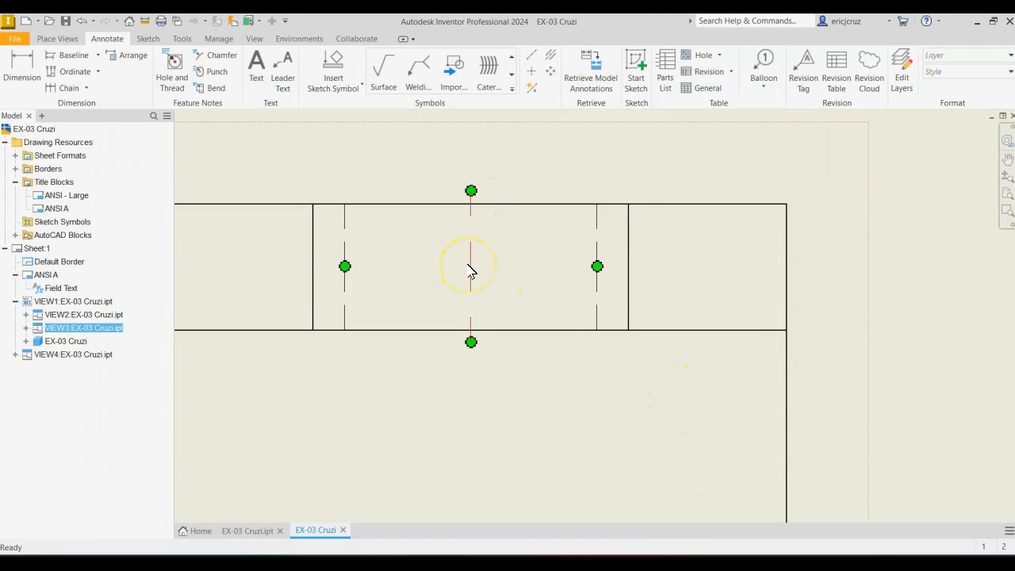
{"action": "mouse_move", "coordinate": [583, 303]}
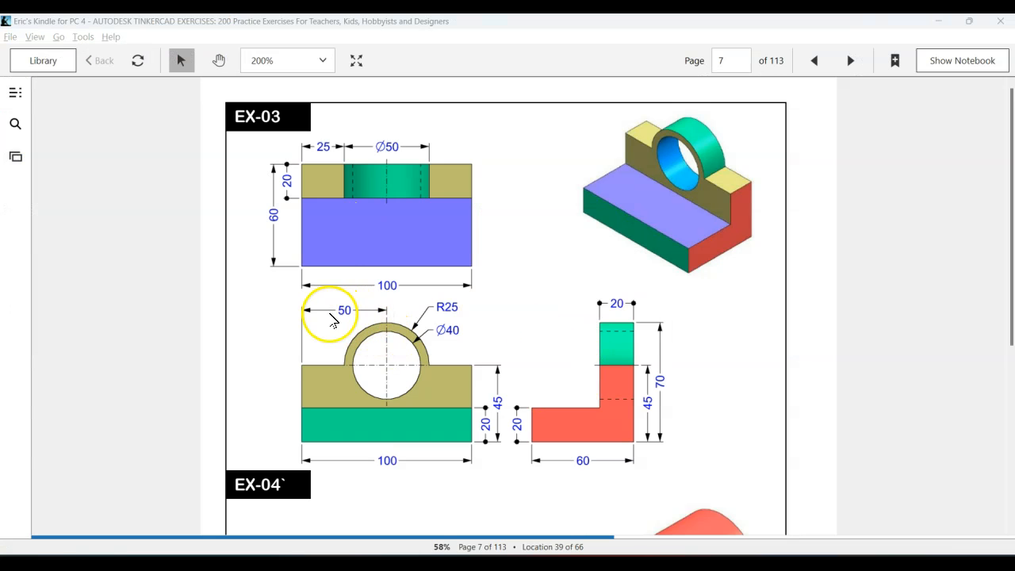
{"action": "mouse_move", "coordinate": [460, 345]}
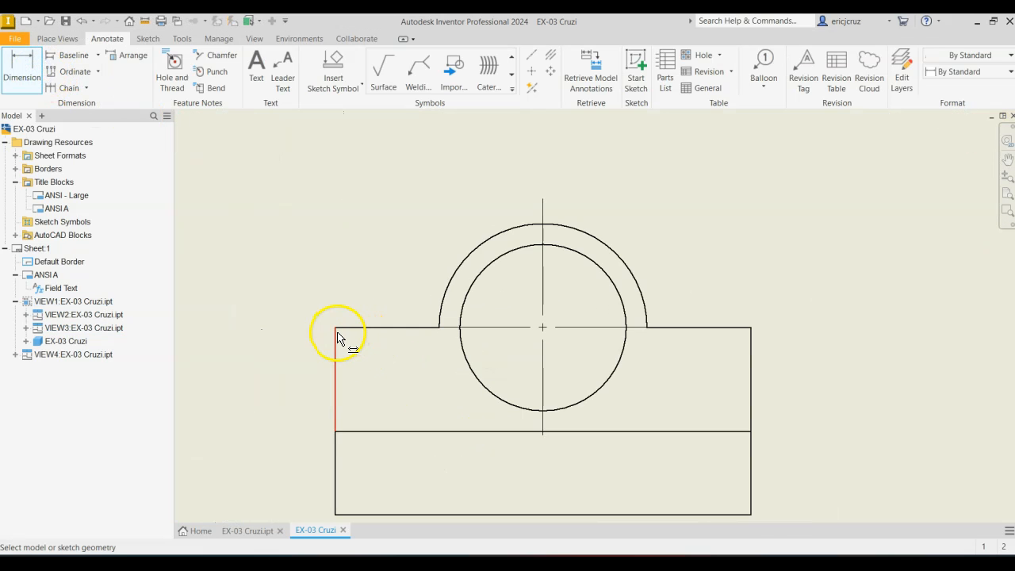
- Add the 20 base height dimension to the front view
{"action": "left_click", "coordinate": [523, 223]}
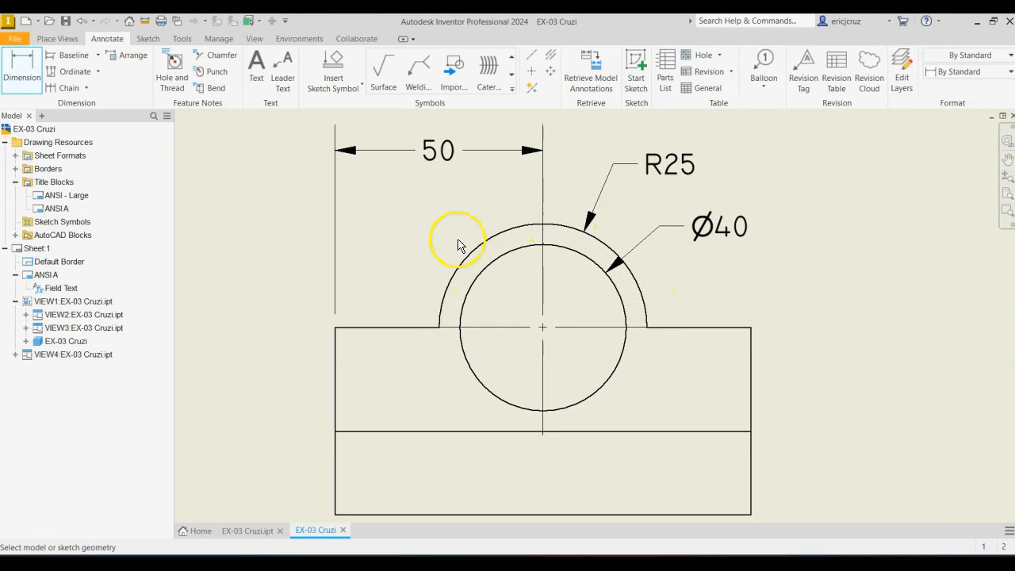
{"action": "mouse_move", "coordinate": [599, 261]}
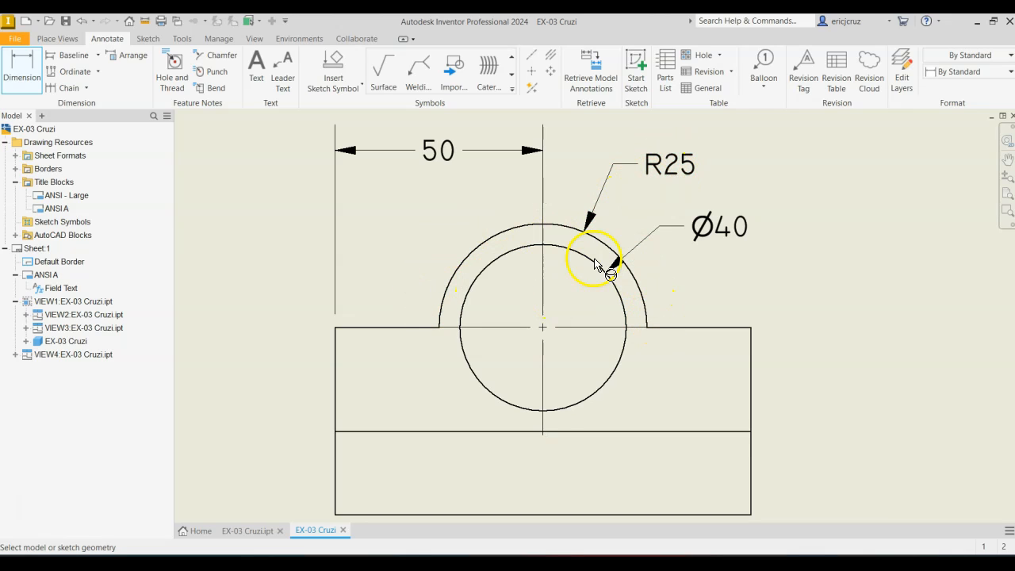
{"action": "mouse_move", "coordinate": [812, 317]}
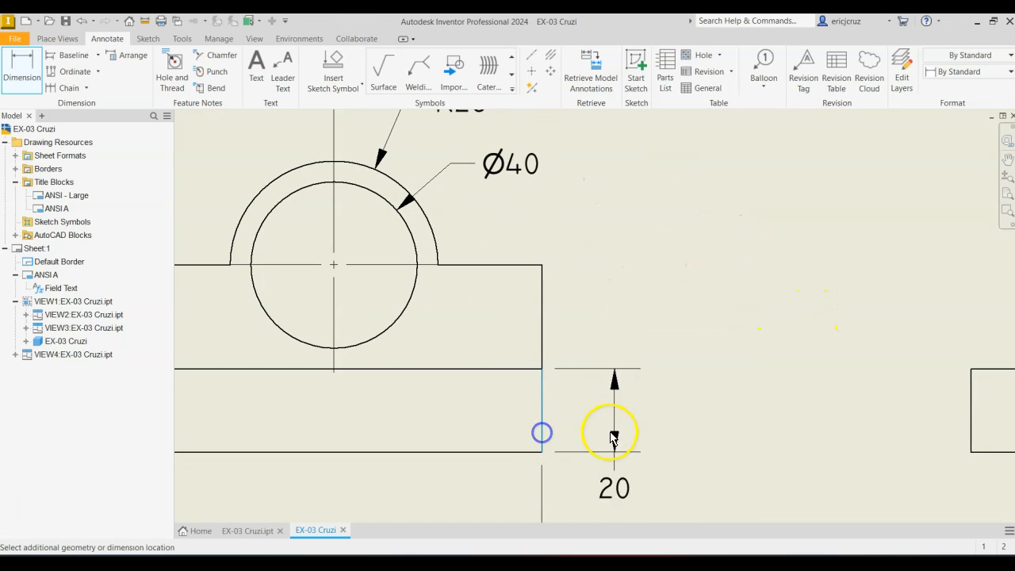
{"action": "left_click", "coordinate": [615, 432]}
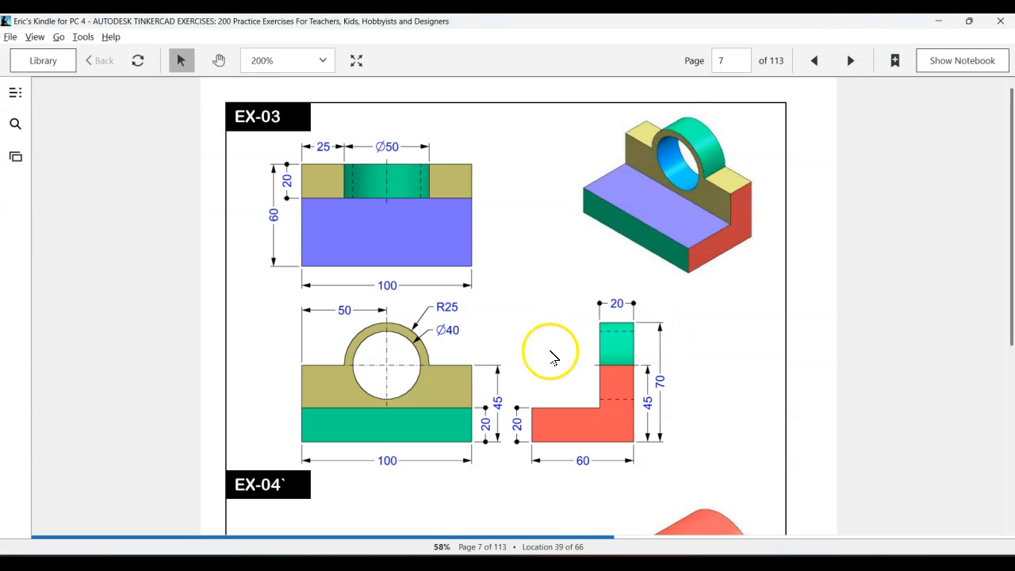
{"action": "key", "text": "alt+tab"}
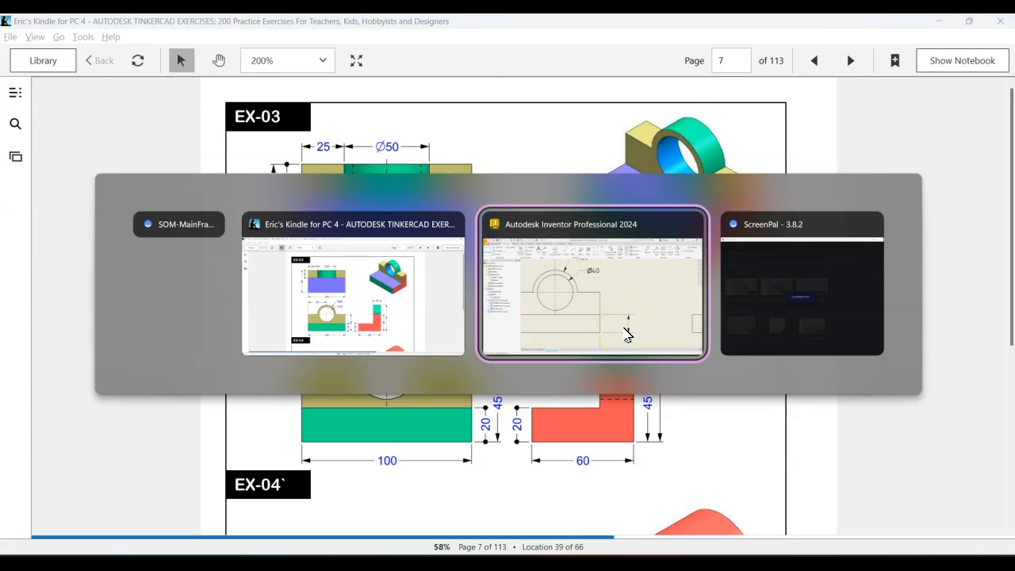
{"action": "left_click", "coordinate": [591, 285]}
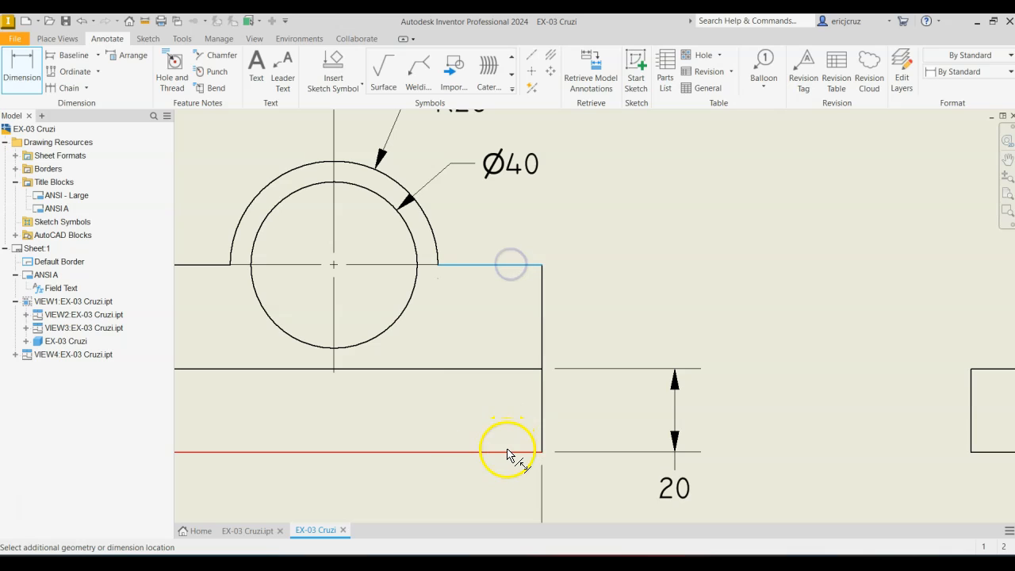
- Recheck the EX-03 page and begin the side view's height dimension
{"action": "left_click_drag", "start_coordinate": [511, 456], "coordinate": [852, 434]}
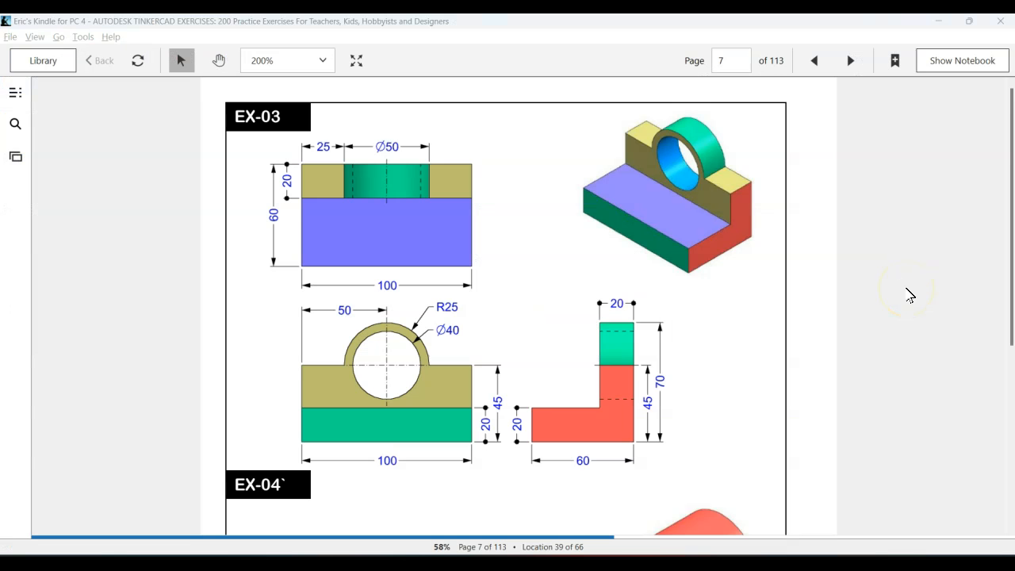
{"action": "key", "text": "alt+tab"}
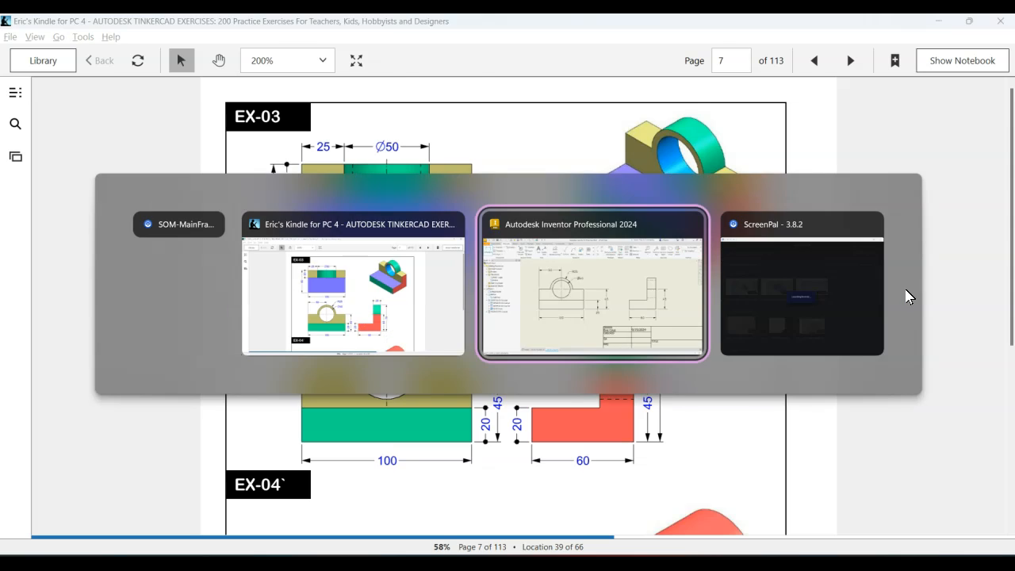
{"action": "left_click", "coordinate": [591, 286]}
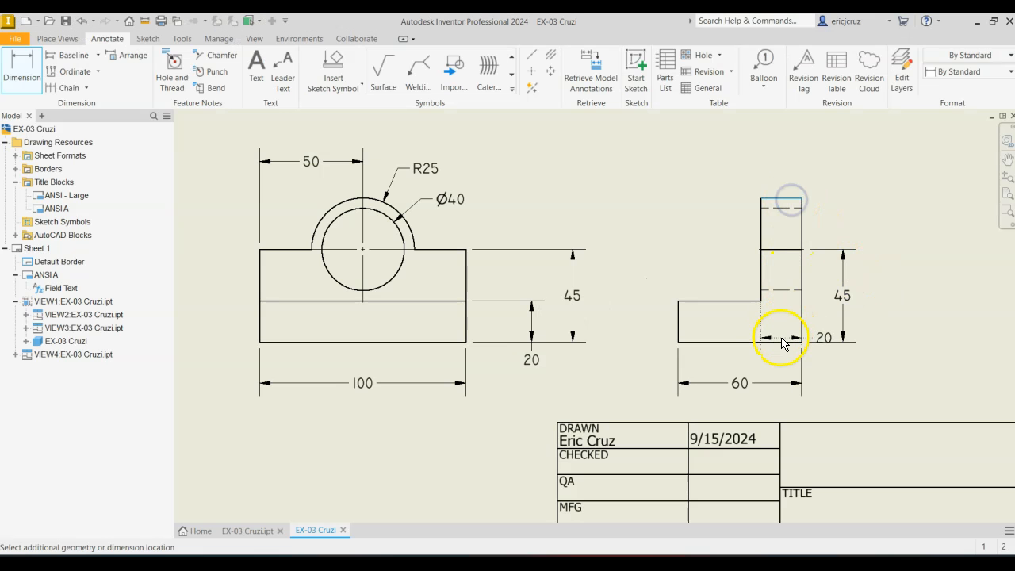
{"action": "left_click", "coordinate": [880, 317]}
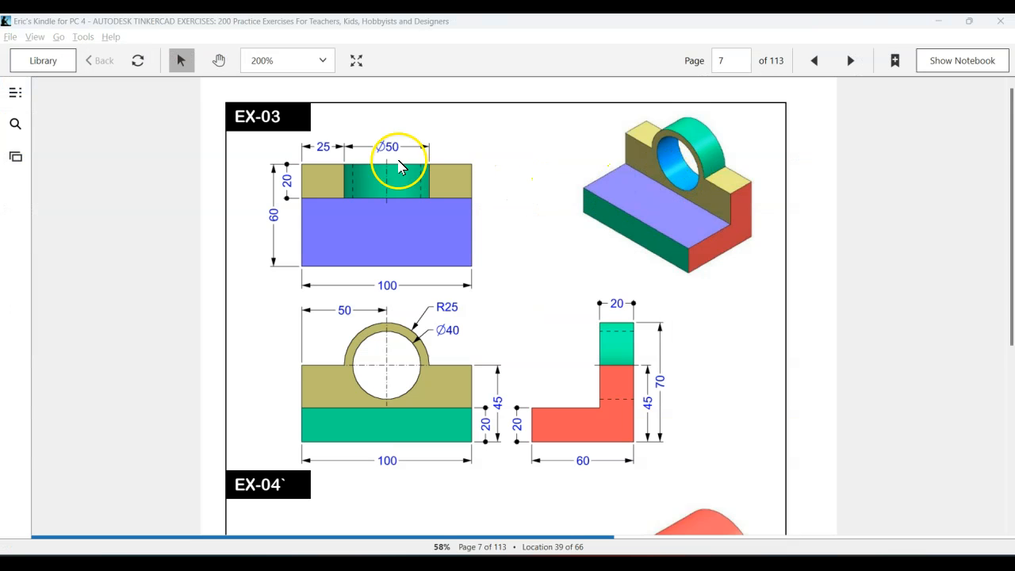
{"action": "mouse_move", "coordinate": [388, 294]}
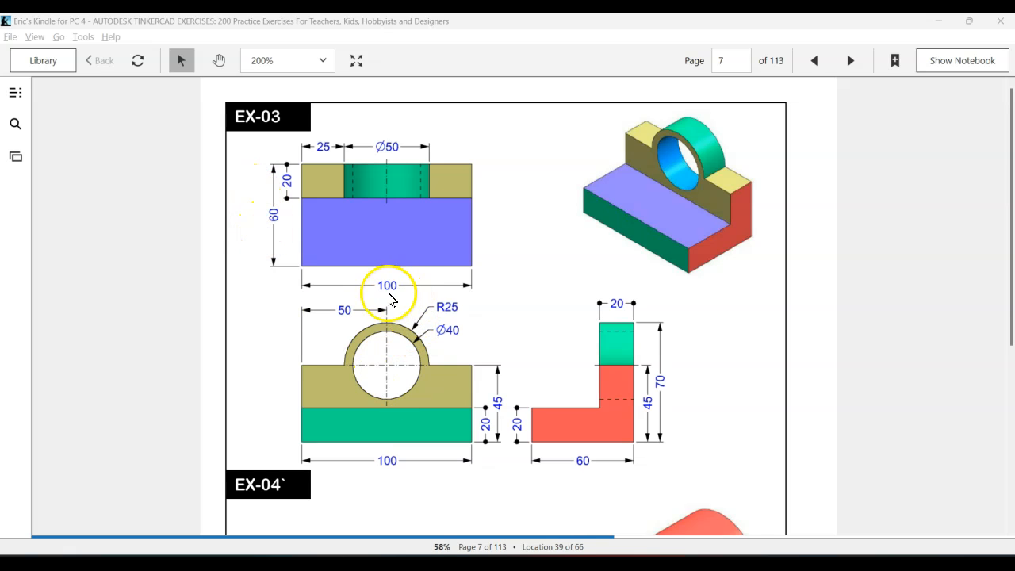
{"action": "mouse_move", "coordinate": [493, 253]}
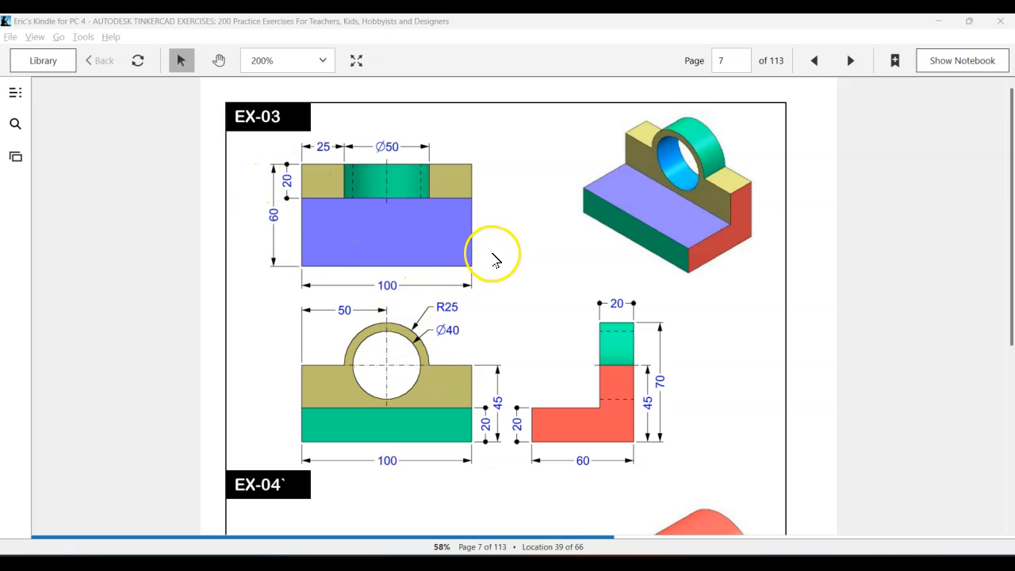
{"action": "mouse_move", "coordinate": [507, 233]}
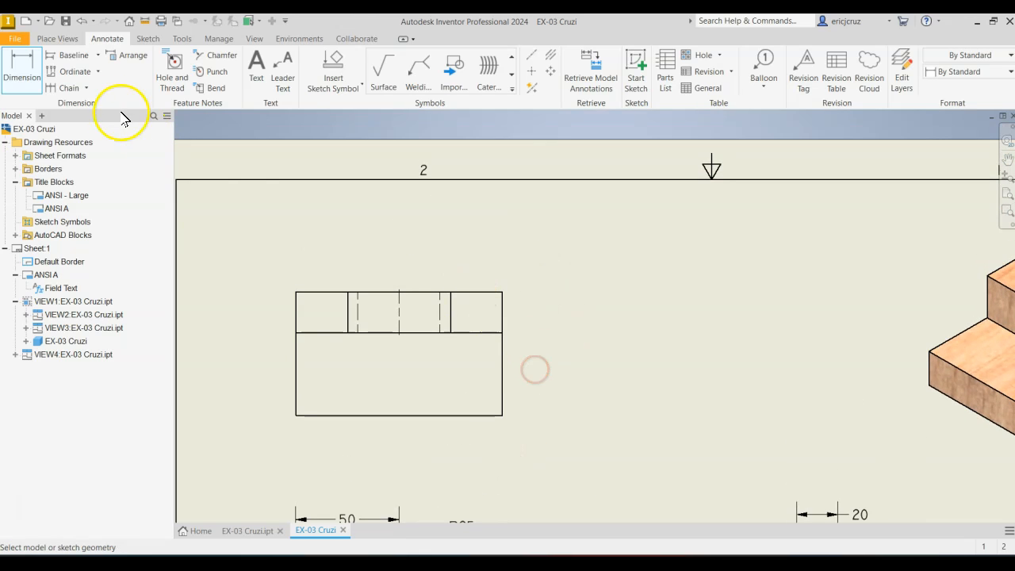
- Add the top view's 25 and 60 dimensions and the side view's 70
{"action": "left_click", "coordinate": [328, 288]}
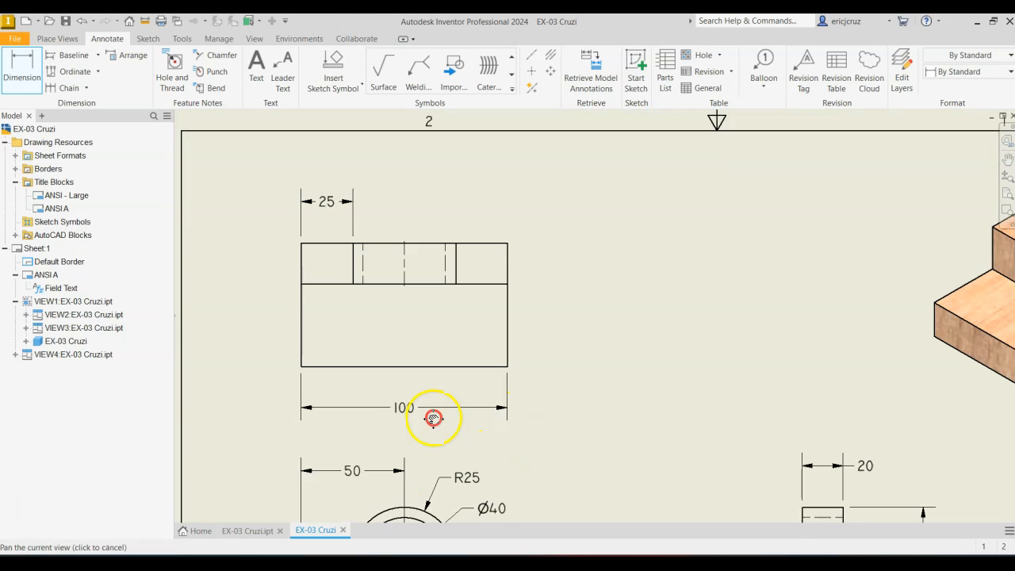
{"action": "left_click_drag", "start_coordinate": [434, 419], "coordinate": [485, 327]}
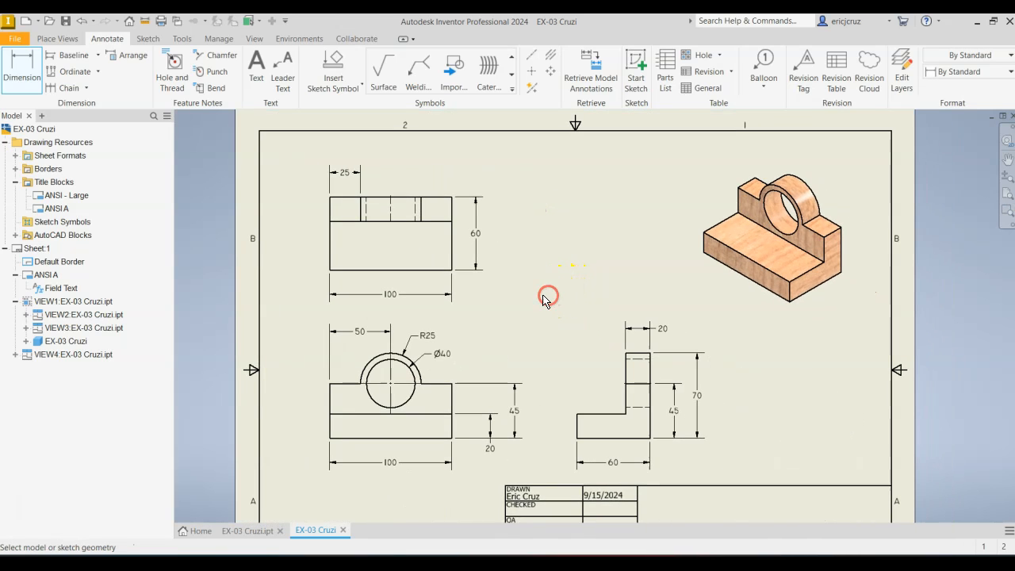
{"action": "left_click", "coordinate": [420, 182]}
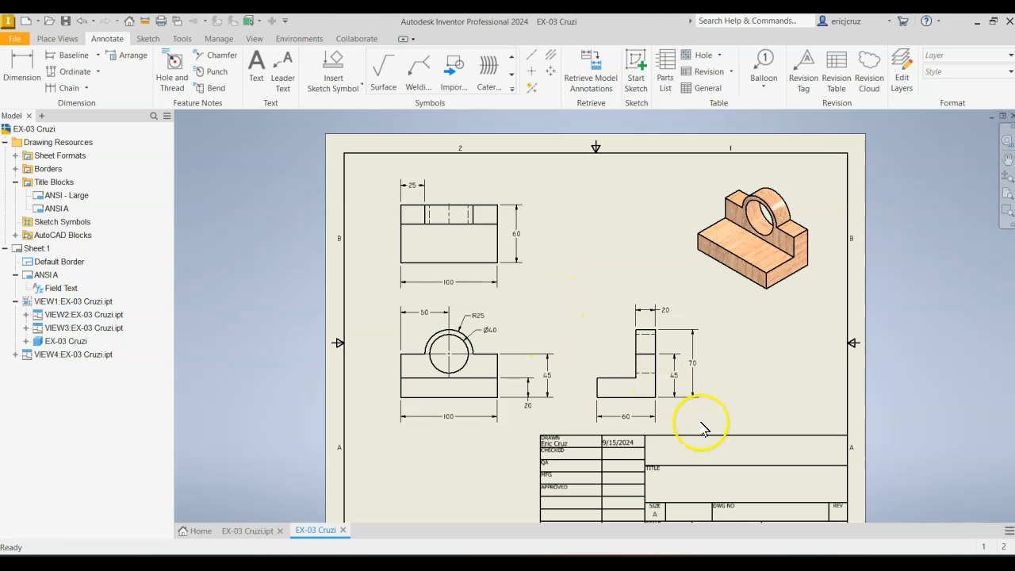
{"action": "left_click", "coordinate": [622, 357]}
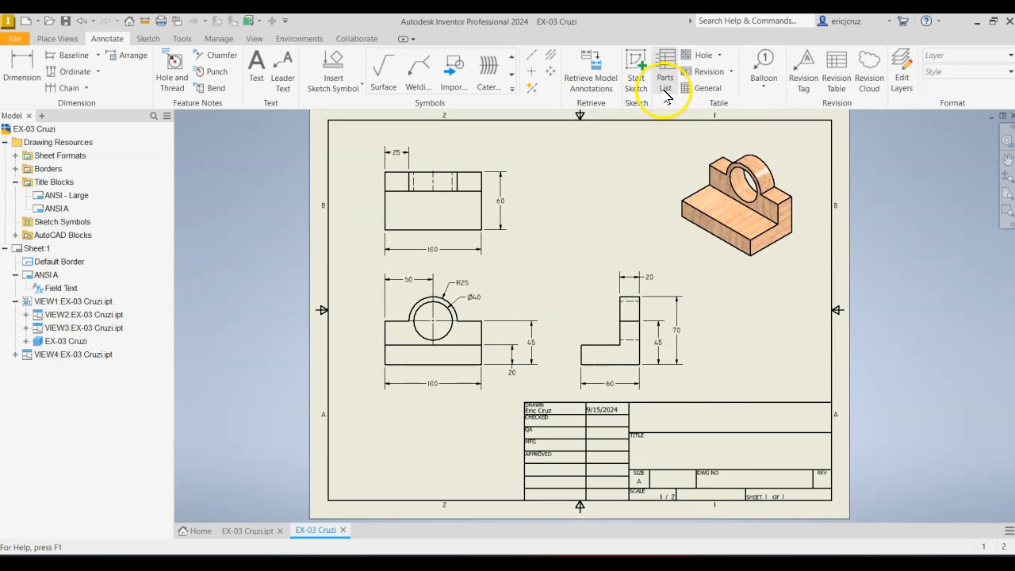
- Place a parts list for EX-03 Cruzi on the sheet and open it for editing
{"action": "left_click", "coordinate": [665, 71]}
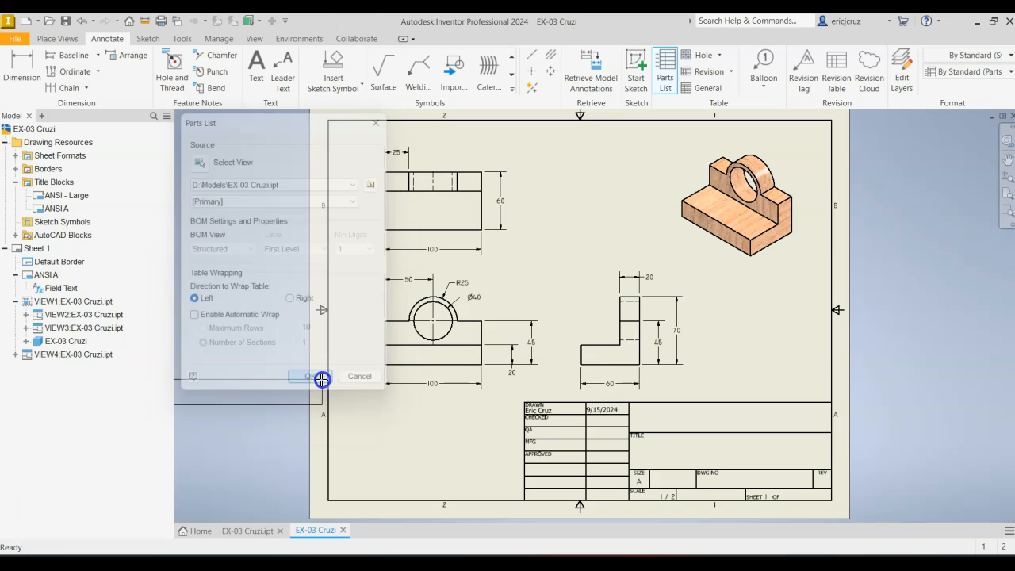
{"action": "left_click", "coordinate": [317, 375]}
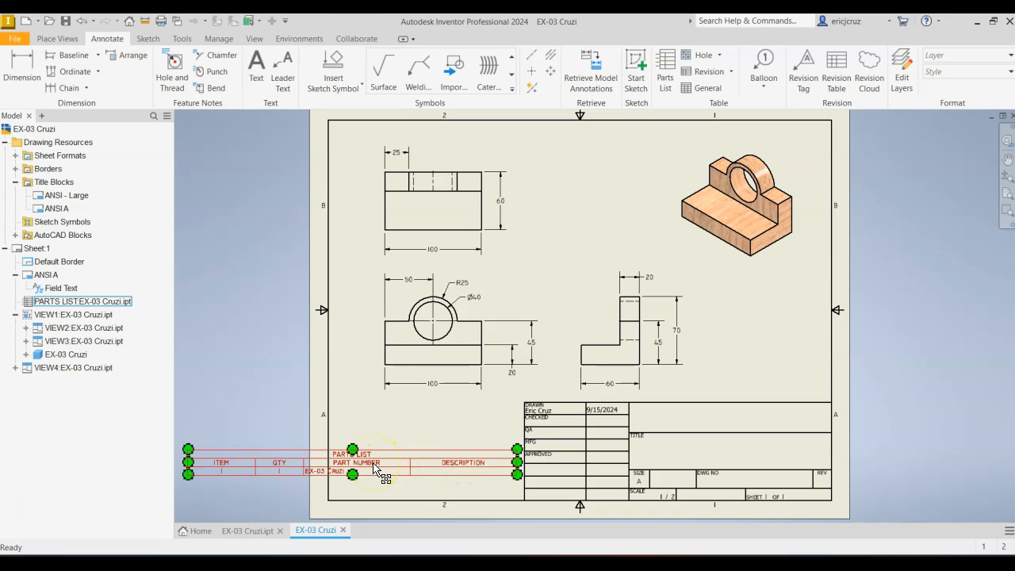
{"action": "double_click", "coordinate": [377, 468]}
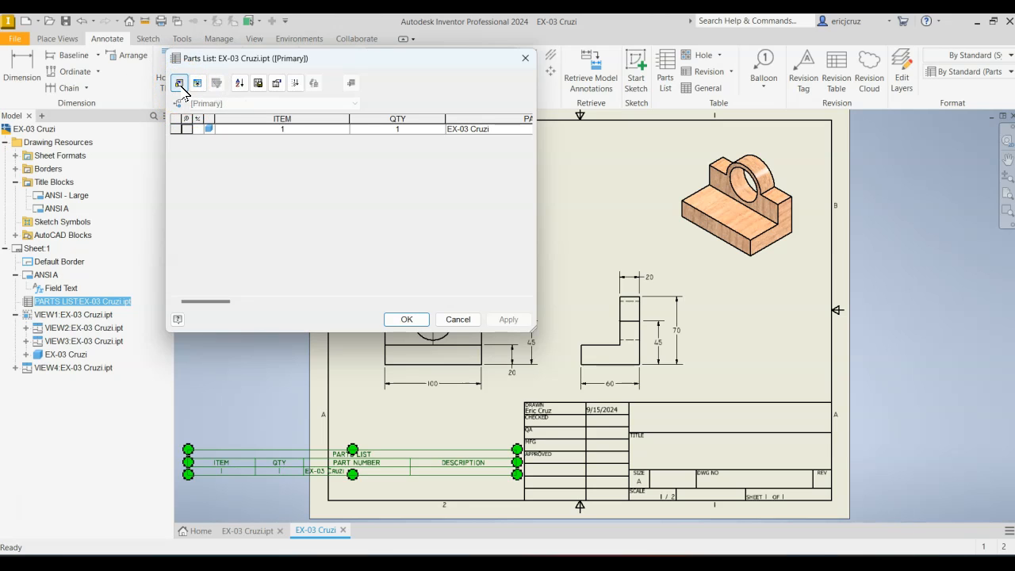
- Replace the parts list columns with MATERIAL, MASS and VOLUME, then pick it up to move
{"action": "left_click", "coordinate": [179, 84]}
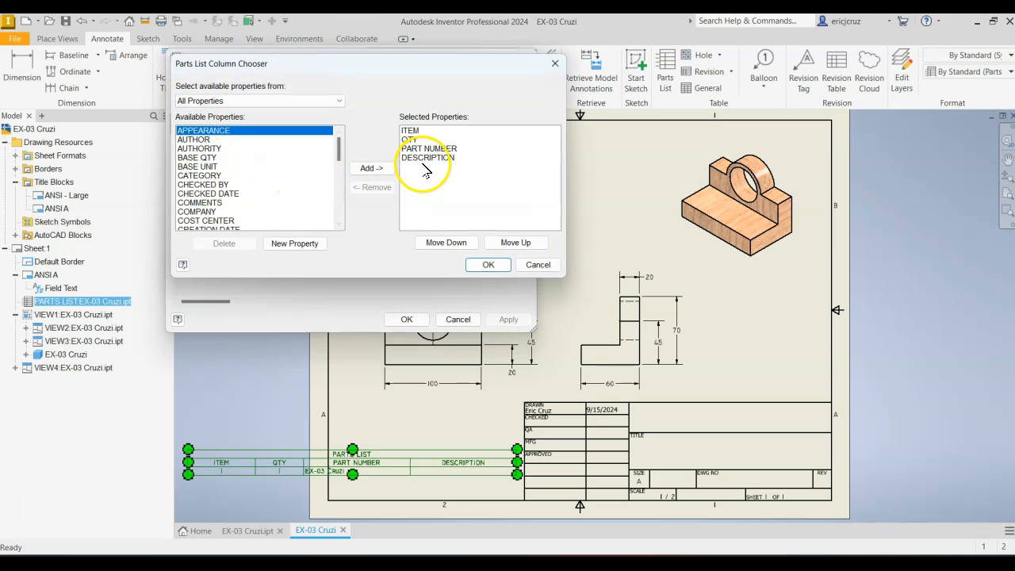
{"action": "left_click", "coordinate": [411, 139]}
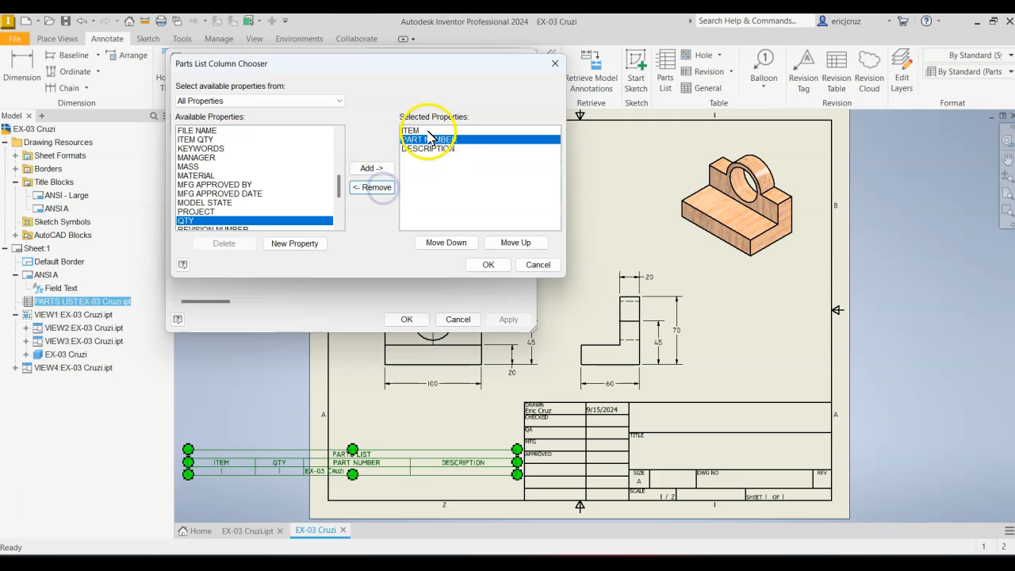
{"action": "left_click", "coordinate": [371, 187]}
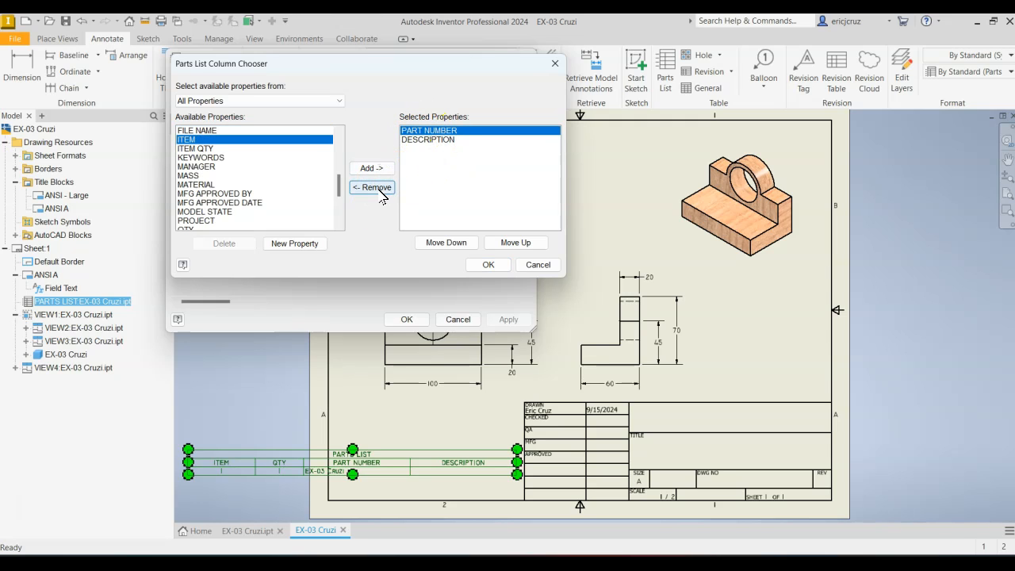
{"action": "left_click", "coordinate": [371, 187]}
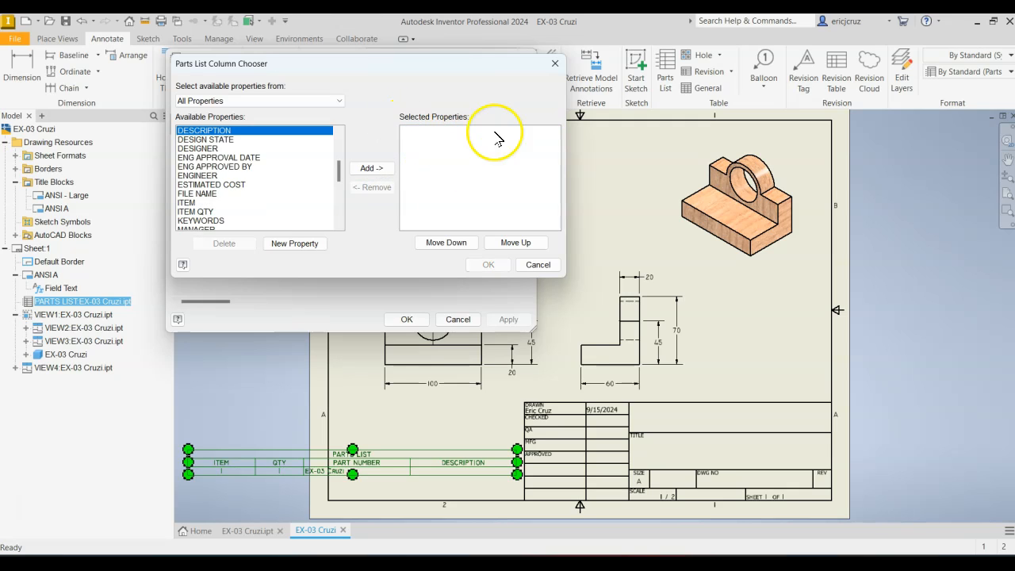
{"action": "scroll", "scroll_direction": "down", "scroll_amount": 3}
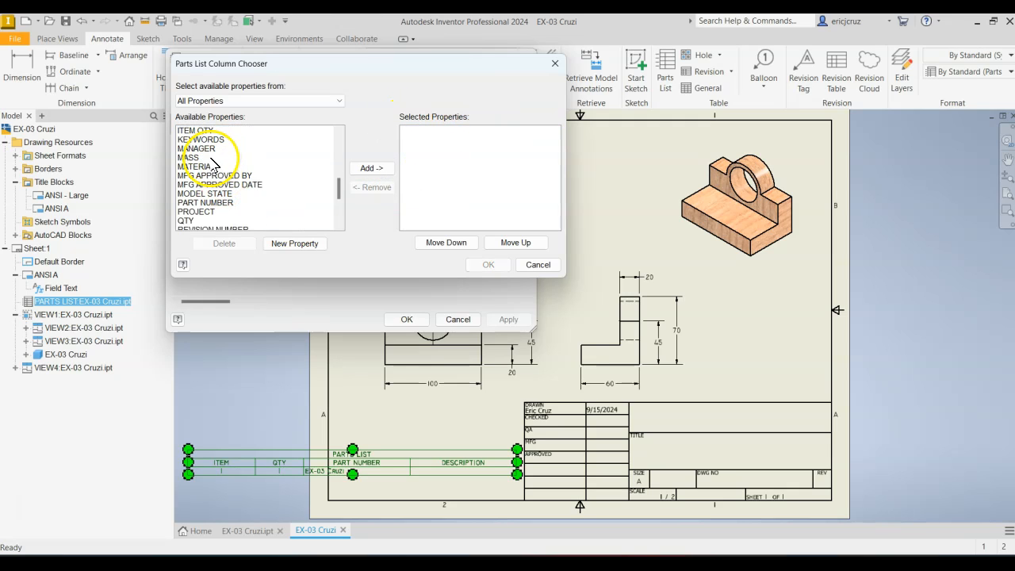
{"action": "left_click", "coordinate": [371, 168]}
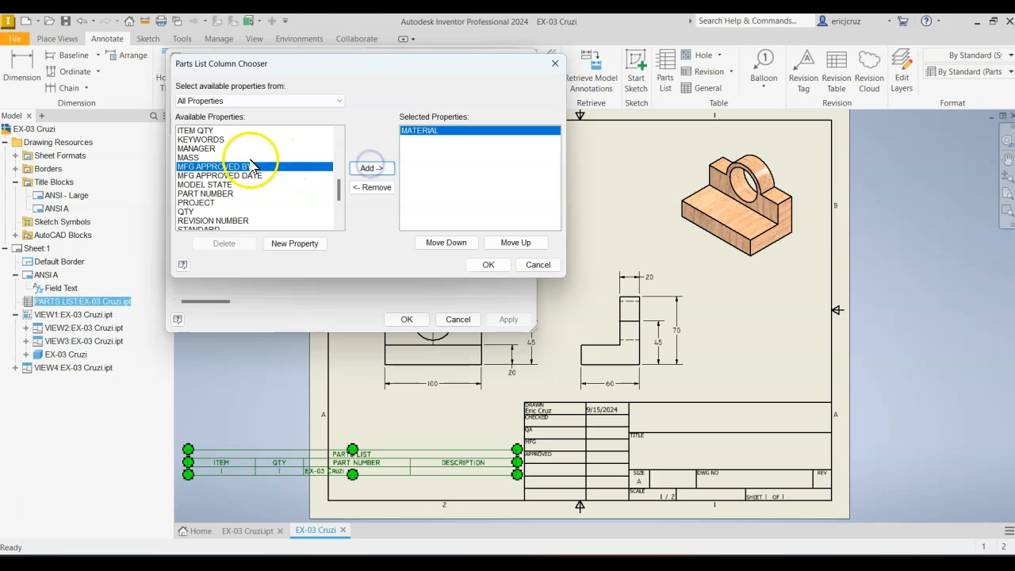
{"action": "left_click", "coordinate": [370, 168]}
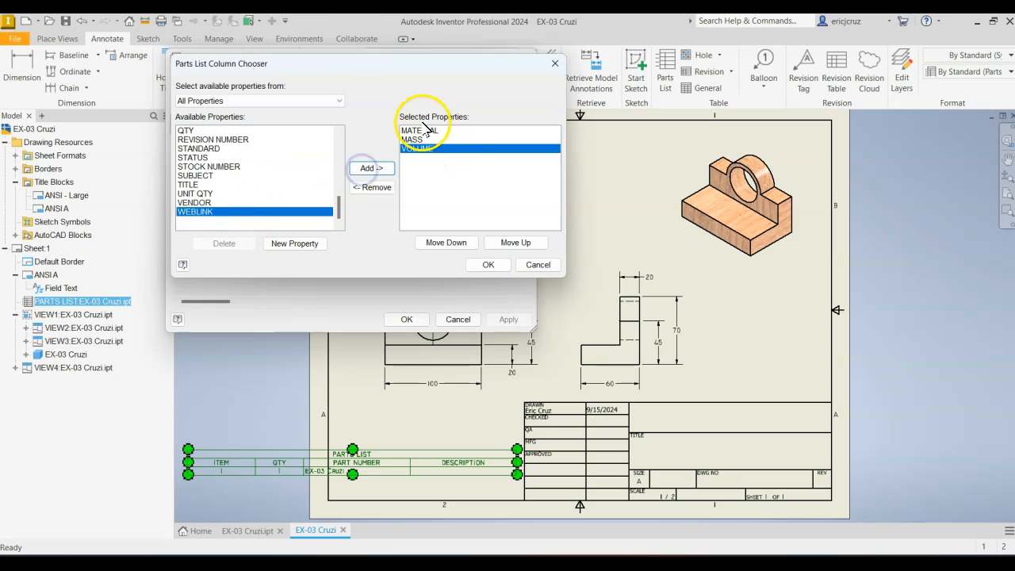
{"action": "left_click", "coordinate": [488, 264]}
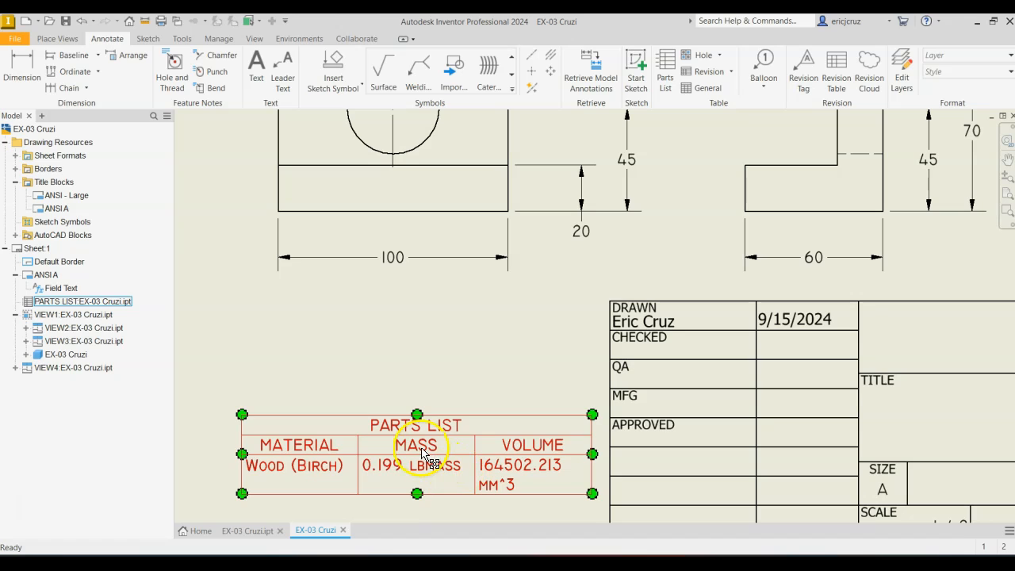
{"action": "left_click", "coordinate": [405, 373]}
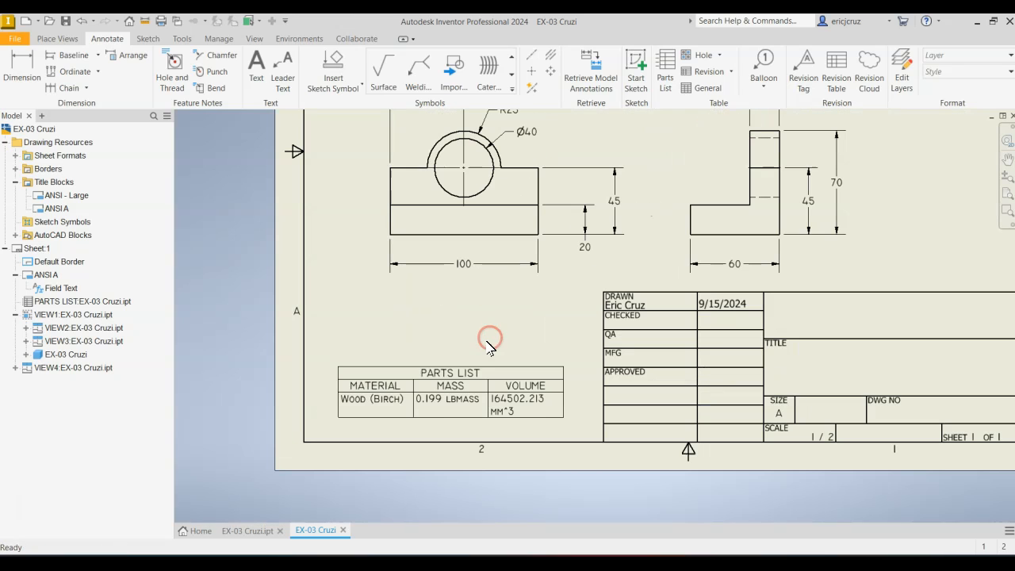
{"action": "left_click", "coordinate": [82, 300]}
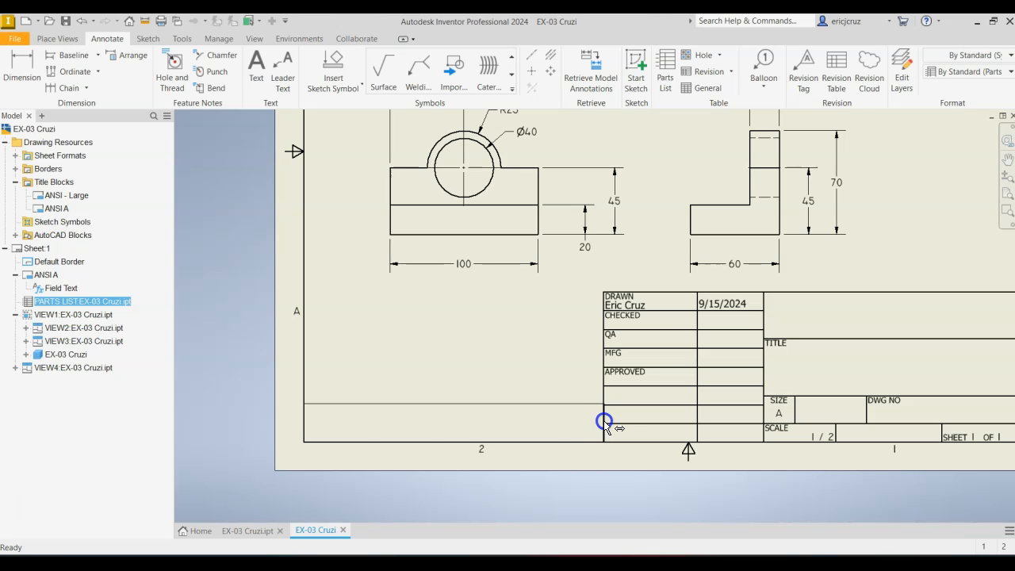
- Snap the parts list against the border beside the title block and open drawing iProperties
{"action": "left_click", "coordinate": [604, 422]}
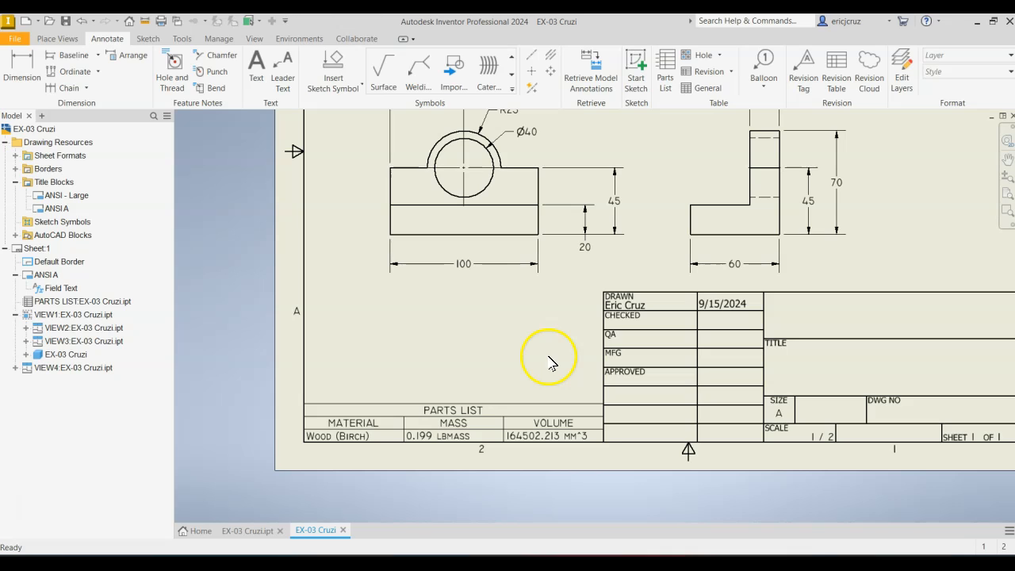
{"action": "left_click", "coordinate": [452, 410]}
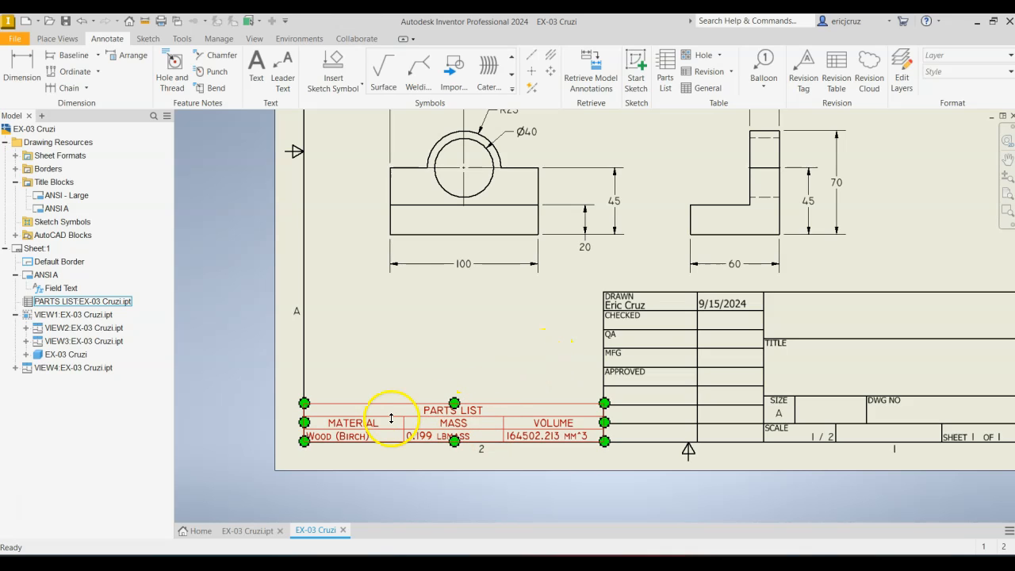
{"action": "left_click", "coordinate": [269, 249]}
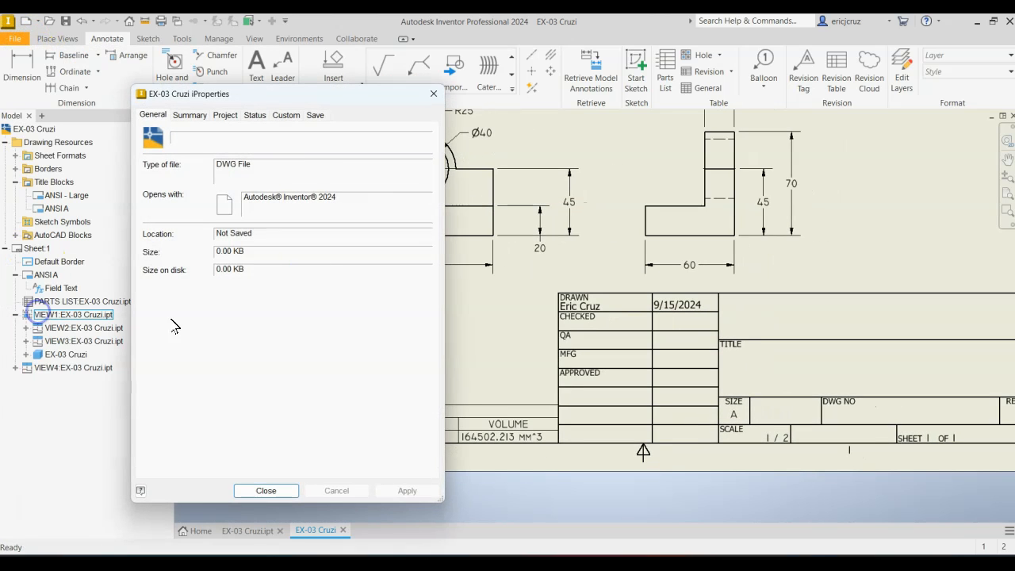
- Check the EX-03 Cruzi part's Wood (Birch) mass 0.199 lbmass and volume 164502.213 mm³
{"action": "left_click", "coordinate": [189, 115]}
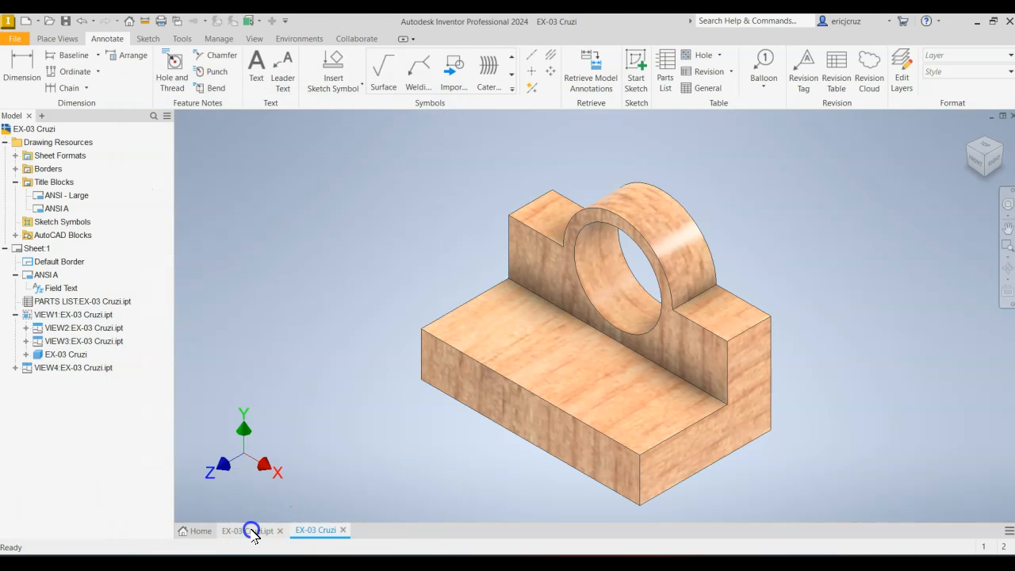
{"action": "left_click", "coordinate": [251, 529]}
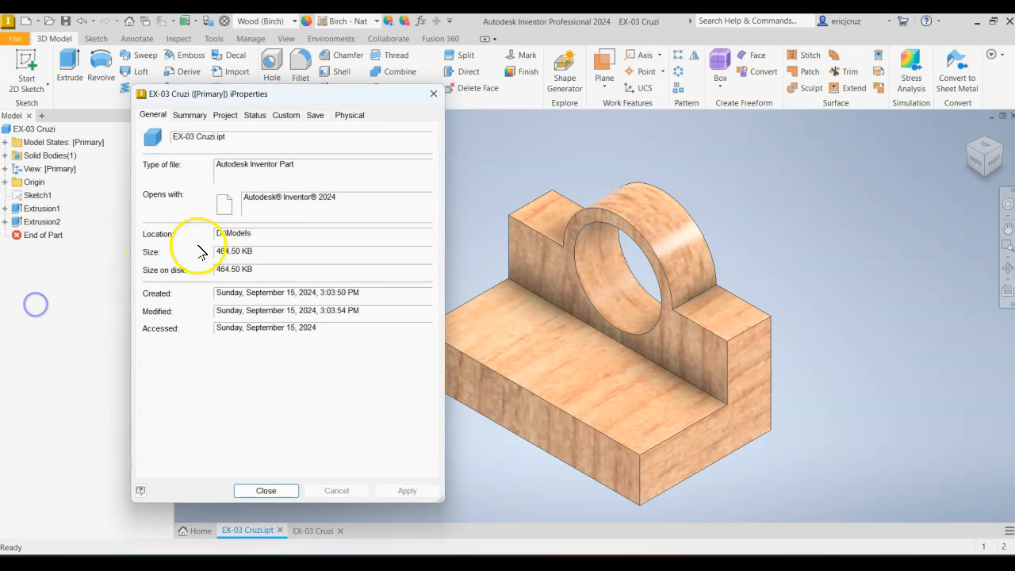
{"action": "left_click", "coordinate": [349, 115]}
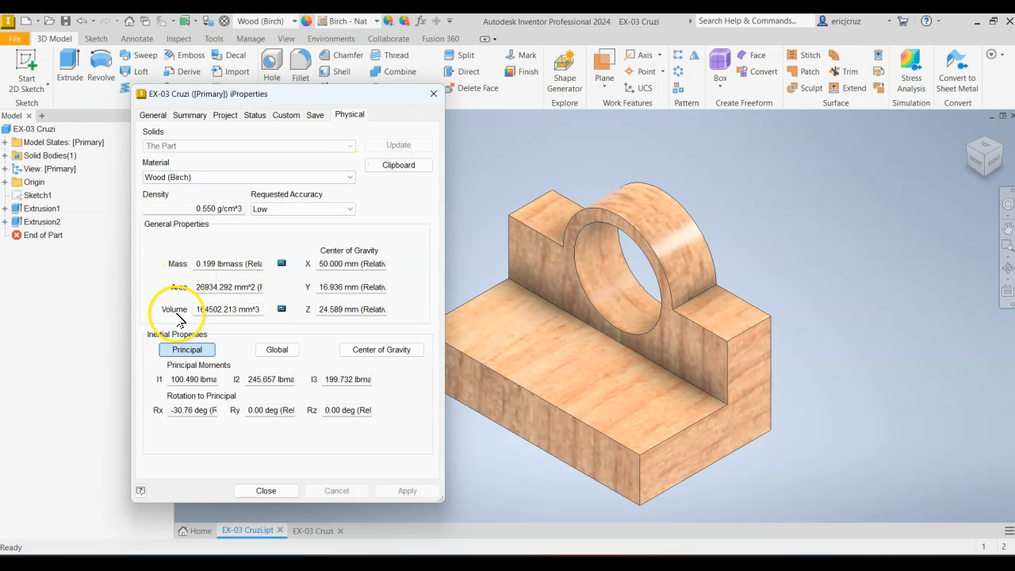
{"action": "left_click", "coordinate": [381, 350]}
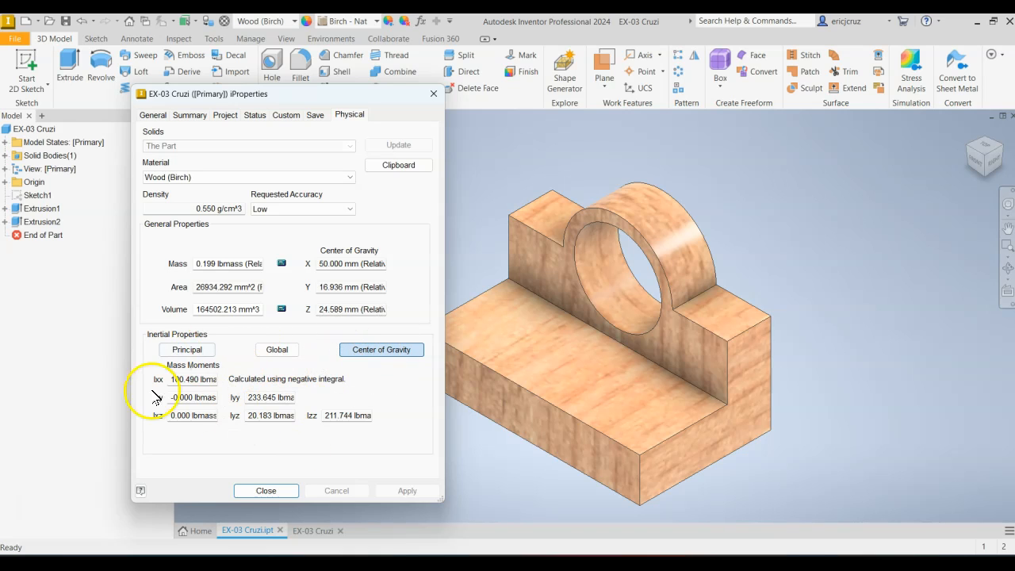
{"action": "left_click", "coordinate": [266, 490]}
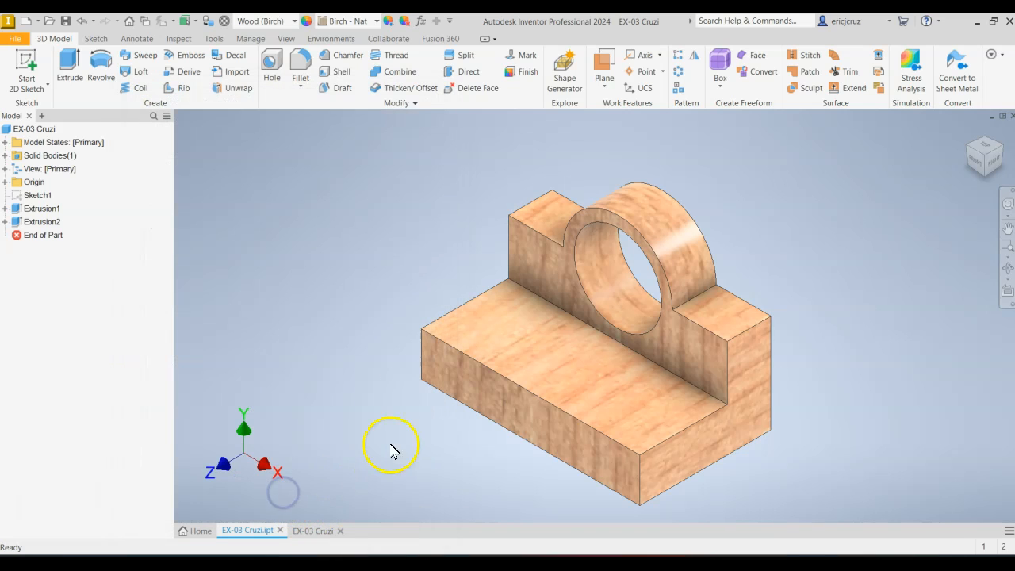
{"action": "mouse_move", "coordinate": [155, 141]}
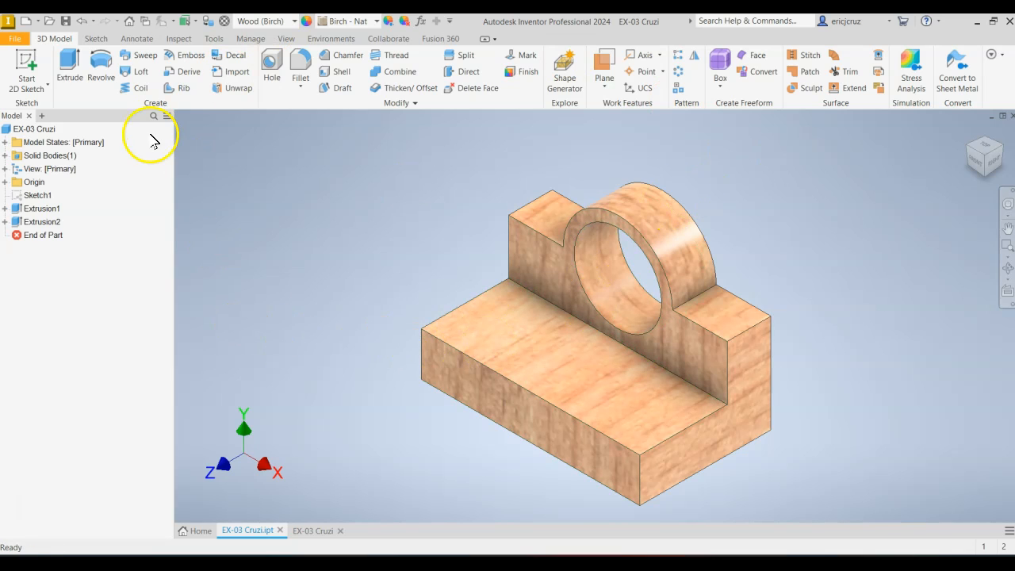
{"action": "left_click", "coordinate": [14, 38]}
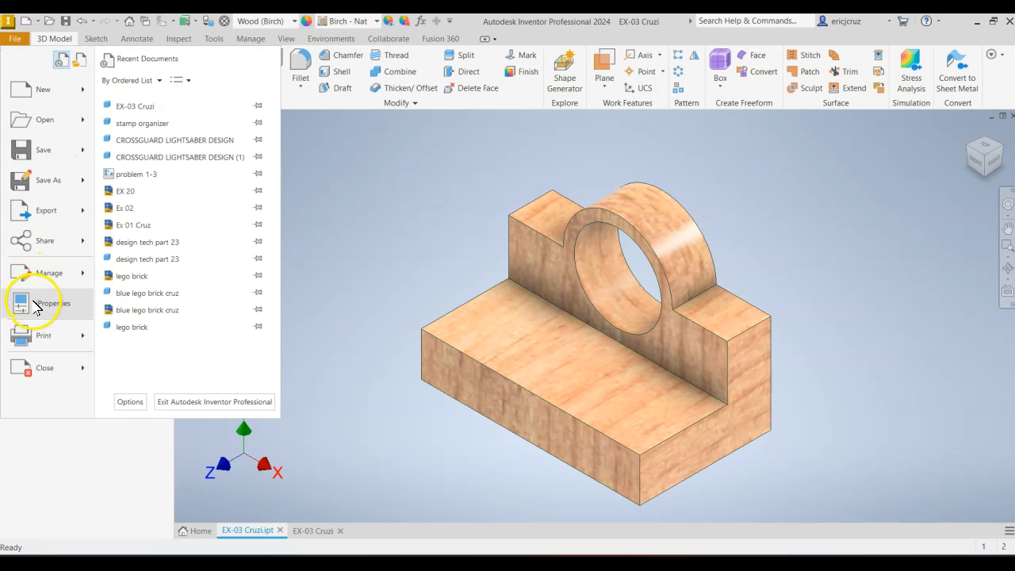
{"action": "left_click", "coordinate": [316, 529]}
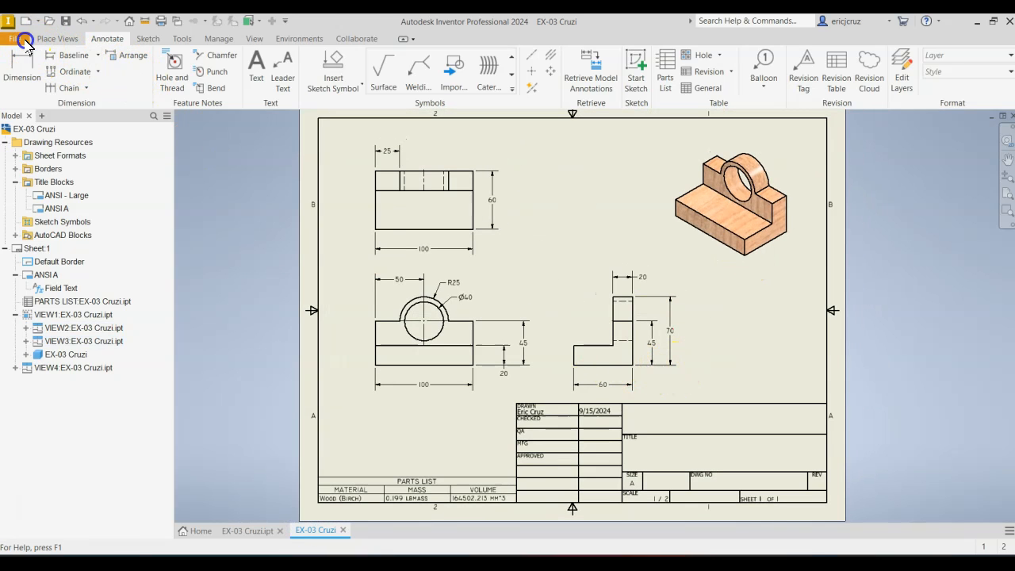
- Enter title EX - 03, author CRUZ and company ENGINEERING in the drawing iProperties and apply
{"action": "left_click", "coordinate": [15, 38]}
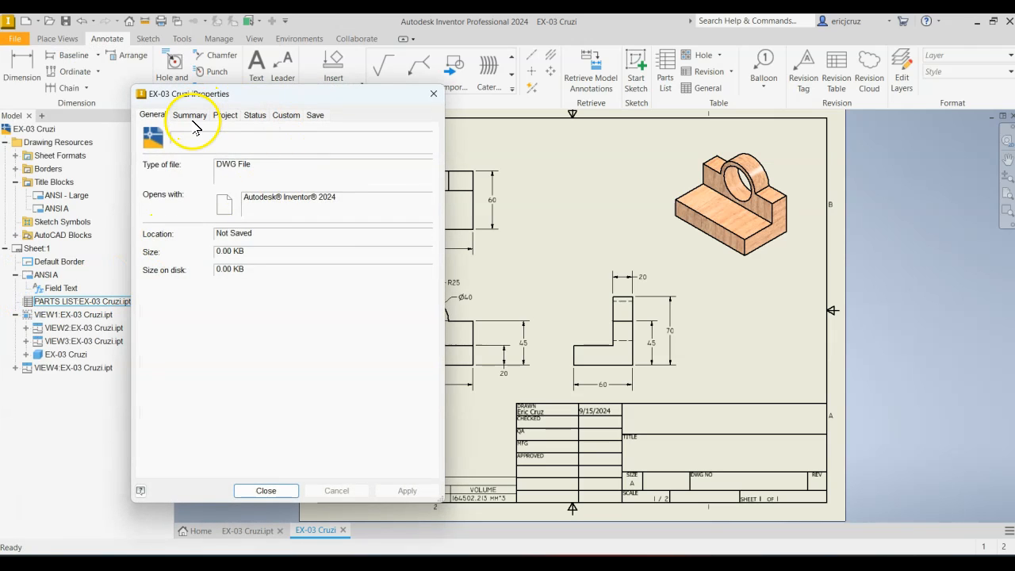
{"action": "left_click", "coordinate": [190, 114]}
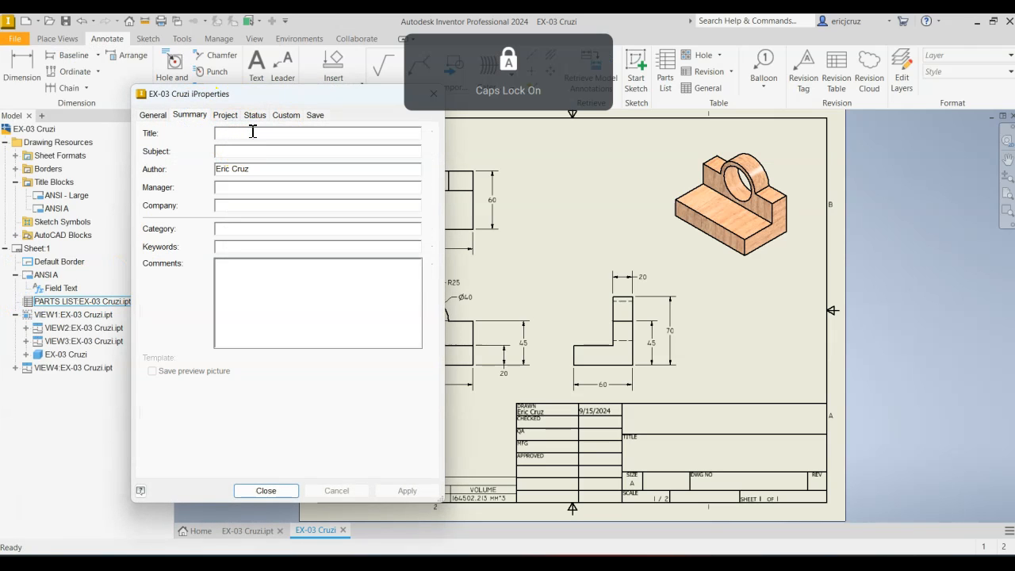
{"action": "type", "text": "EX - 03"}
{"action": "type", "text": "CRUZ"}
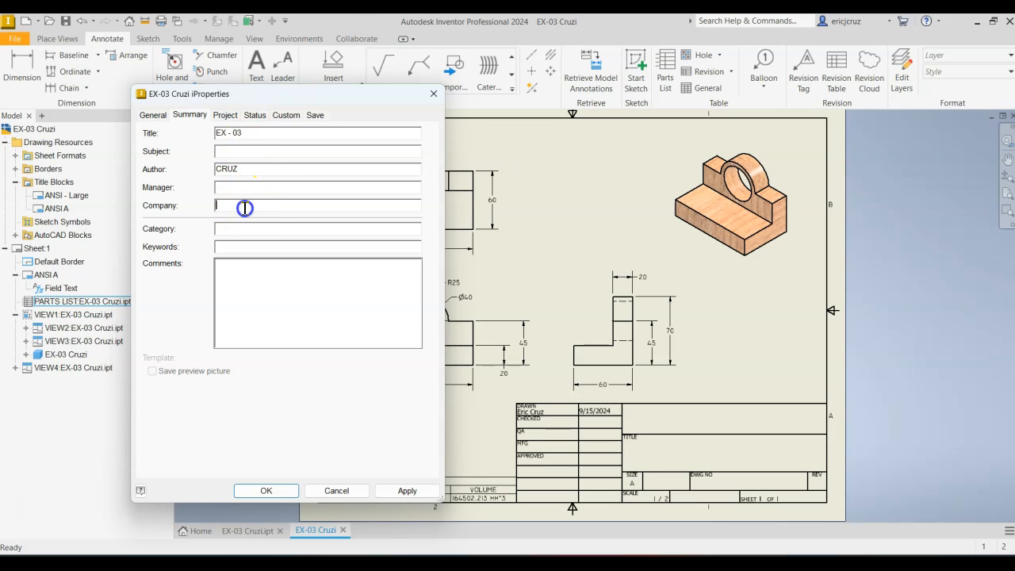
{"action": "type", "text": "EN"}
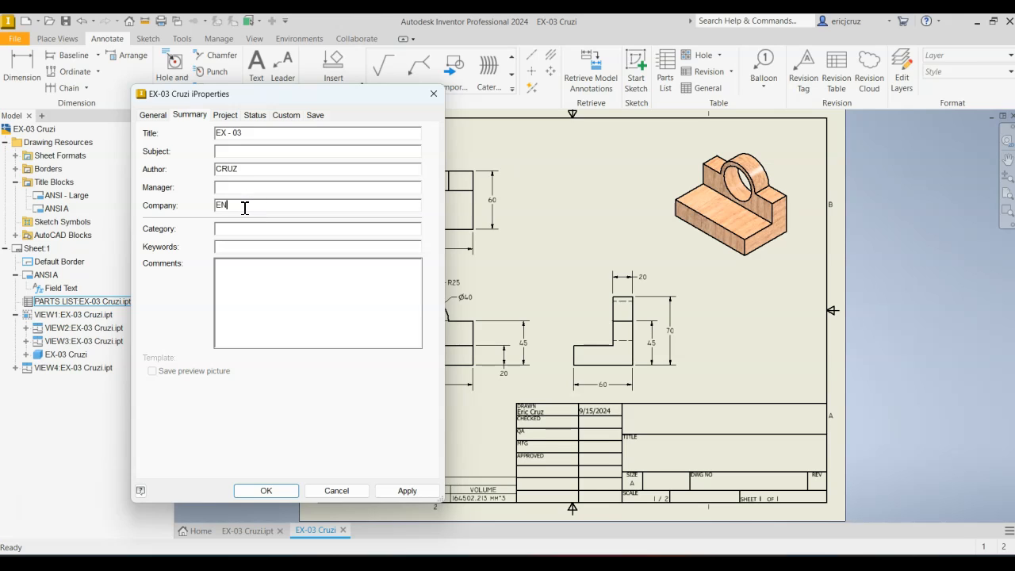
{"action": "type", "text": "GINEERING"}
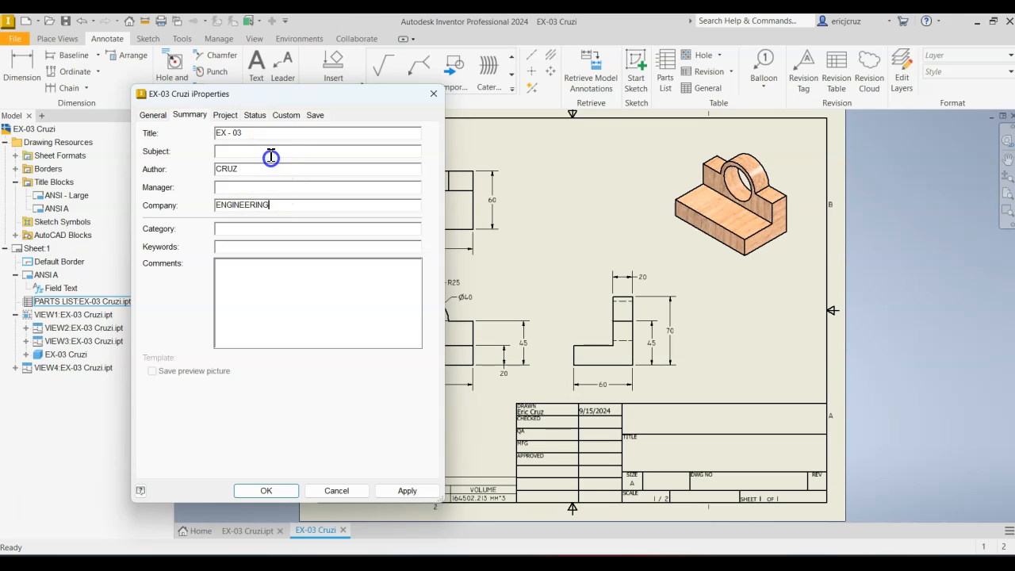
{"action": "type", "text": "ENGINEERING"}
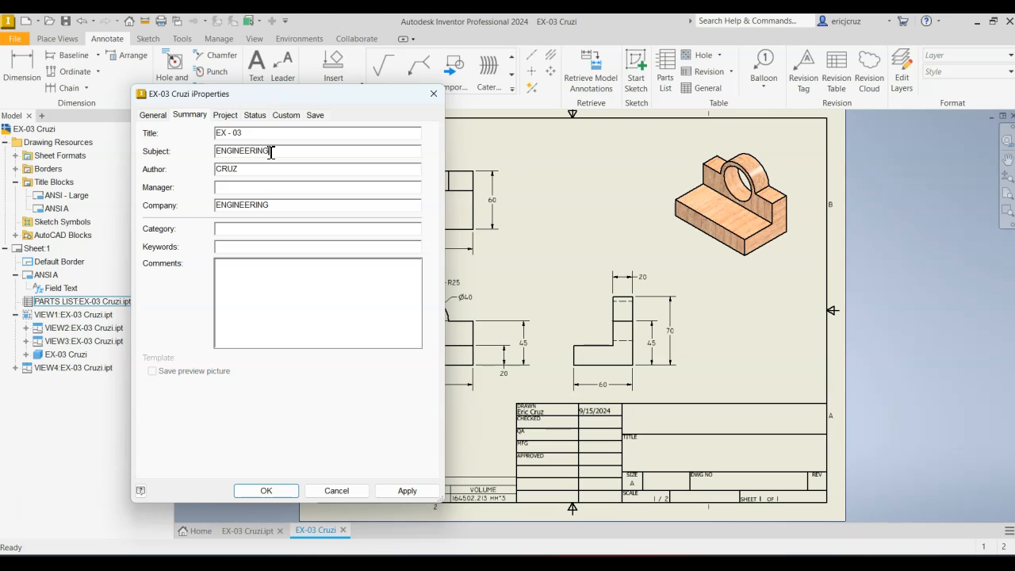
{"action": "left_click", "coordinate": [315, 115]}
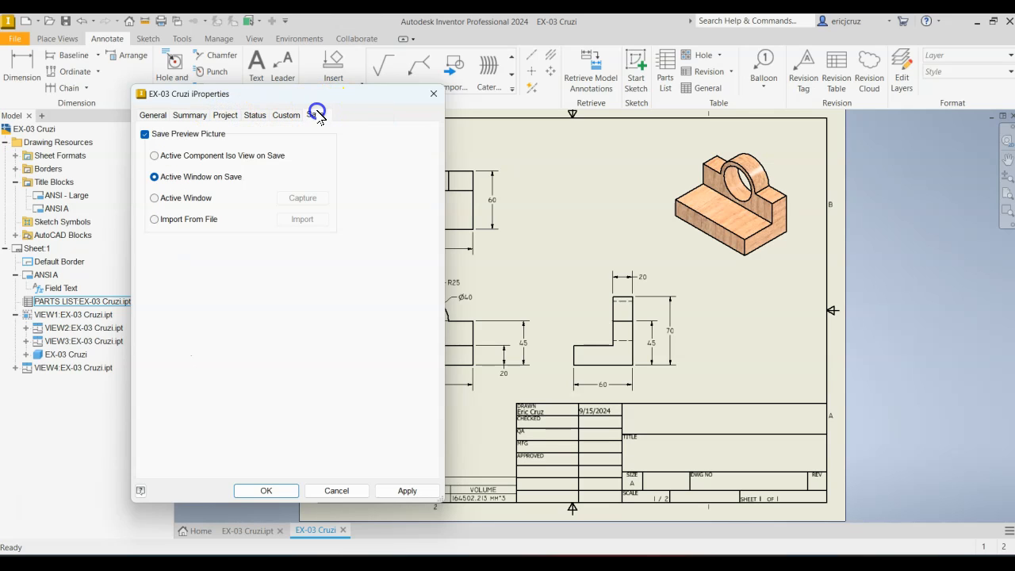
{"action": "left_click", "coordinate": [406, 490]}
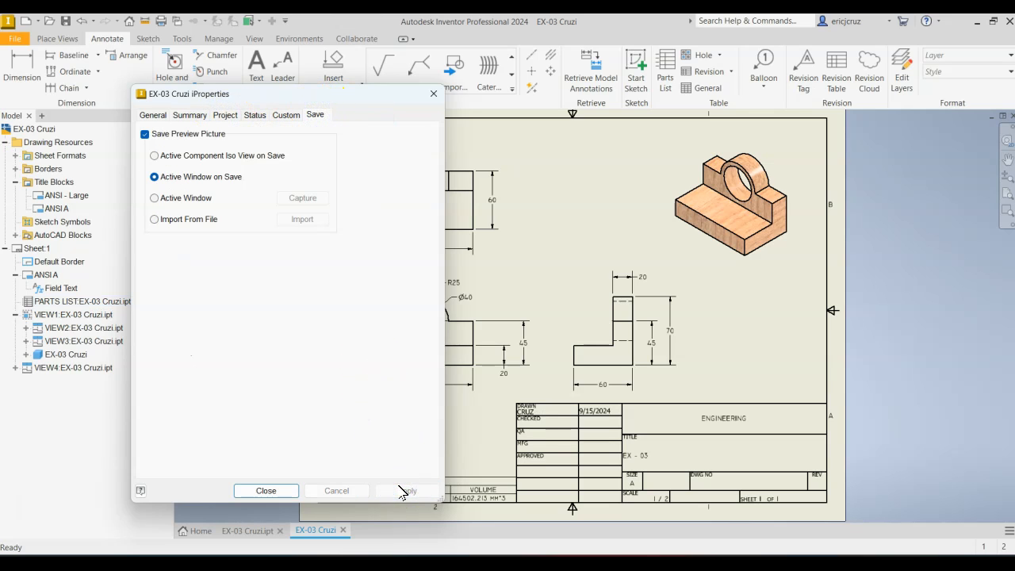
{"action": "left_click", "coordinate": [266, 490]}
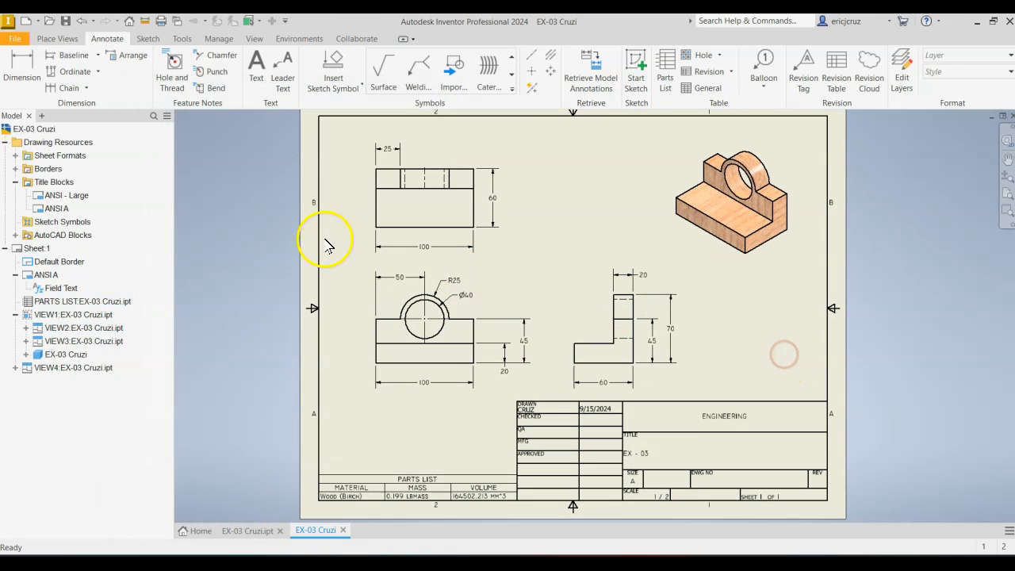
{"action": "mouse_move", "coordinate": [242, 178]}
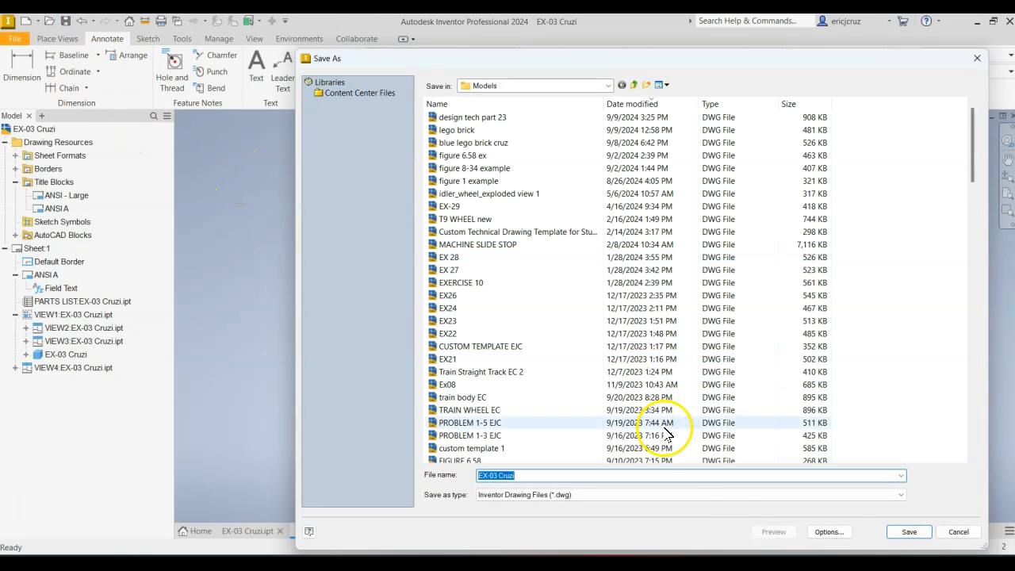
{"action": "mouse_move", "coordinate": [910, 531]}
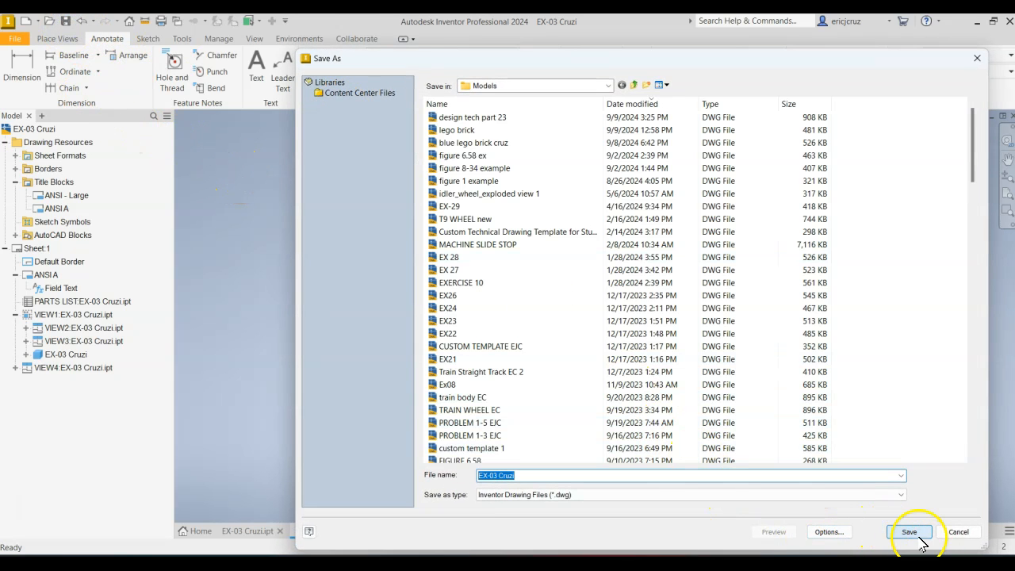
- Save the drawing as EX-03 Cruzi.dwg in Models, including all dependent files
{"action": "left_click", "coordinate": [910, 531]}
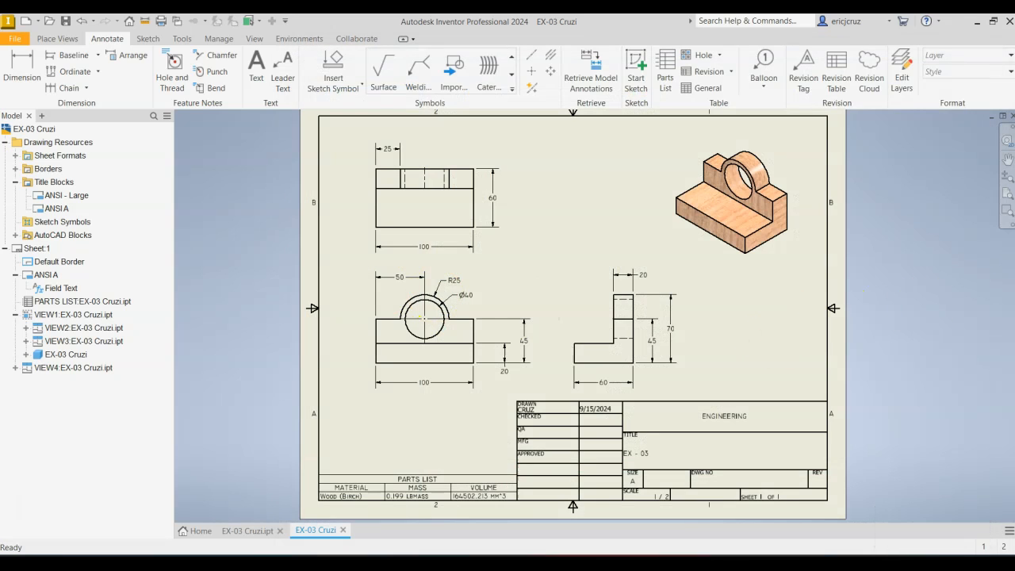
{"action": "key", "text": "ctrl+s"}
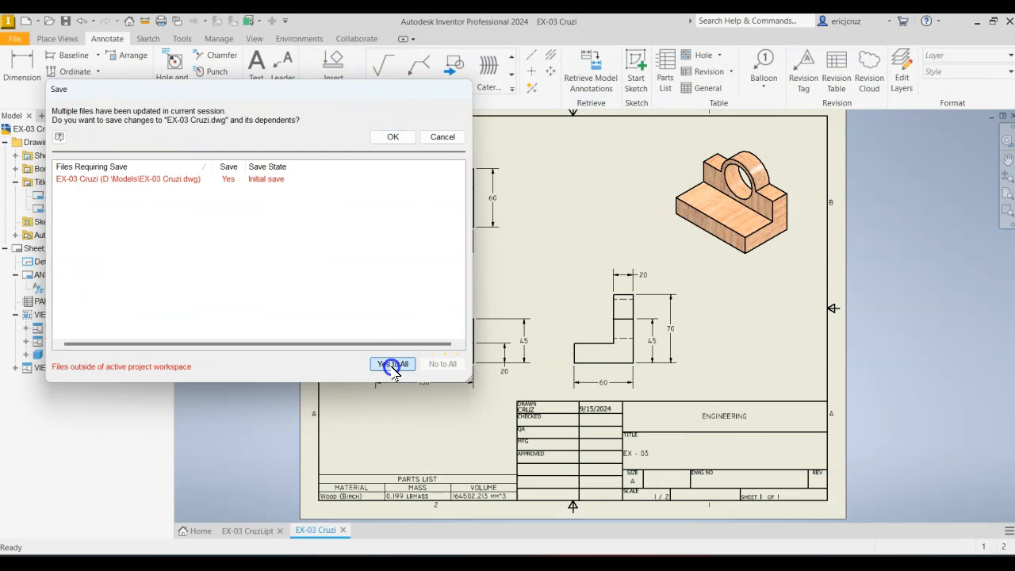
{"action": "left_click", "coordinate": [392, 363]}
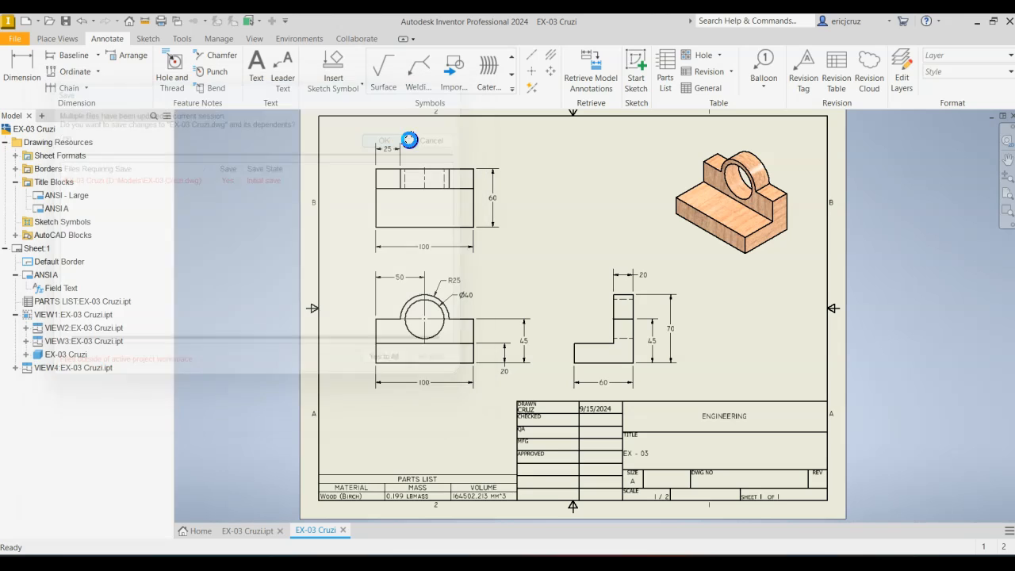
{"action": "left_click", "coordinate": [384, 141]}
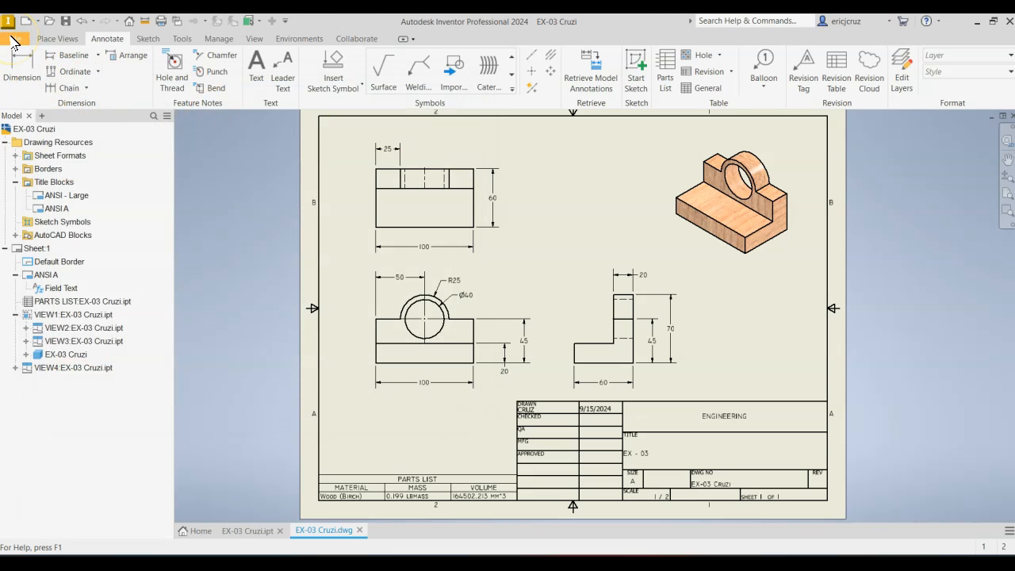
- Export the sheet through File > Export > PDF as EX-03 Cruzi in Models
{"action": "left_click", "coordinate": [14, 38]}
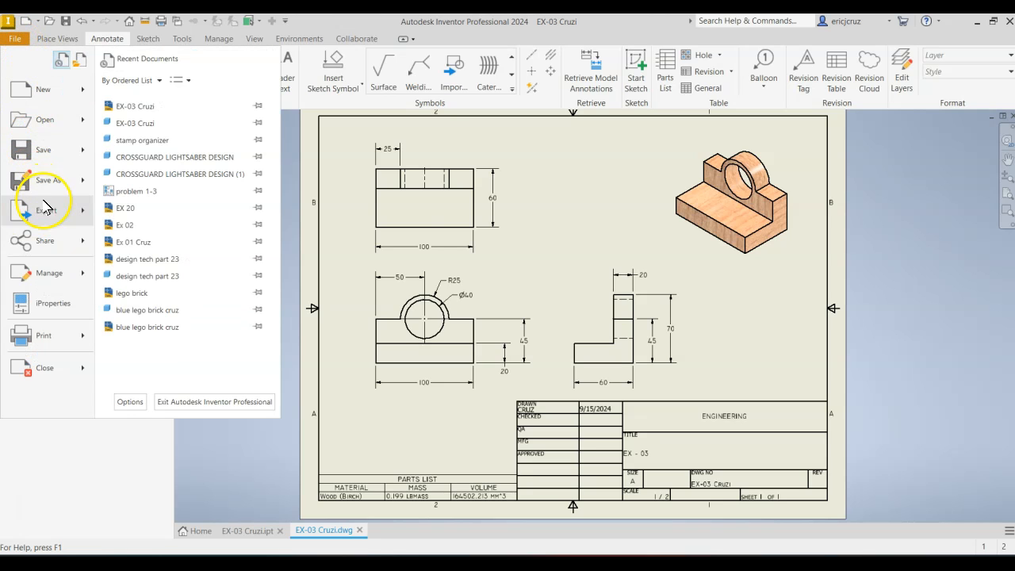
{"action": "left_click", "coordinate": [46, 210]}
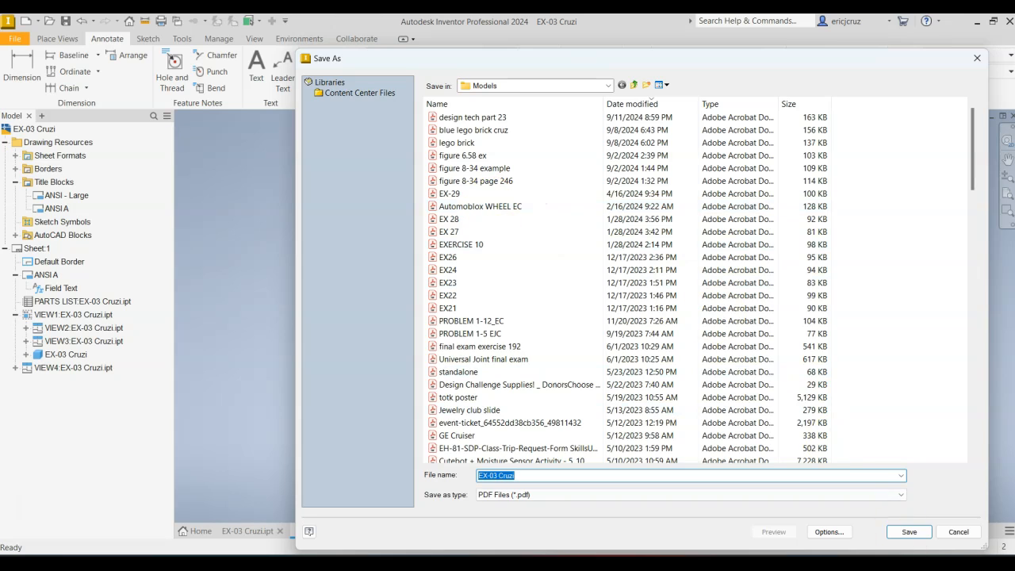
{"action": "left_click", "coordinate": [909, 531]}
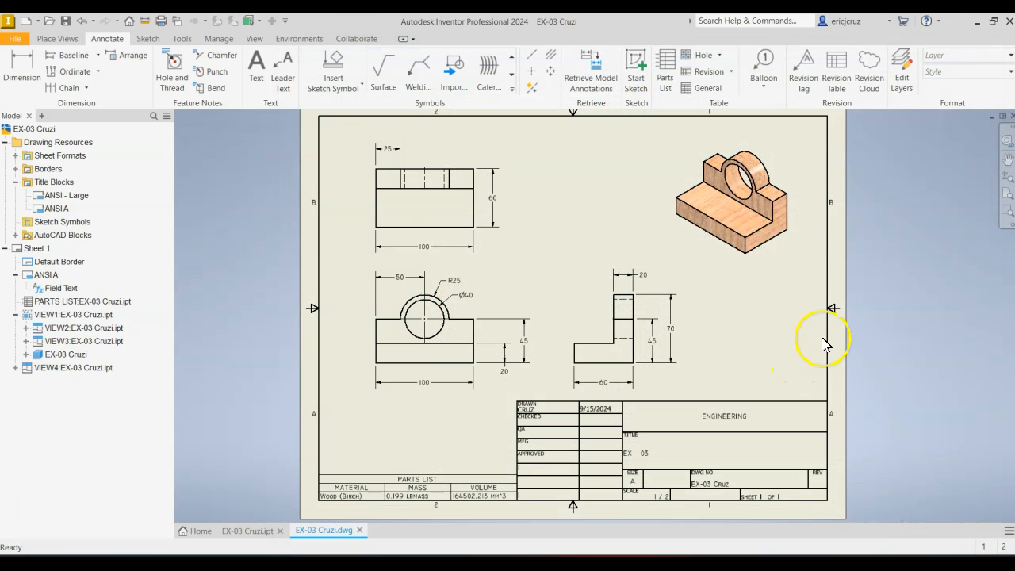
{"action": "mouse_move", "coordinate": [916, 274]}
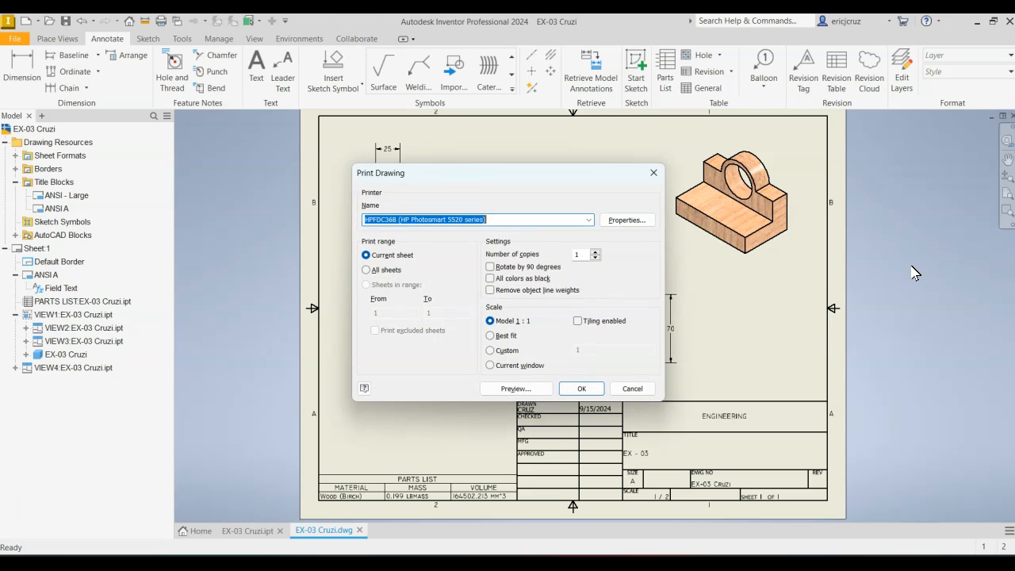
- Set the printer to Lexmark MS510 Series XL (Copy 1) with Best fit scale
{"action": "left_click", "coordinate": [589, 220]}
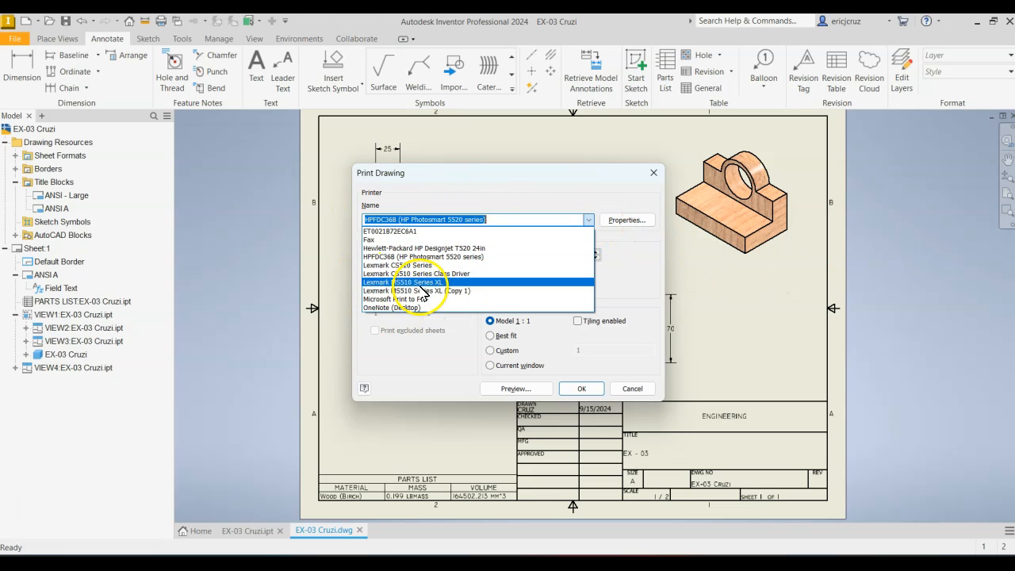
{"action": "left_click", "coordinate": [416, 290]}
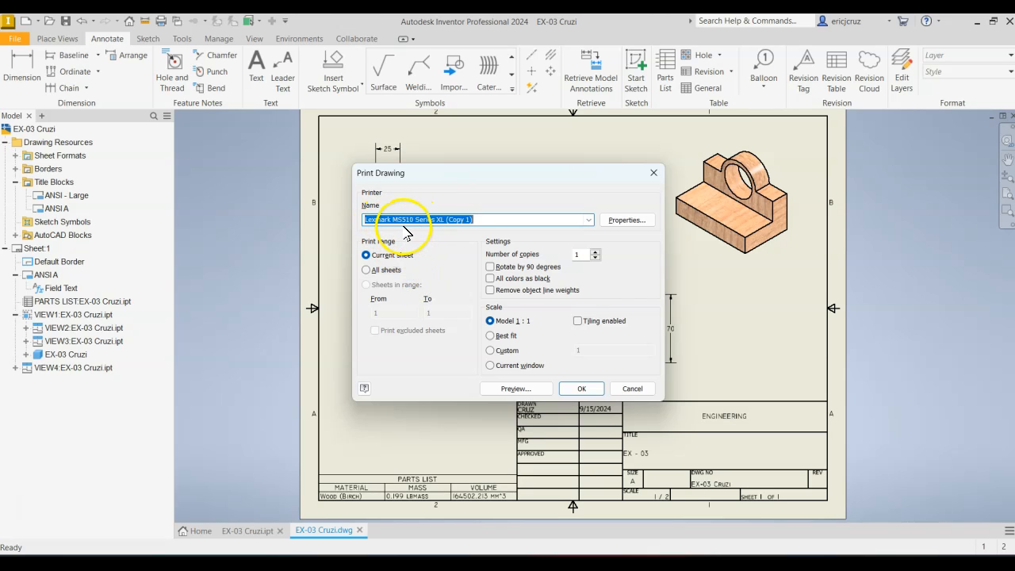
{"action": "mouse_move", "coordinate": [478, 252]}
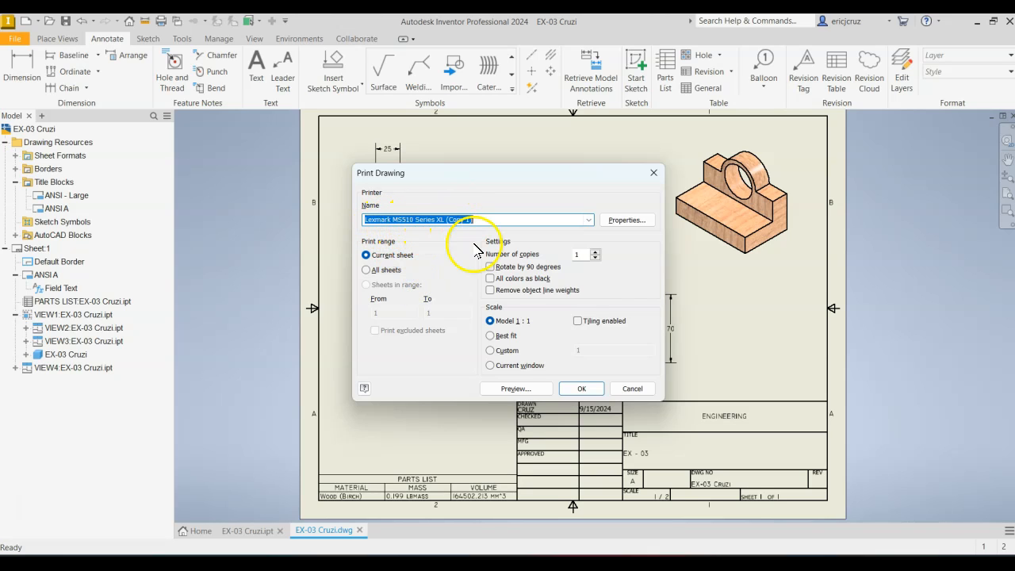
{"action": "left_click", "coordinate": [490, 335]}
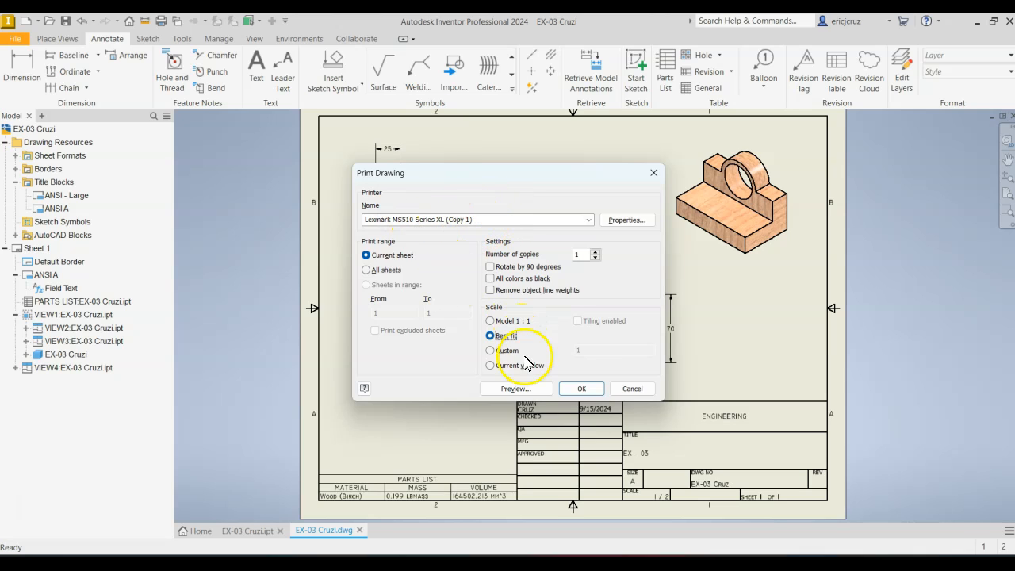
{"action": "left_click", "coordinate": [632, 388]}
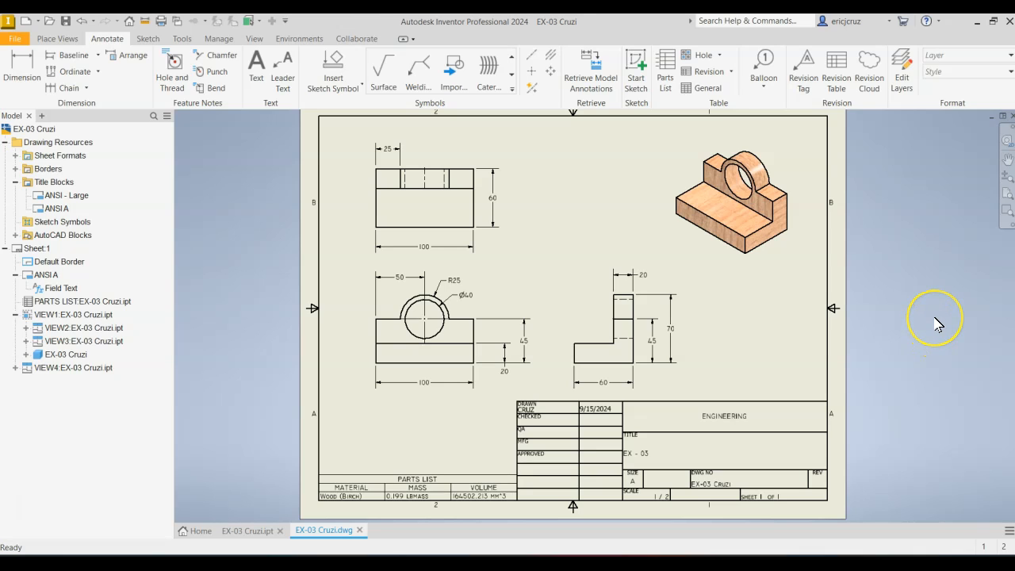
{"action": "mouse_move", "coordinate": [939, 324]}
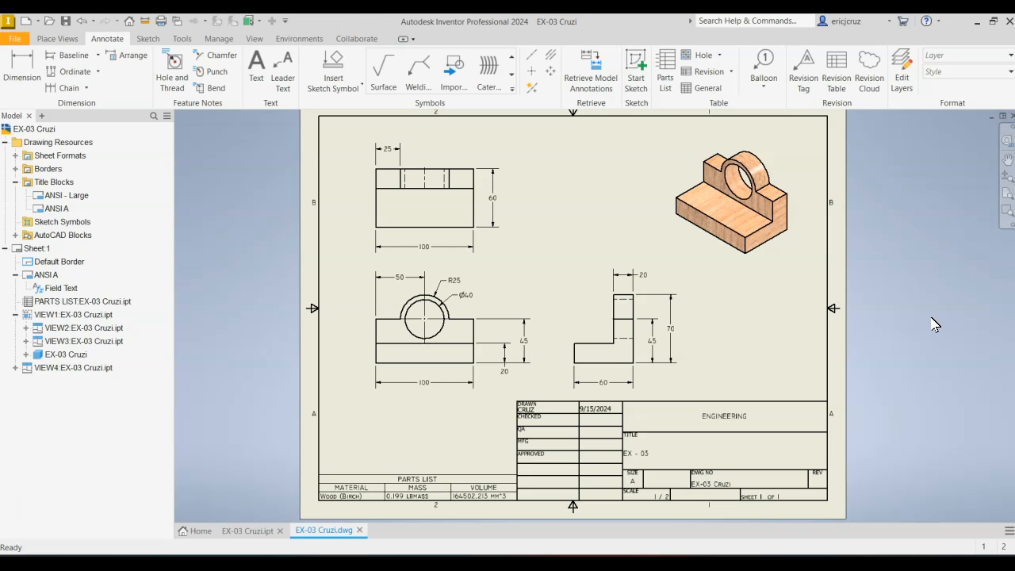
{"action": "mouse_move", "coordinate": [929, 324]}
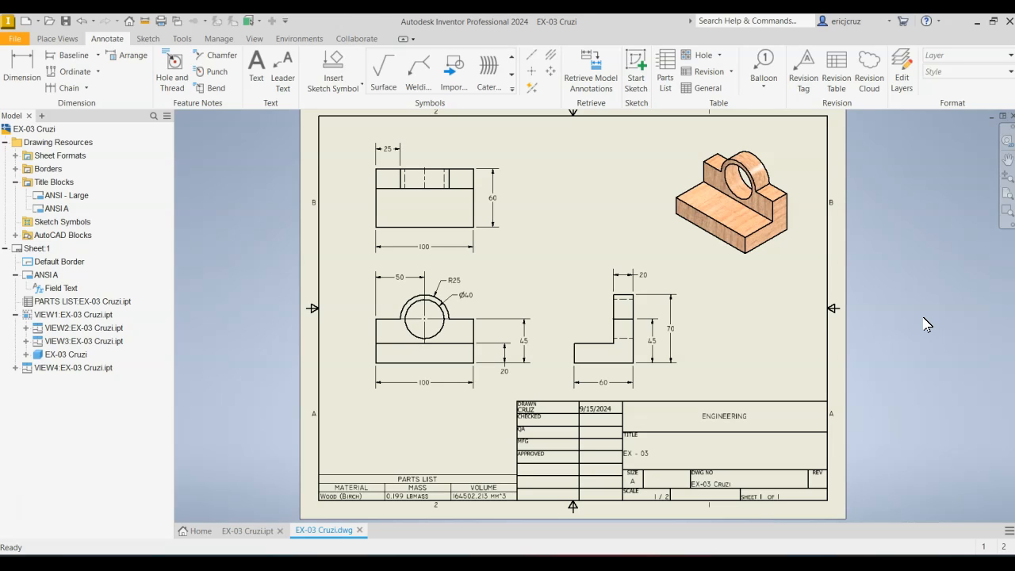